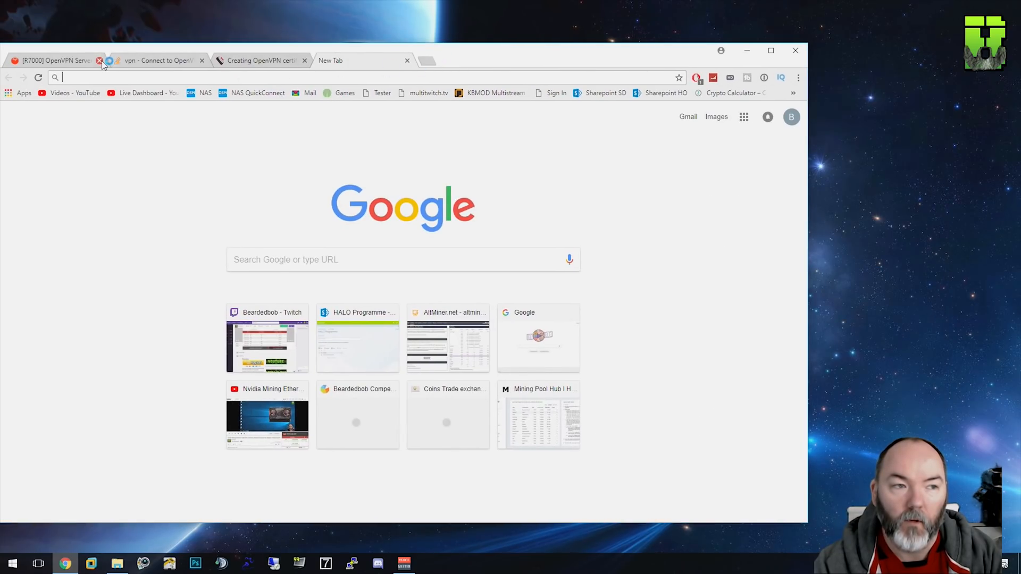
# Download and launch the OpenVPN 2.4.5 Windows installer and review the component options.
pyautogui.write('open co')
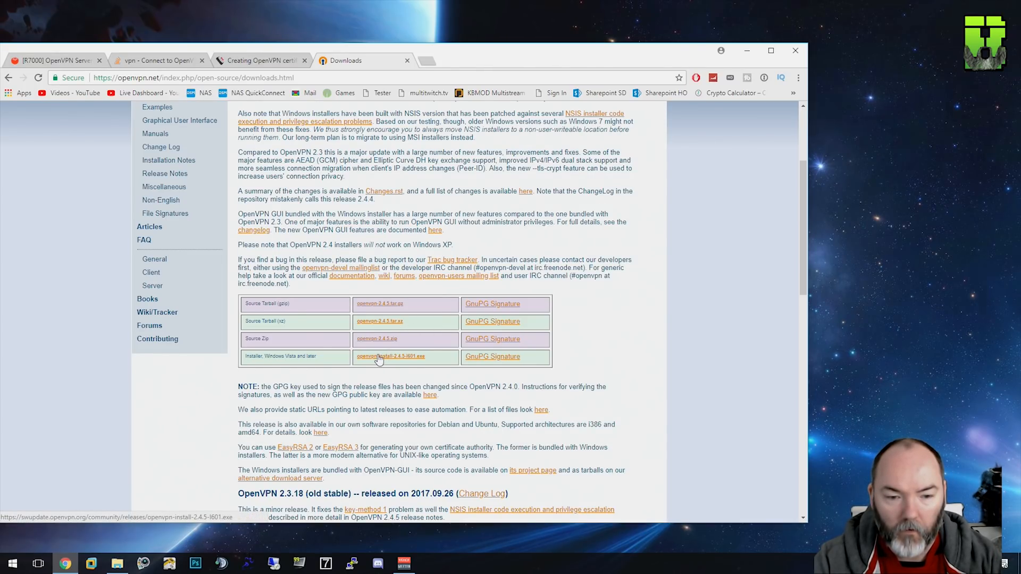
pyautogui.click(391, 356)
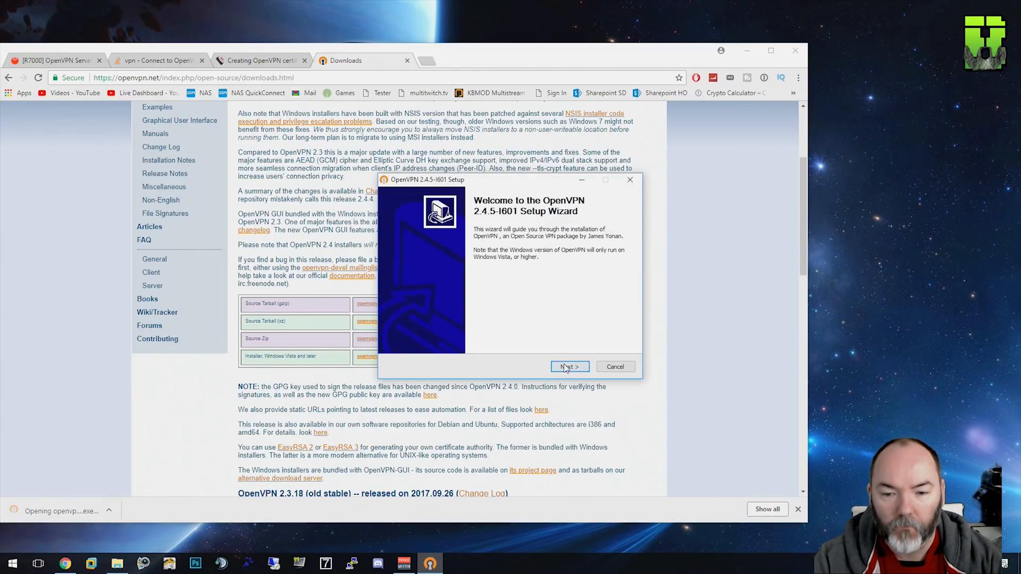
pyautogui.click(568, 366)
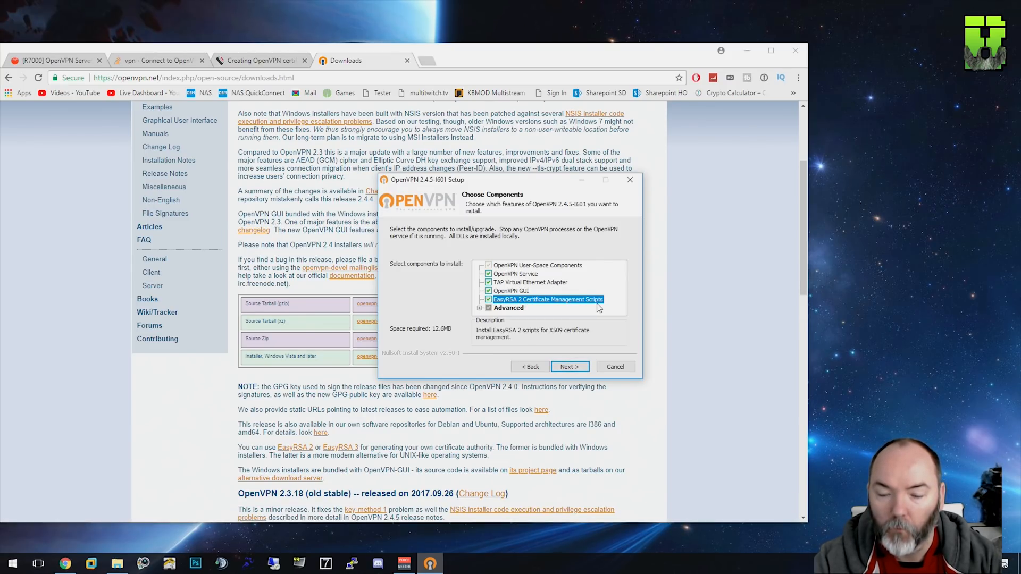
pyautogui.click(480, 307)
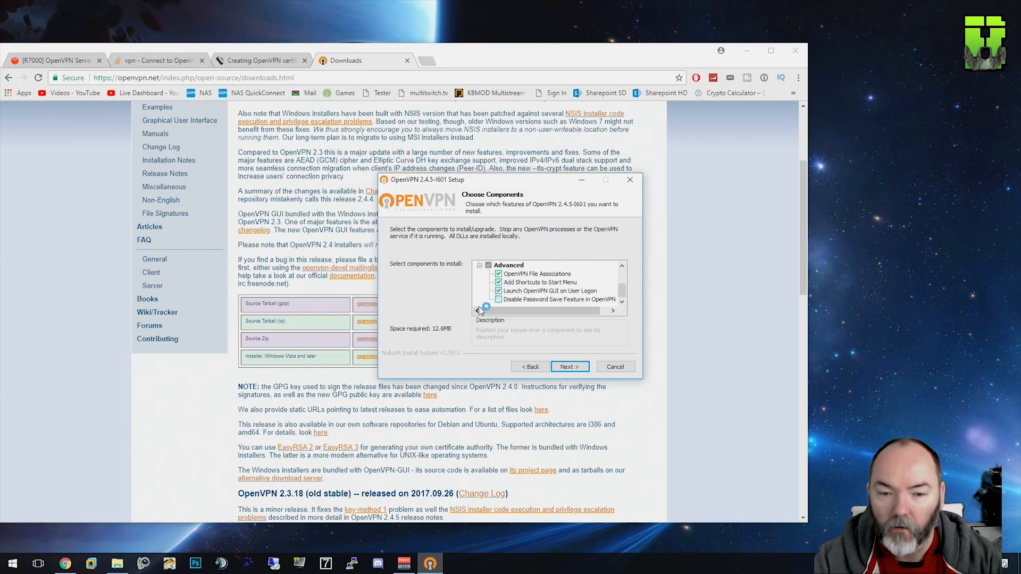
pyautogui.moveTo(556, 317)
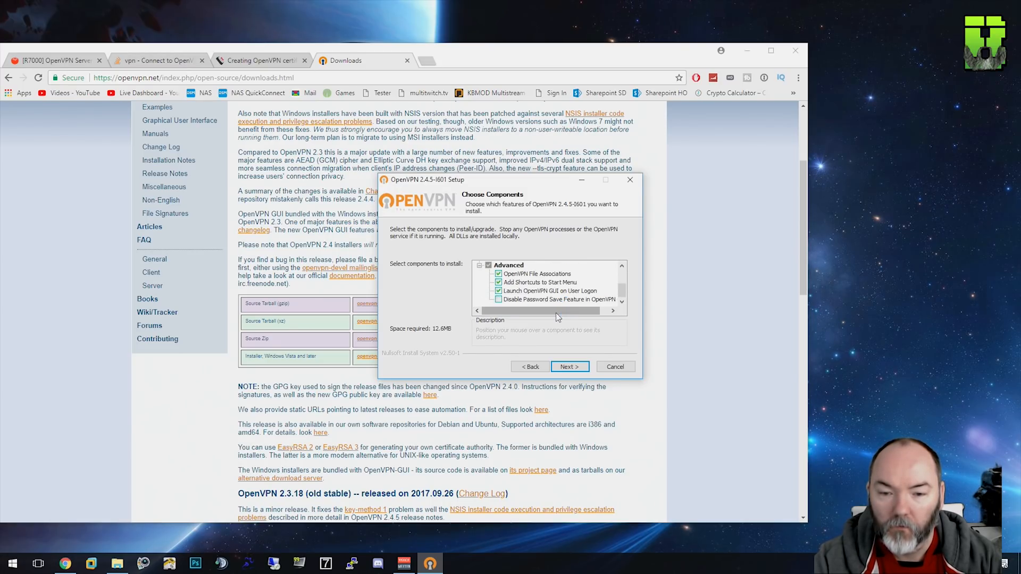
# Install with the EasyRSA 2 certificate scripts included and bring up the certificate-creation guide.
pyautogui.click(568, 366)
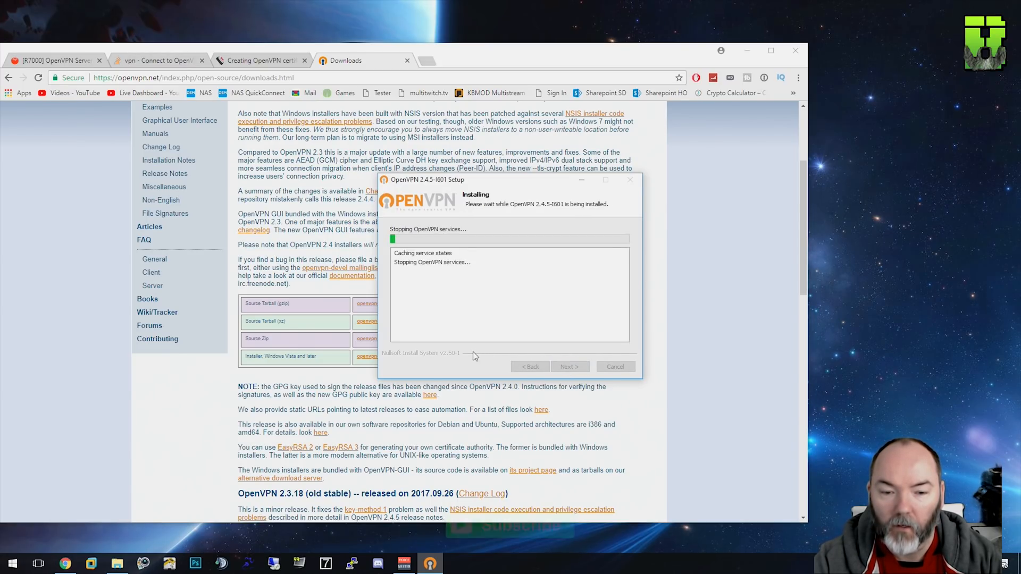
pyautogui.click(261, 60)
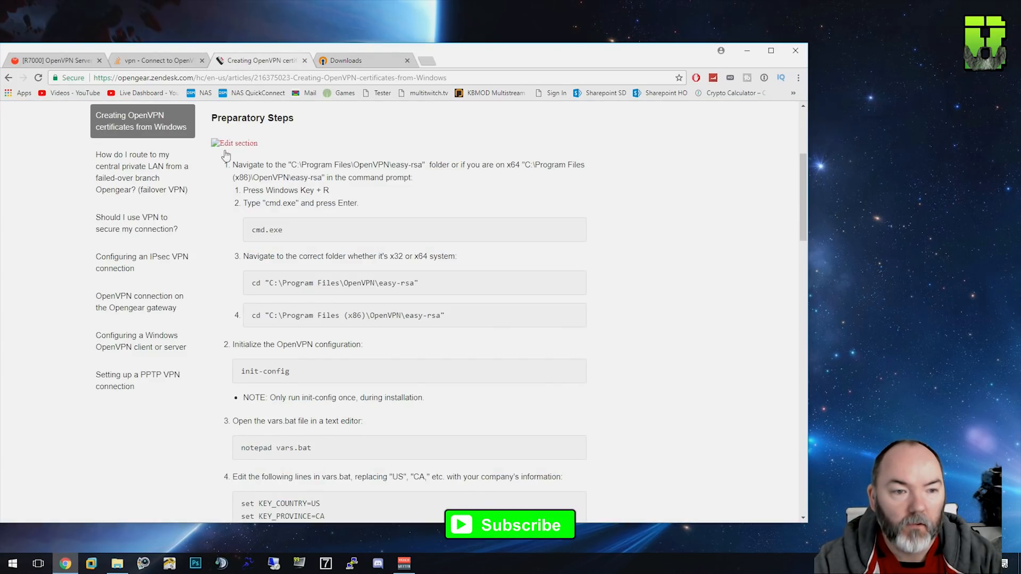
# In an admin Command Prompt, cd to Program Files\OpenVPN\easy-rsa and run init-config to create vars.bat.
pyautogui.write('cmd')
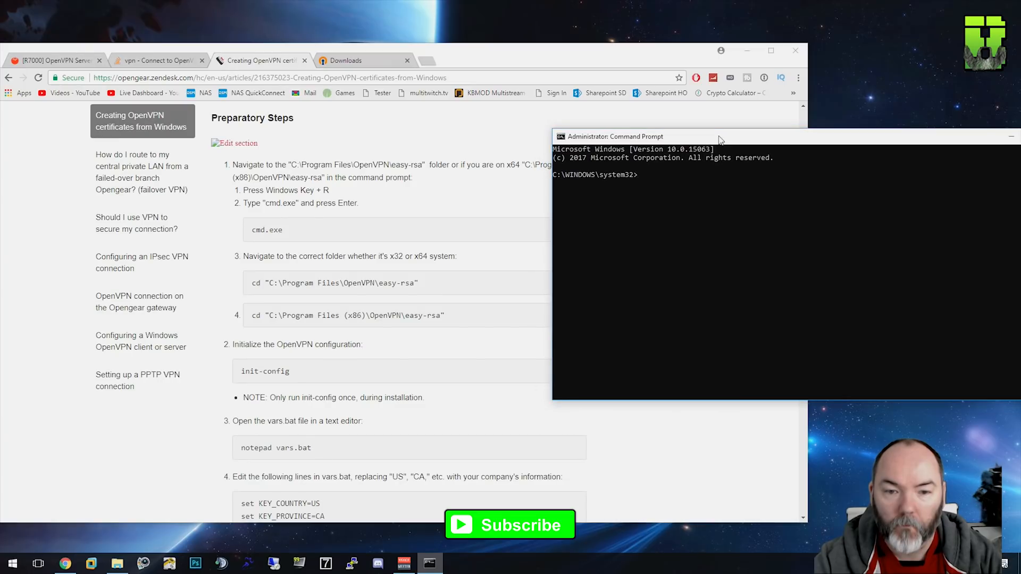
pyautogui.write('cd \\')
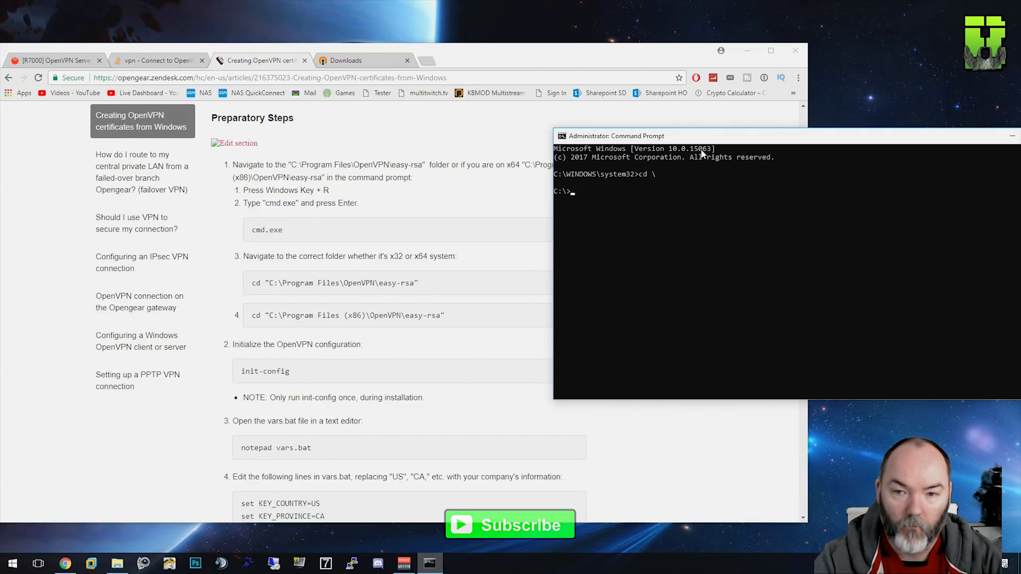
pyautogui.write('cd pro')
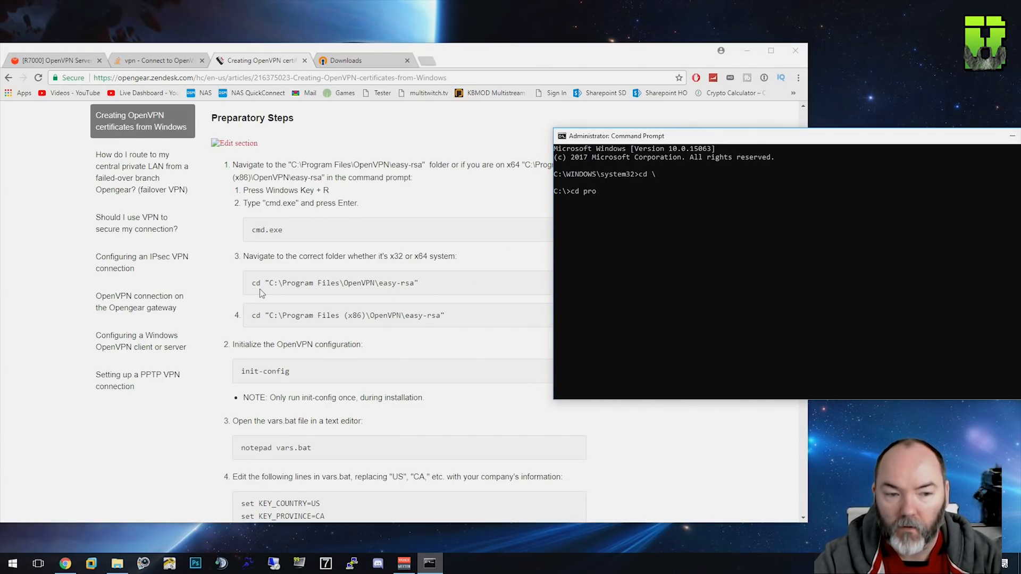
pyautogui.moveTo(654, 216)
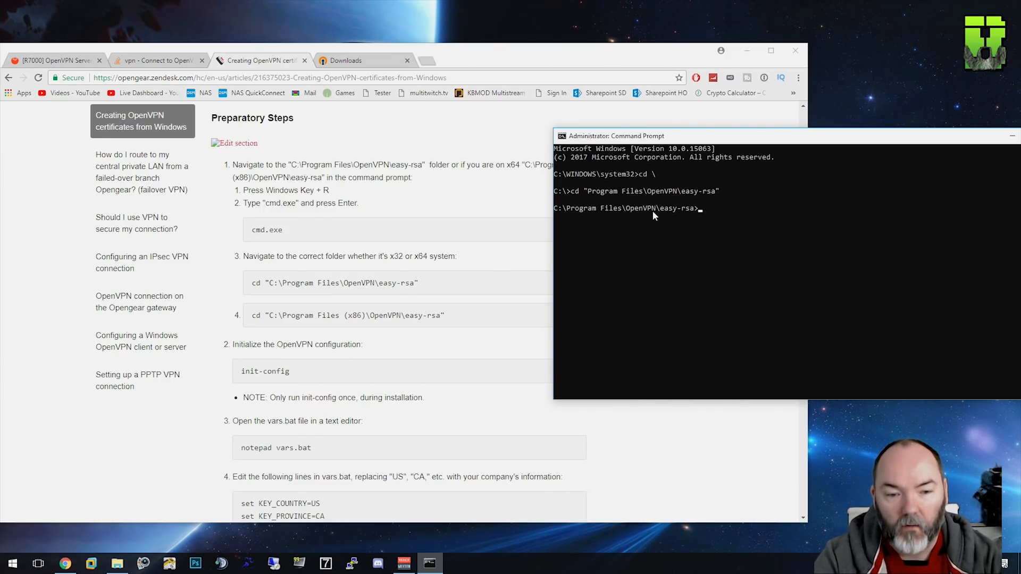
pyautogui.moveTo(294, 379)
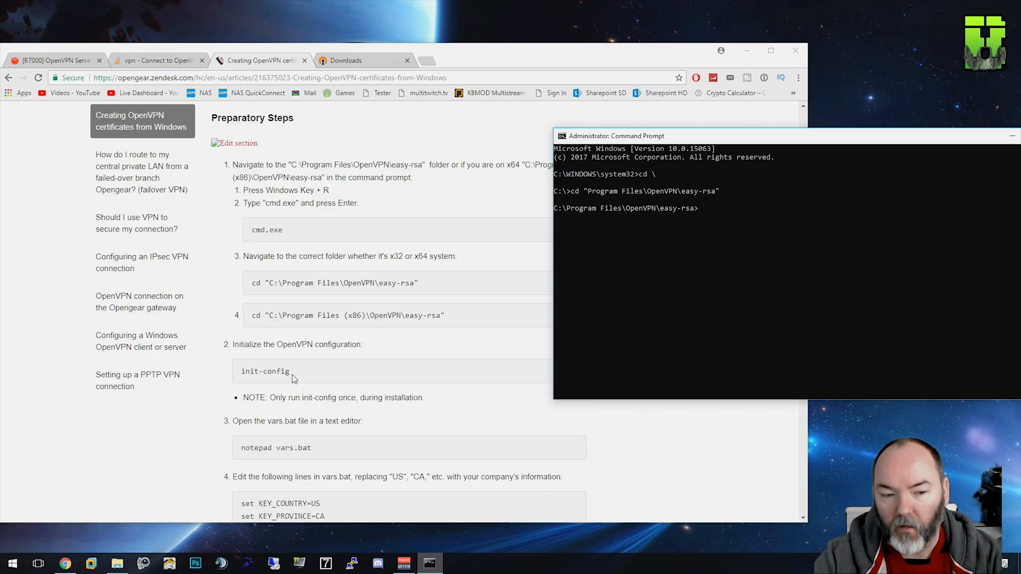
pyautogui.write('init-config')
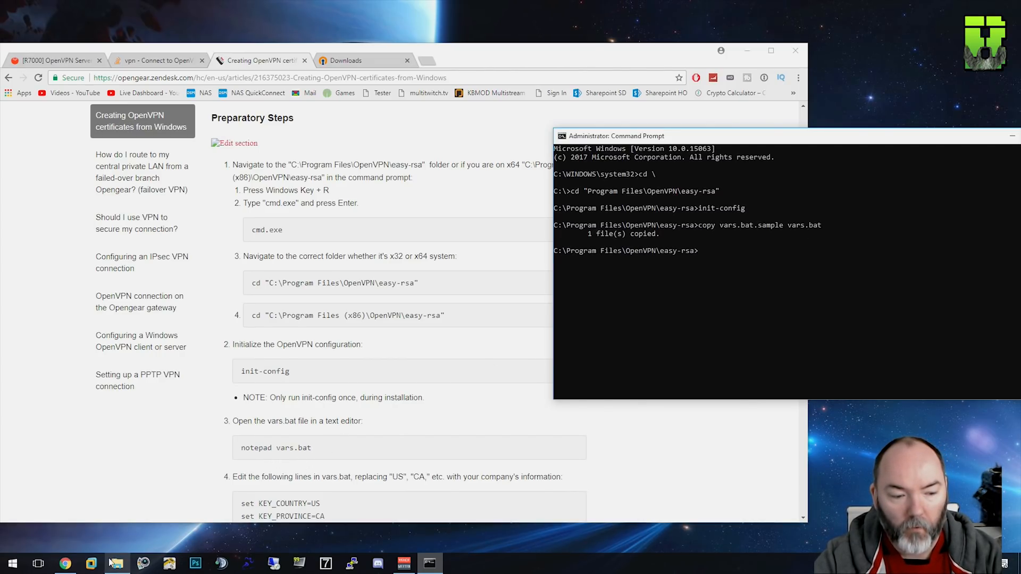
# Open vars.bat from the easy-rsa folder in Notepad++ for editing.
pyautogui.click(115, 564)
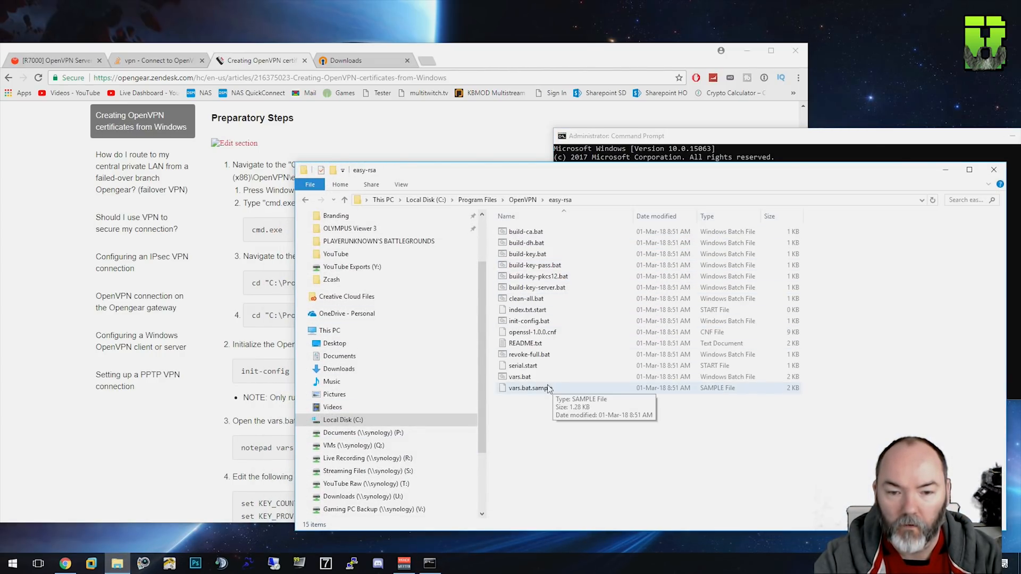
pyautogui.rightClick(520, 377)
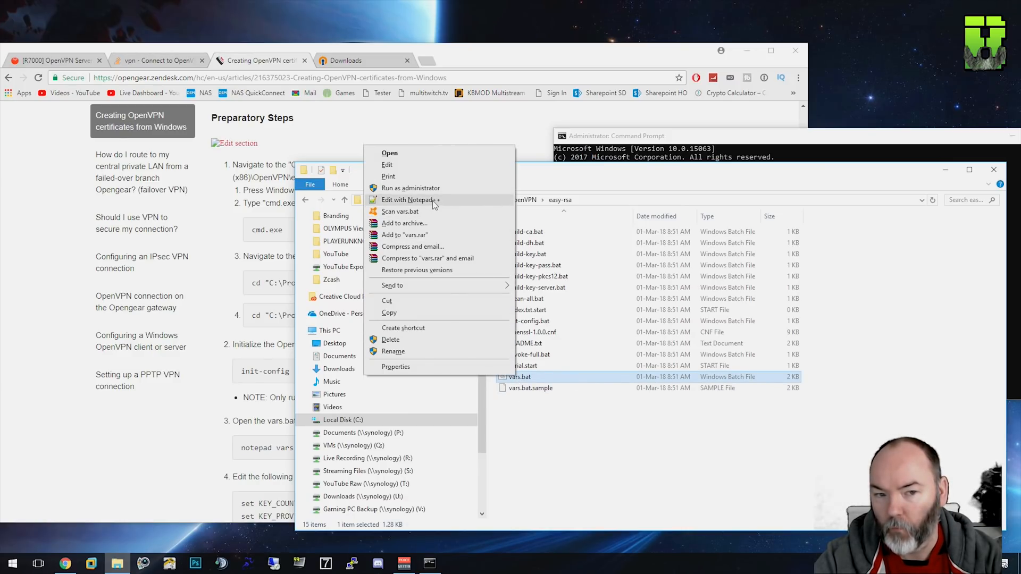
pyautogui.click(410, 200)
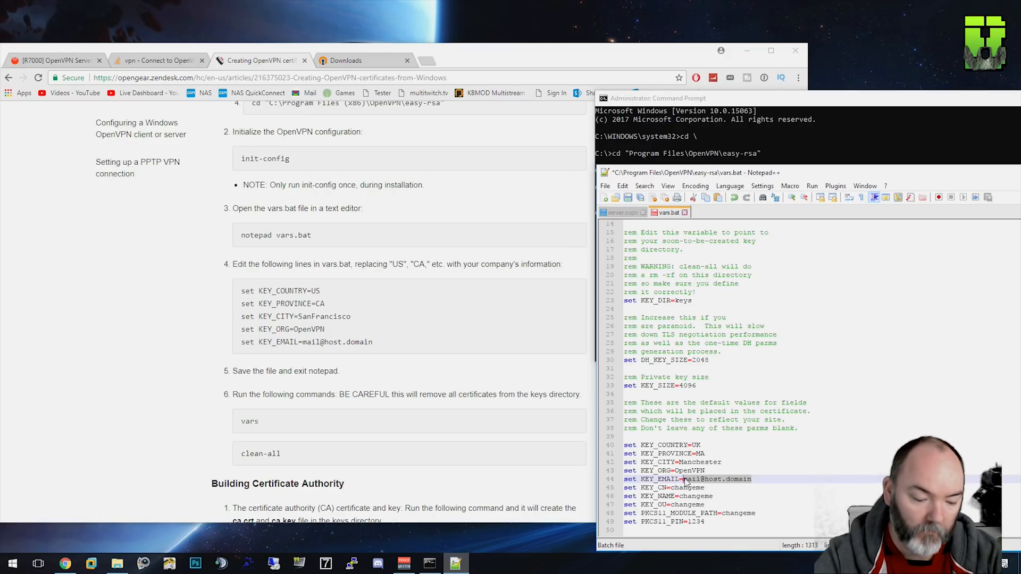
pyautogui.write('Me@me.com')
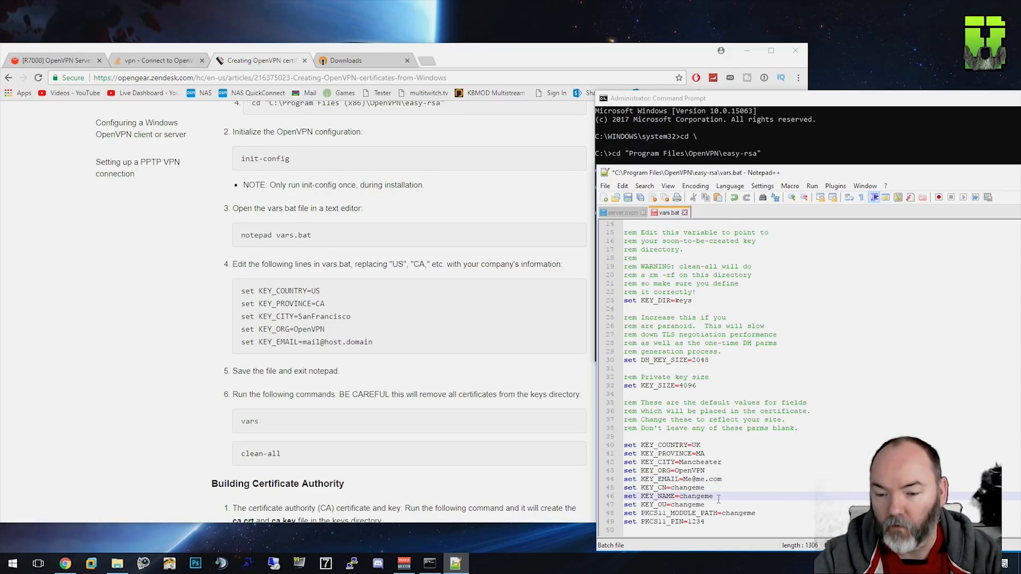
pyautogui.press('ctrl+s')
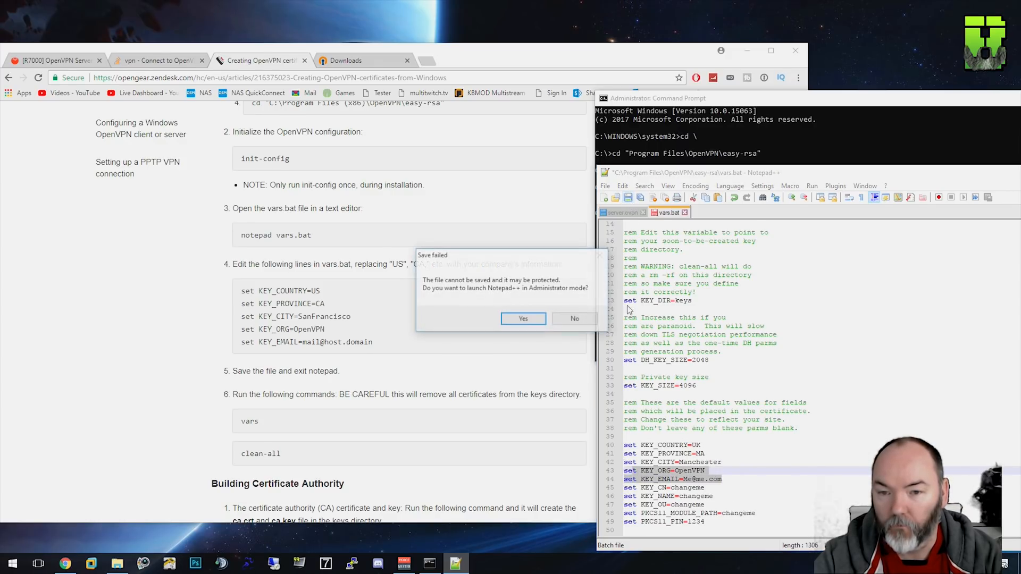
pyautogui.click(523, 318)
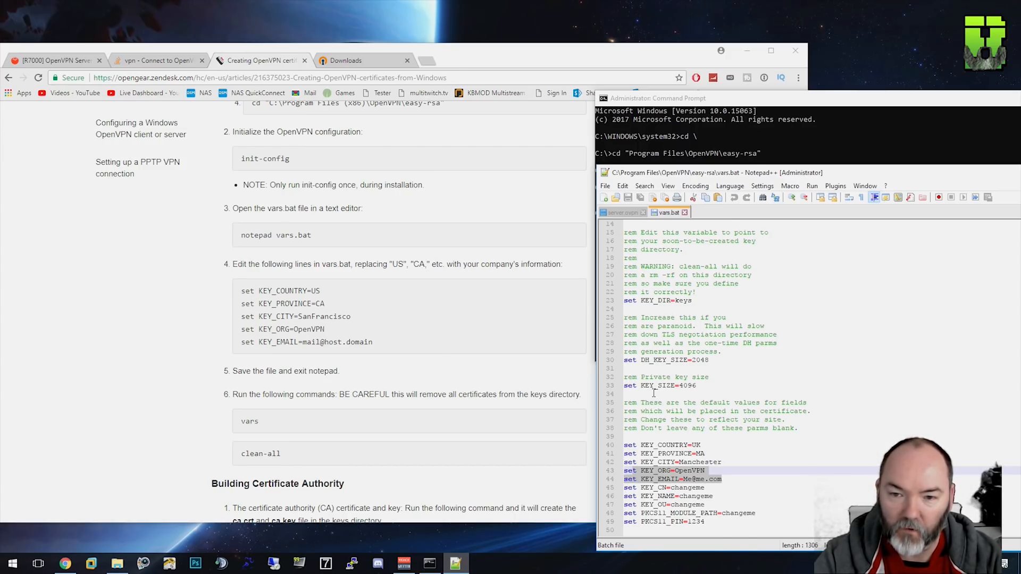
# Run vars then clean-all to reset the keys folder with its two starting files.
pyautogui.scroll(-3)
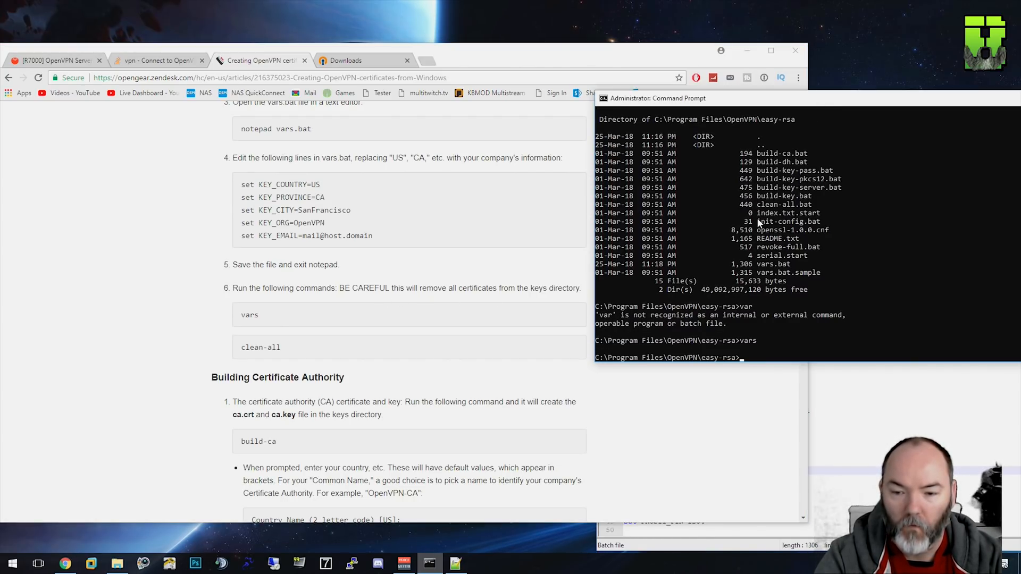
pyautogui.write('clean-all')
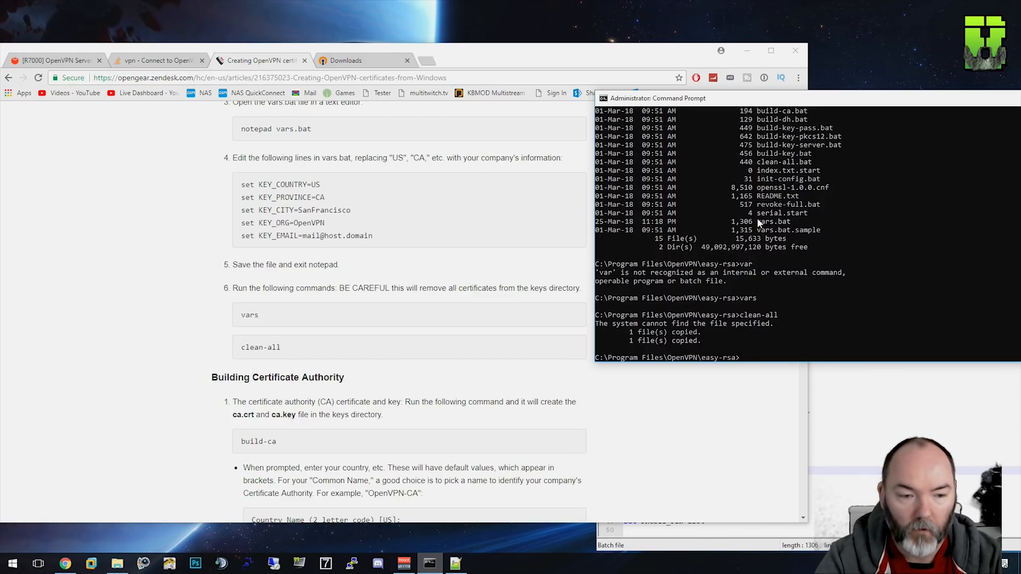
pyautogui.scroll(-3)
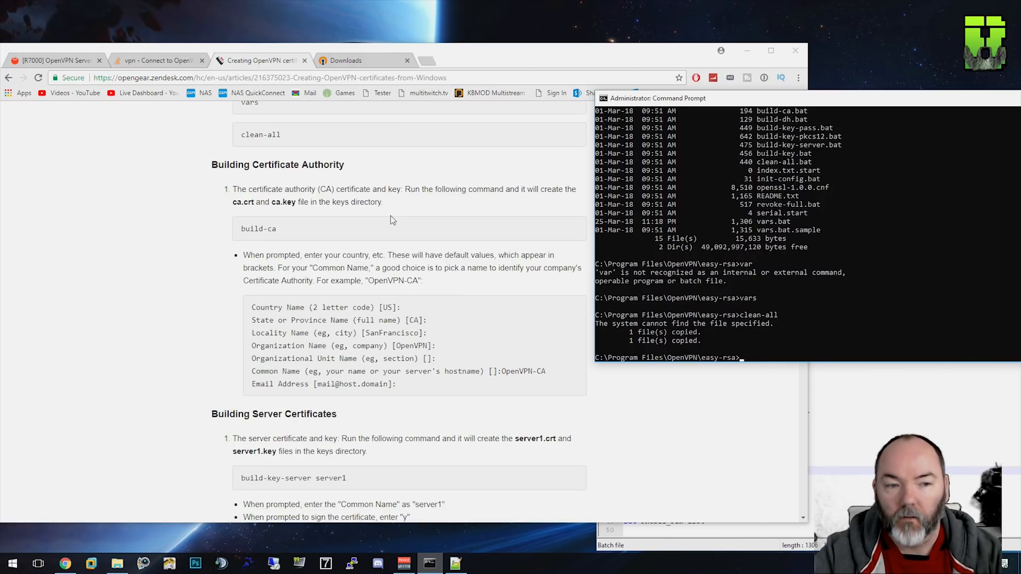
pyautogui.moveTo(744, 330)
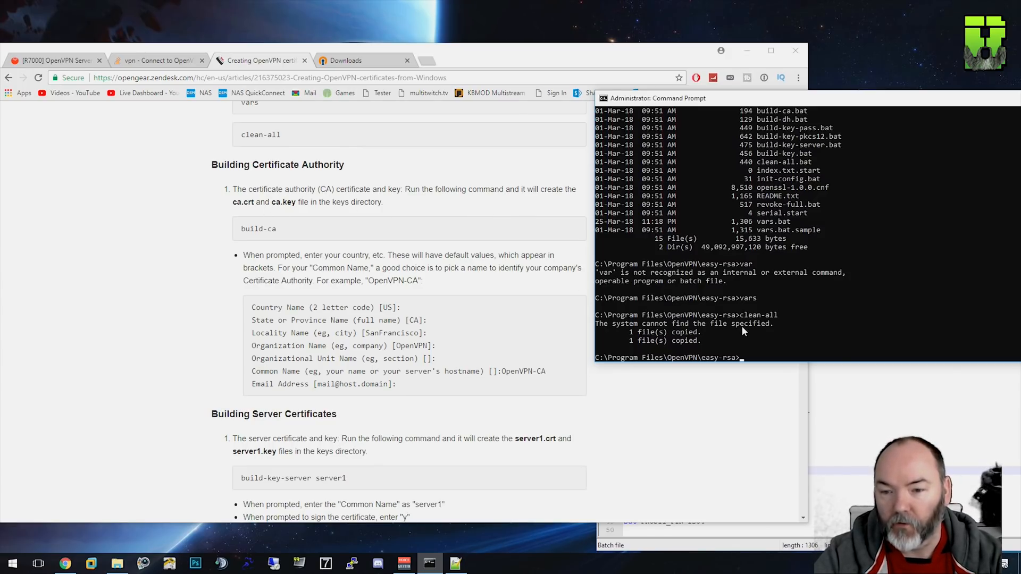
# Run build-ca accepting UK and OpenVPN defaults, with BOB, BobServer and Bob answers, to create the CA.
pyautogui.write('build-a')
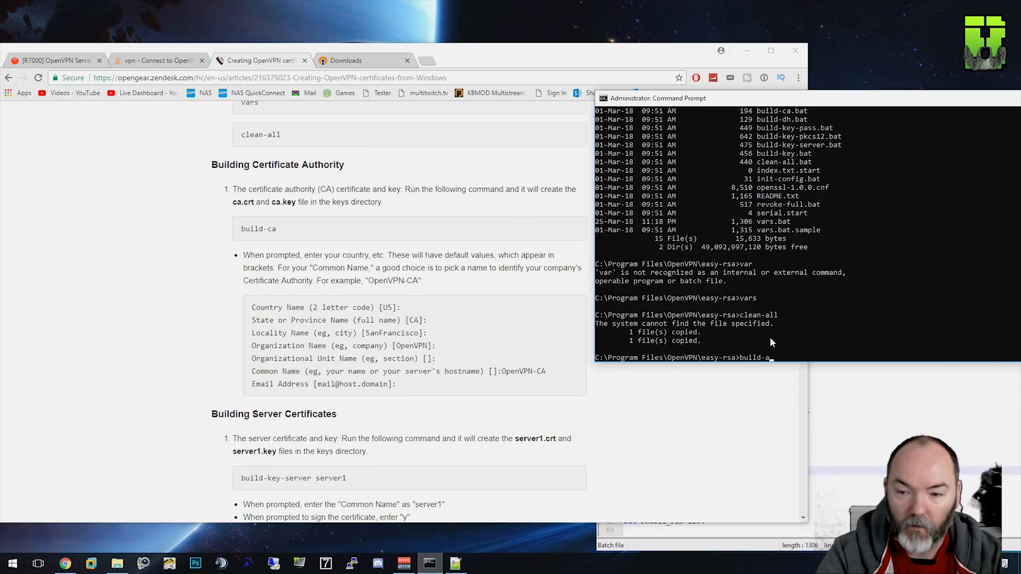
pyautogui.press('Return')
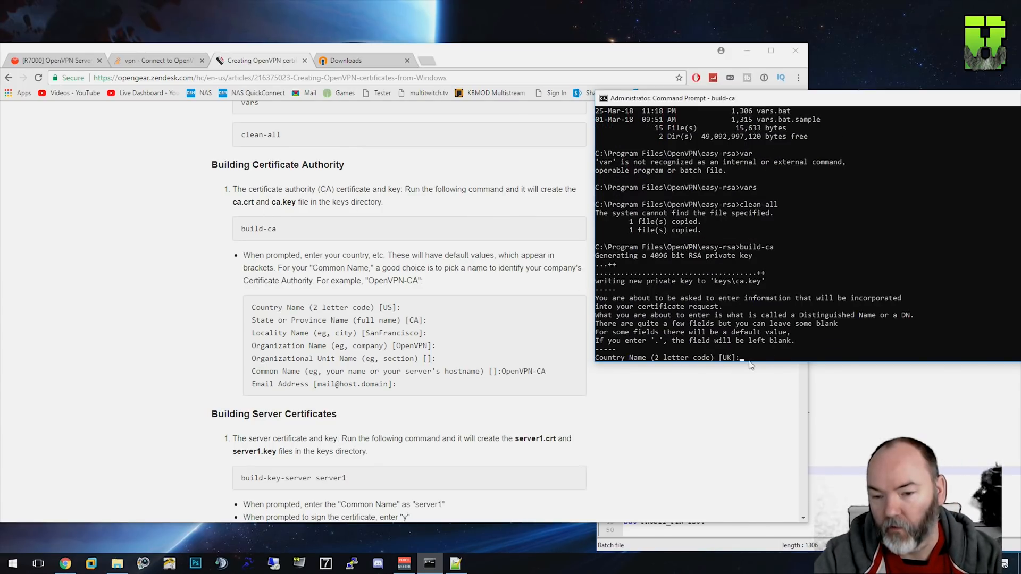
pyautogui.press('Return')
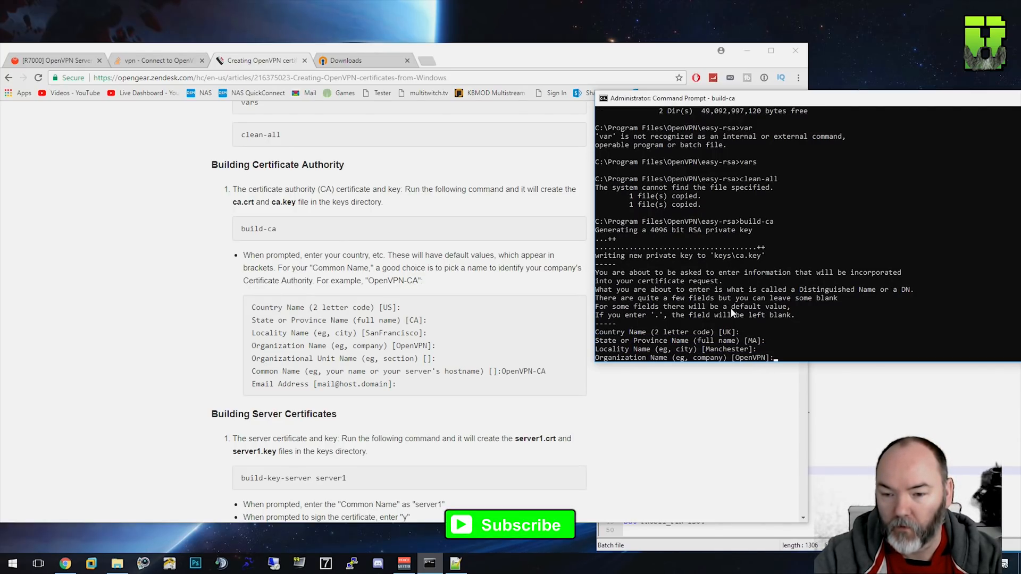
pyautogui.press('Return')
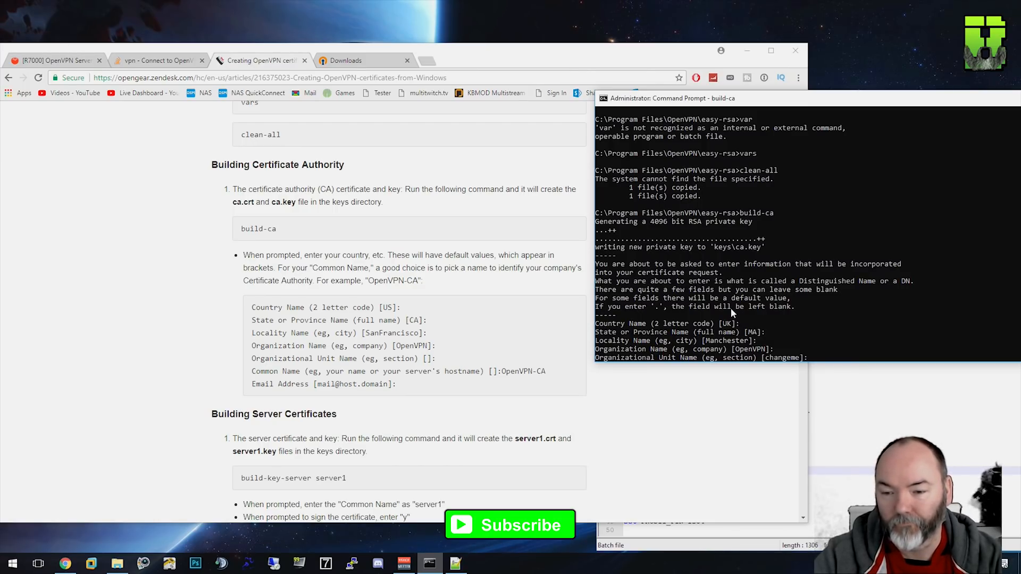
pyautogui.write('BOB')
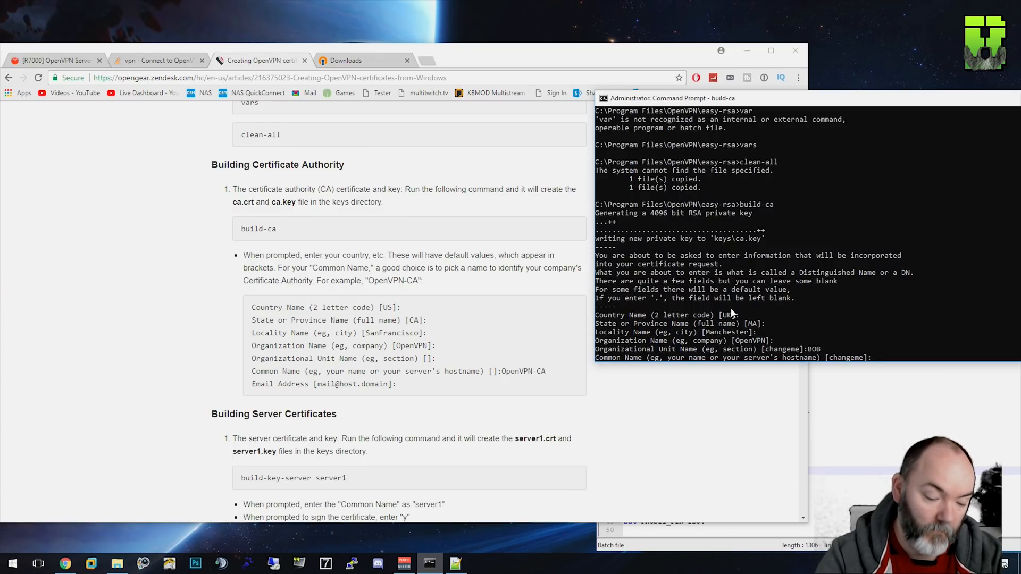
pyautogui.write('BobServer')
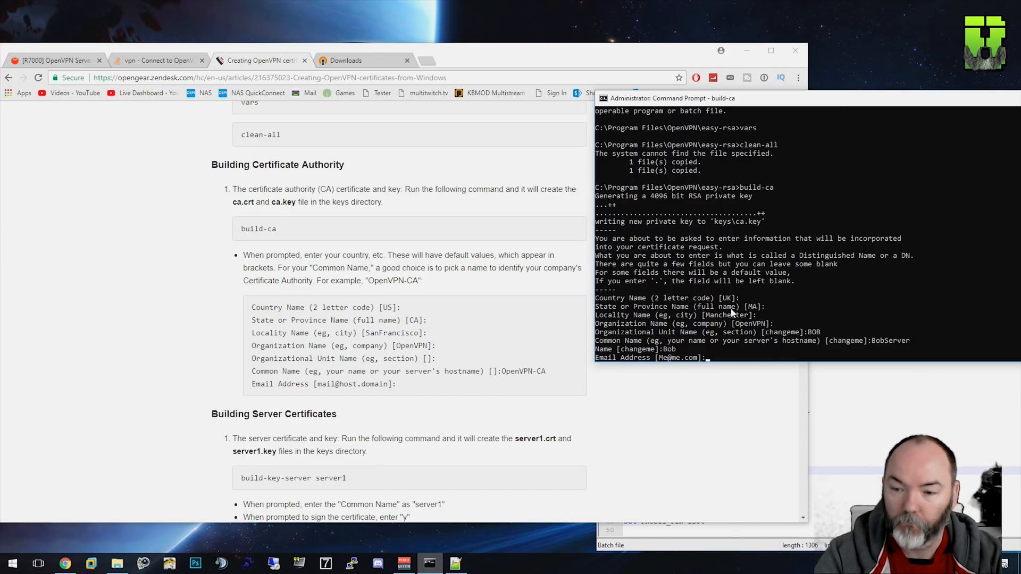
pyautogui.press('Return')
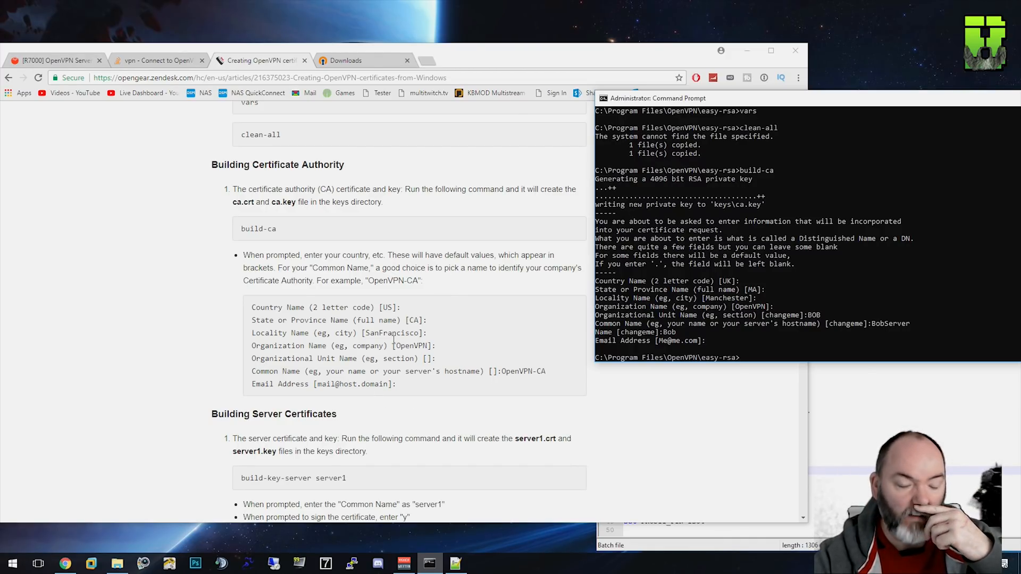
# Scroll the Opengear article down to the Building Server Certificates section.
pyautogui.scroll(-3)
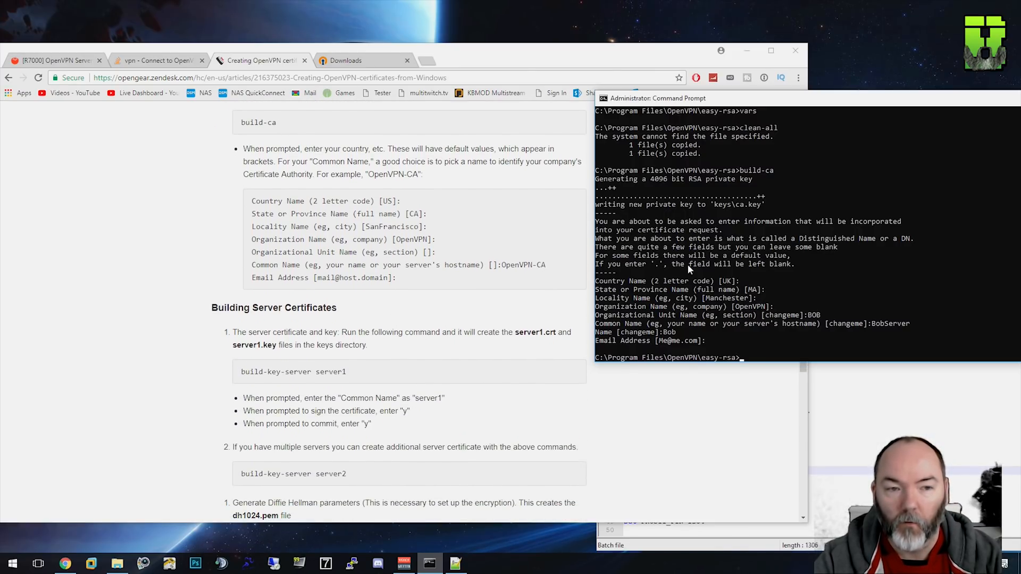
pyautogui.moveTo(538, 356)
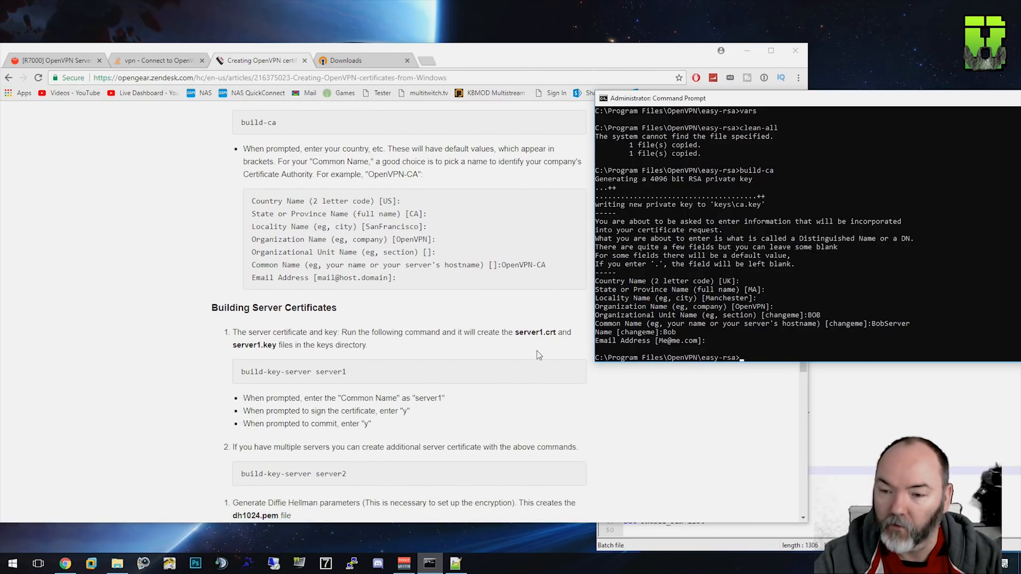
pyautogui.moveTo(409, 374)
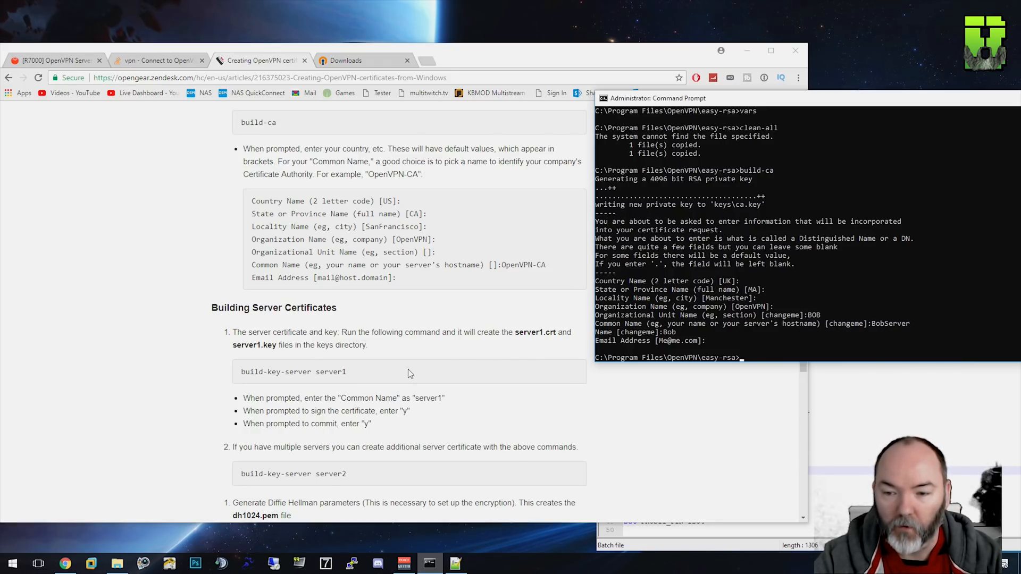
pyautogui.scroll(-3)
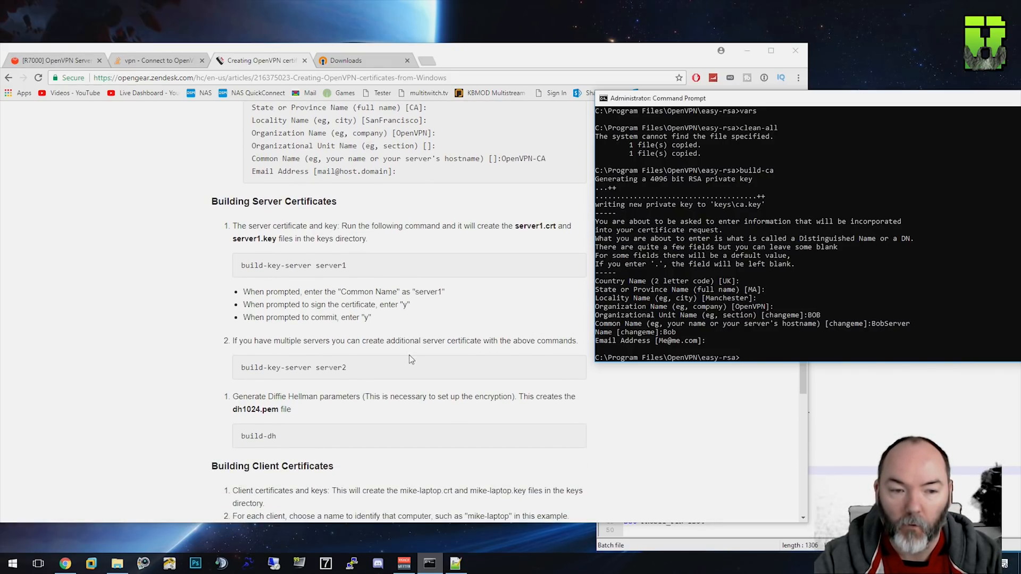
pyautogui.moveTo(398, 242)
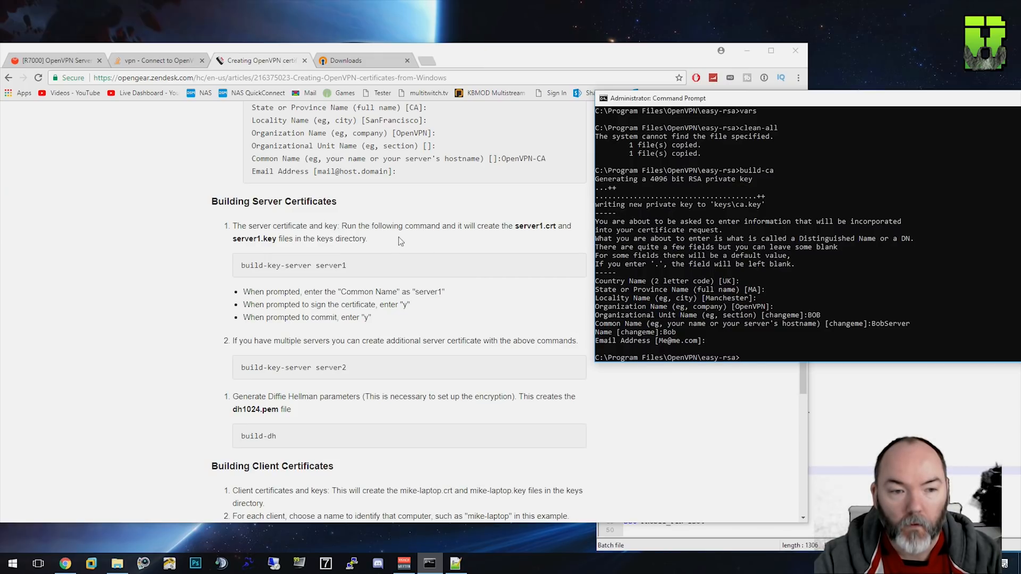
pyautogui.moveTo(718, 332)
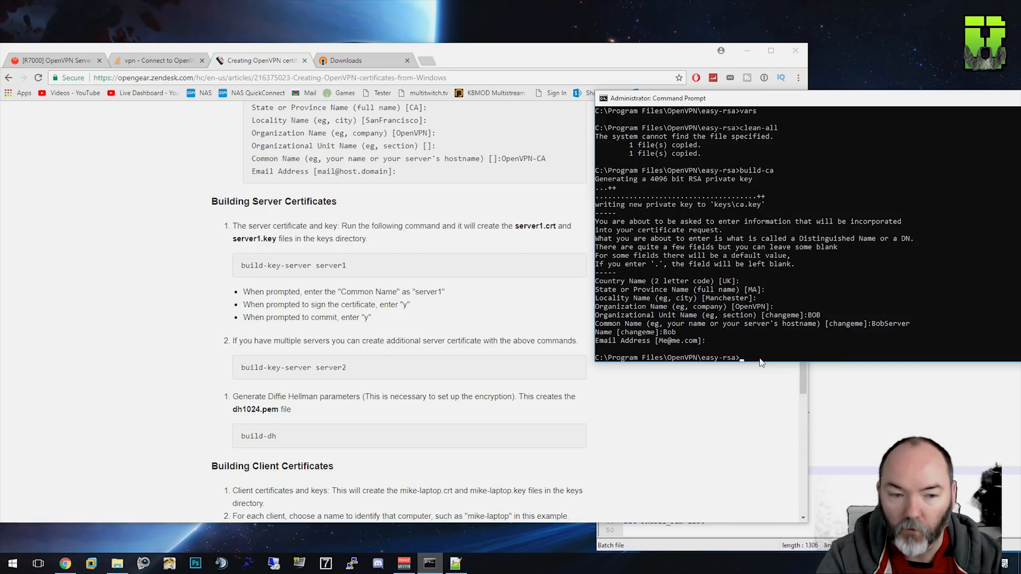
# Run build-key-server OpenVPNServer, accepting country and organisation defaults, common name OpenVPNServer.
pyautogui.write('buil')
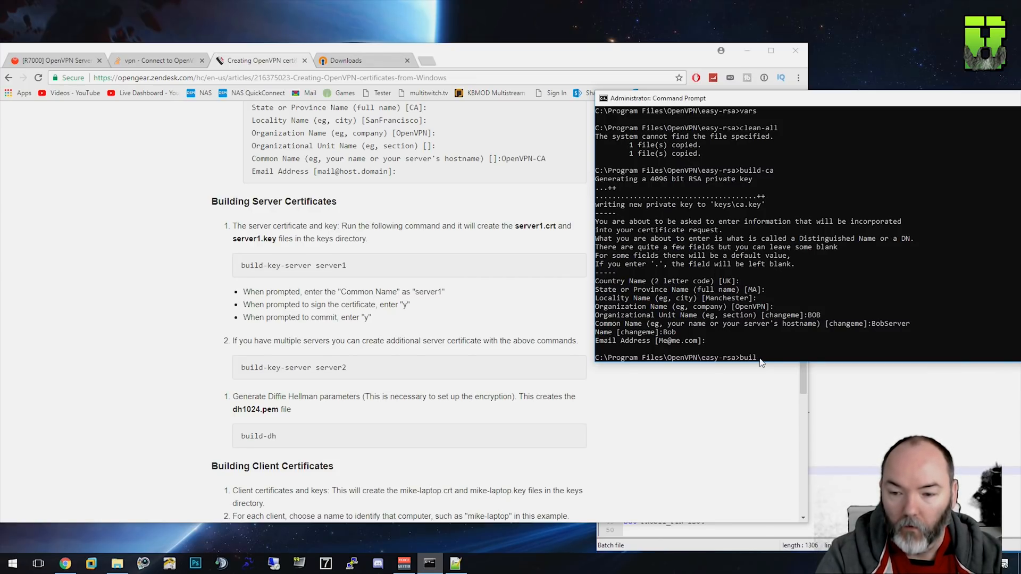
pyautogui.write('d-key-server Open')
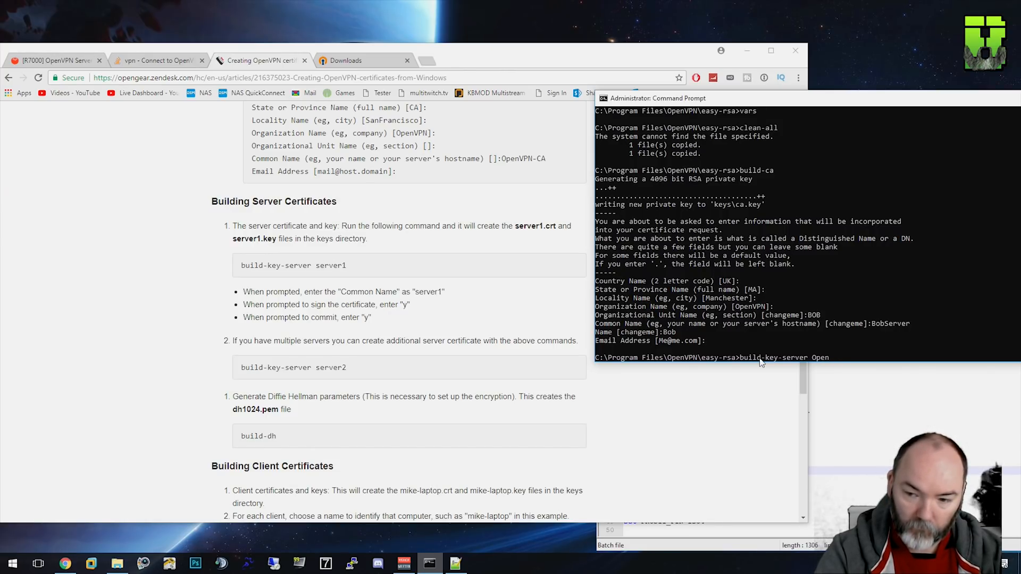
pyautogui.write('VPNServer')
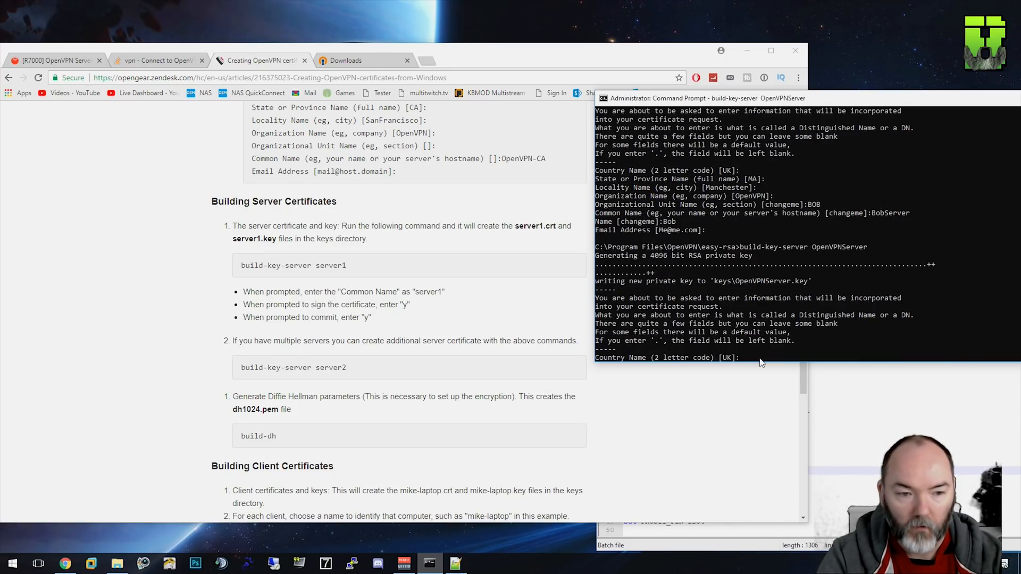
pyautogui.press('Return')
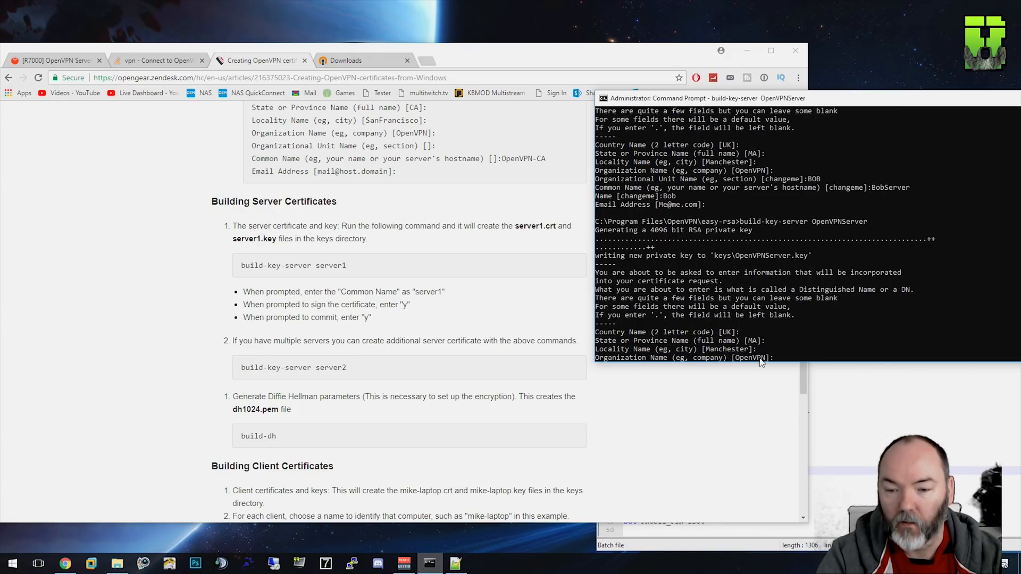
pyautogui.press('Return')
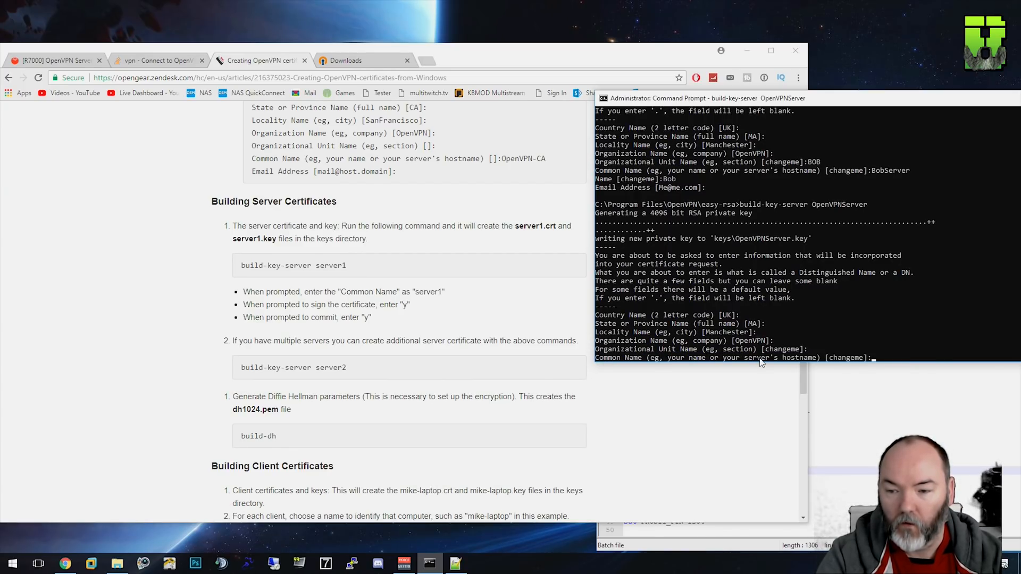
pyautogui.write('OpenVPNServer')
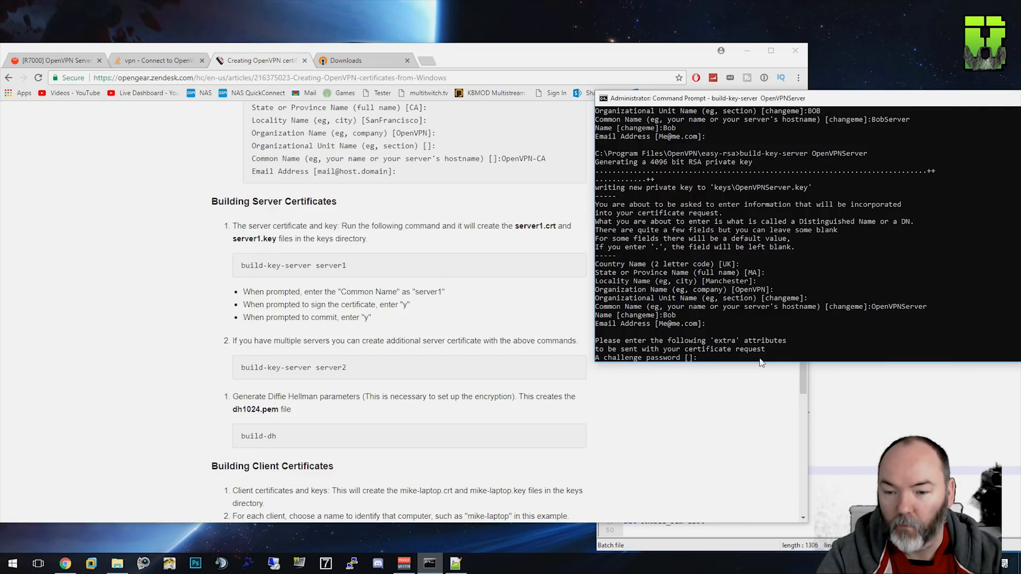
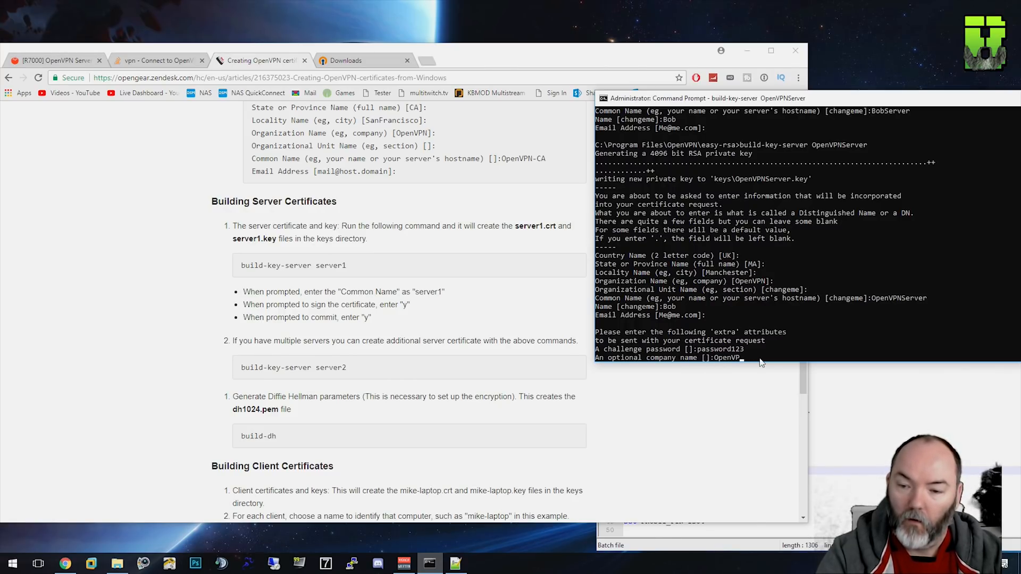
pyautogui.press('Return')
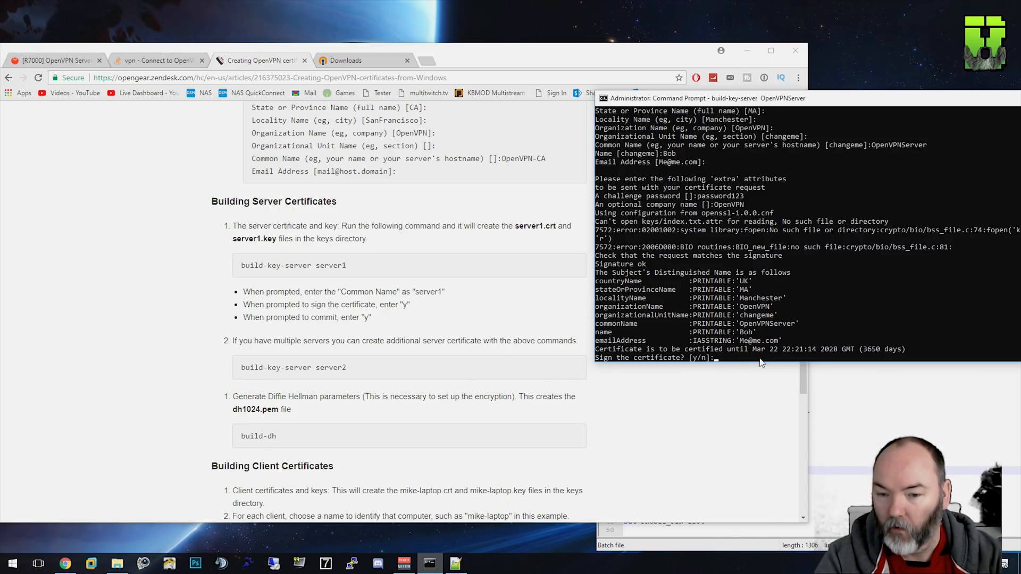
pyautogui.write('y')
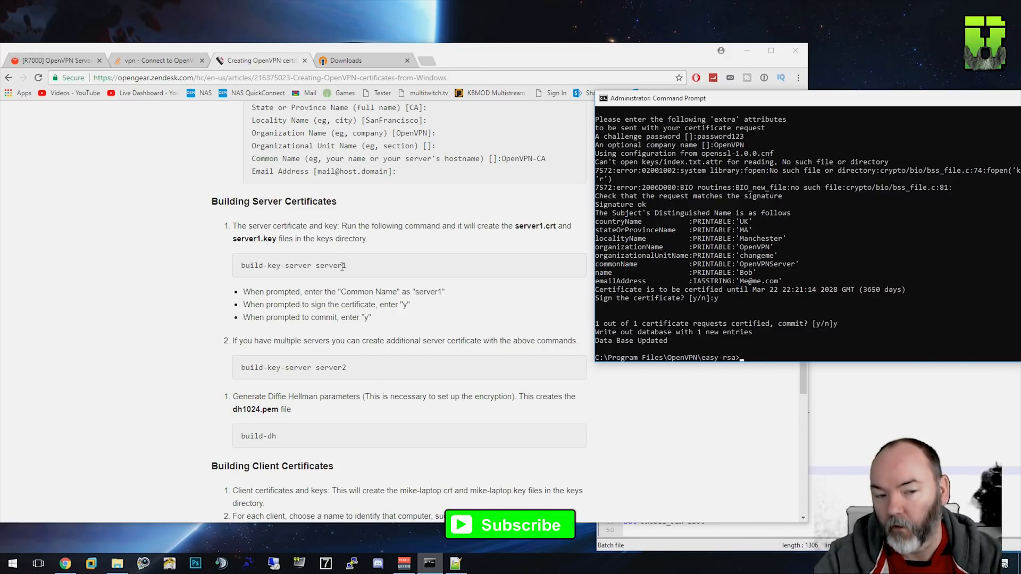
pyautogui.moveTo(231, 402)
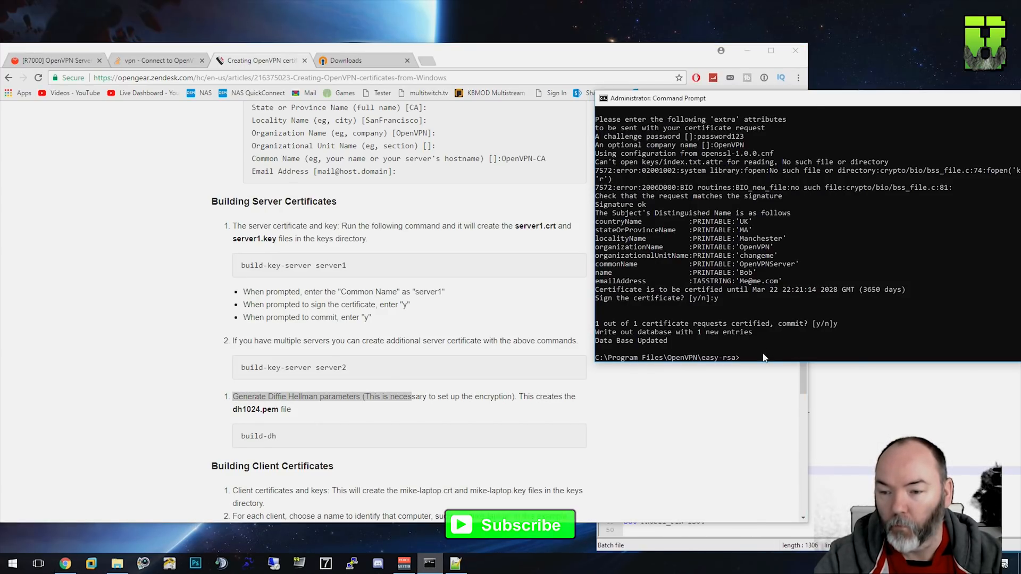
# Run build-dh to generate 2048-bit Diffie-Hellman parameters.
pyautogui.click(761, 358)
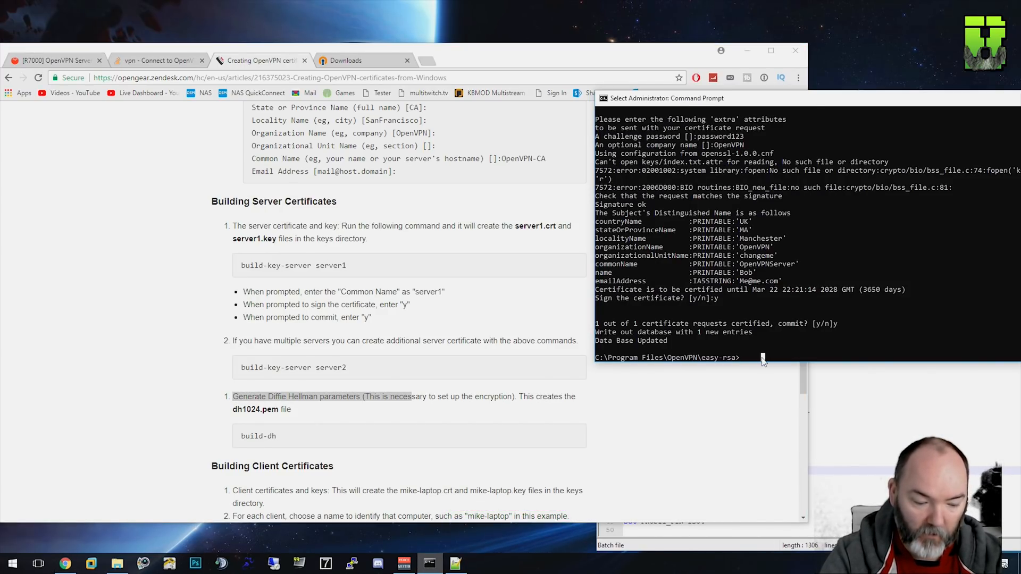
pyautogui.write('bui')
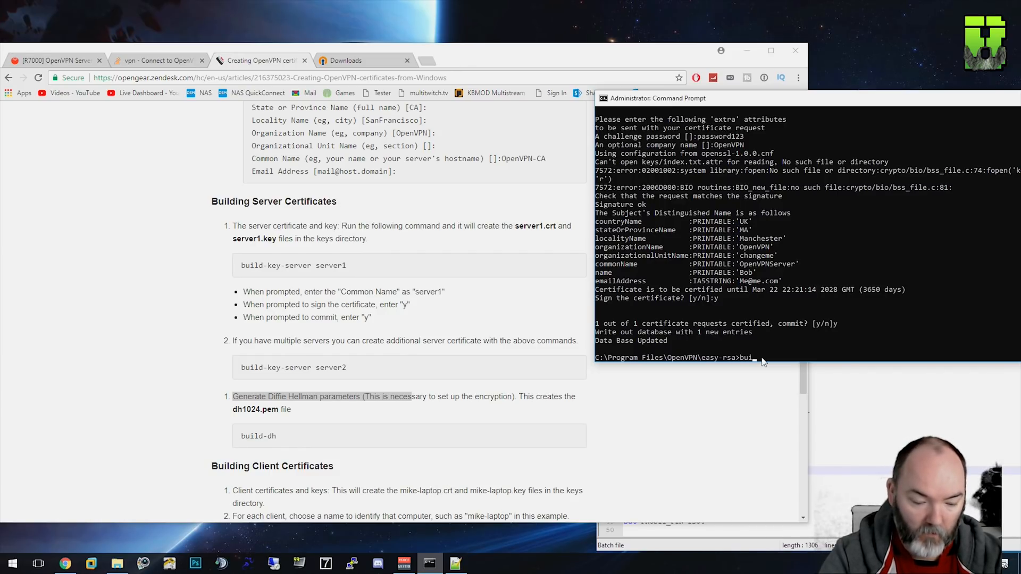
pyautogui.write('ld-dh')
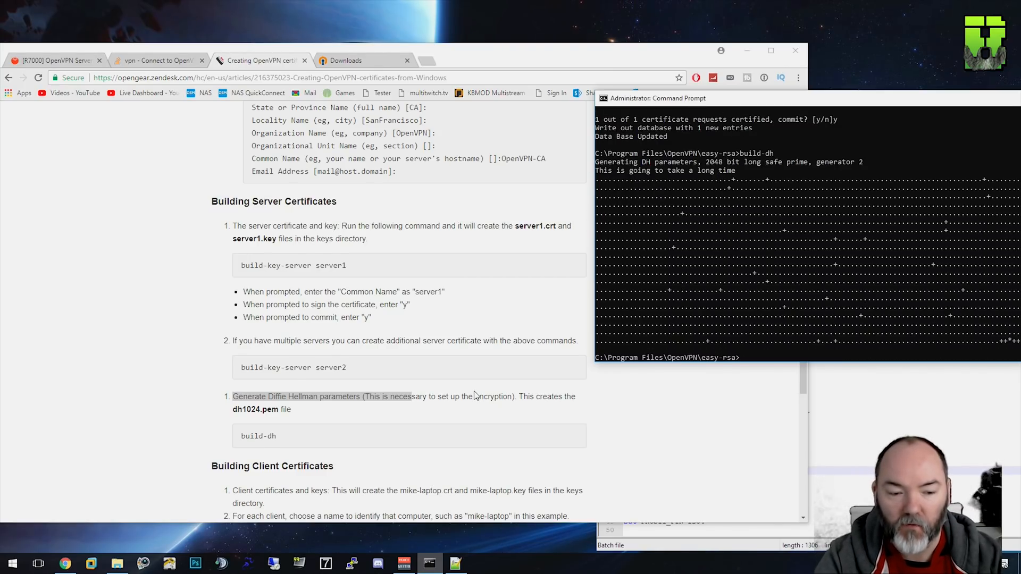
pyautogui.scroll(-3)
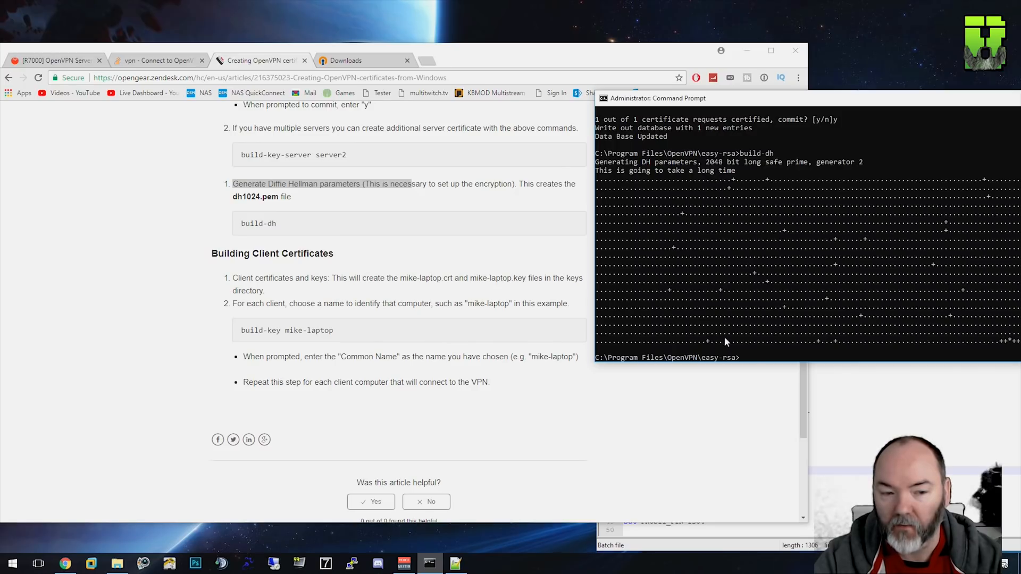
# Run build-key BobsComputer to start generating the client key.
pyautogui.write('b')
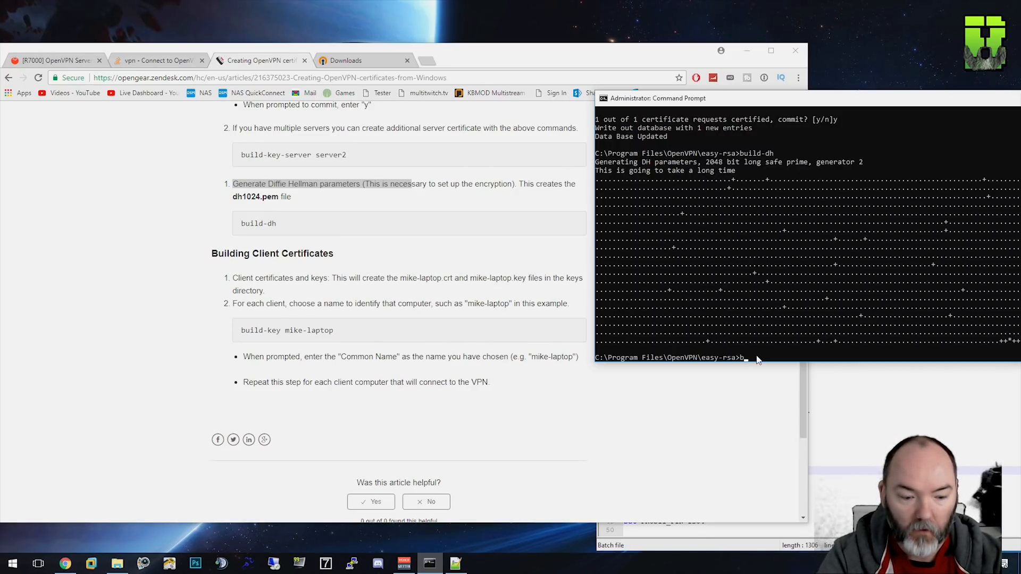
pyautogui.write('build-ket')
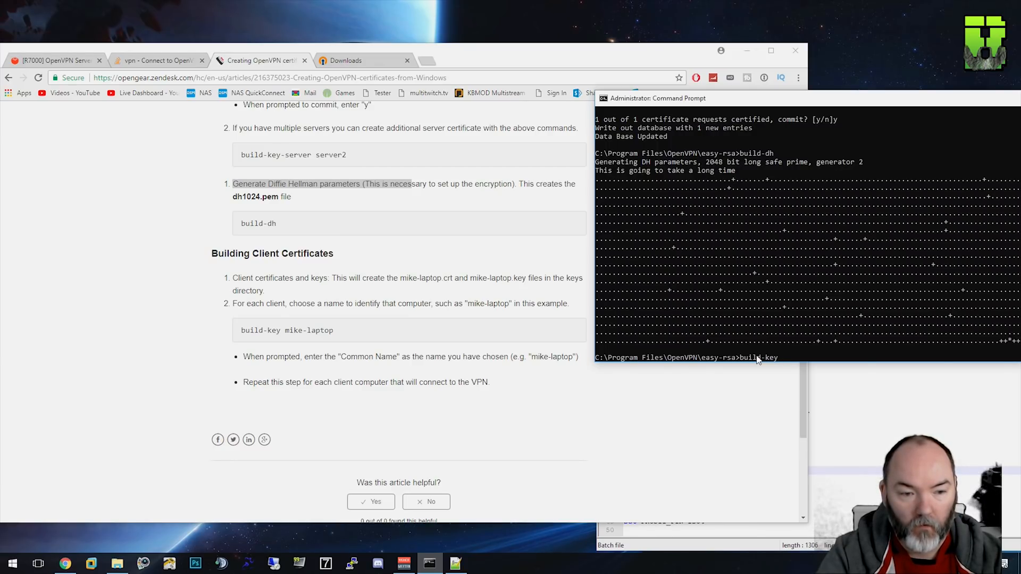
pyautogui.write('Bob')
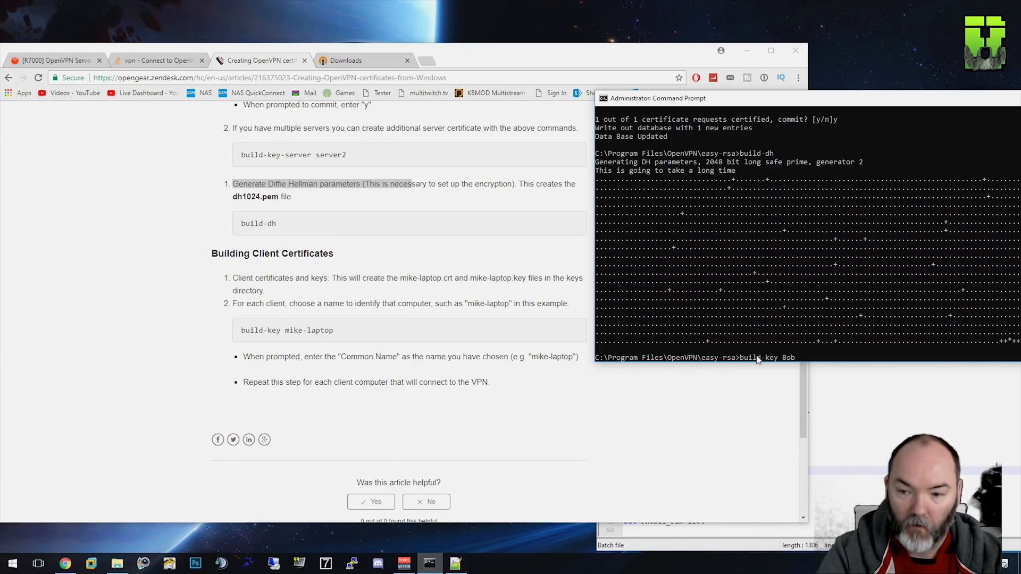
pyautogui.write('sComputer')
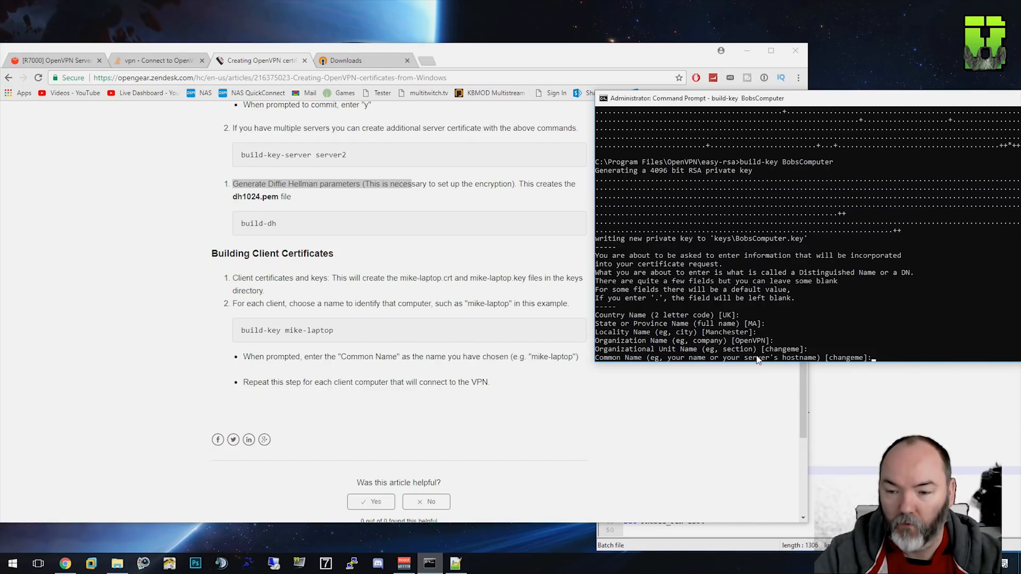
pyautogui.write('Bob')
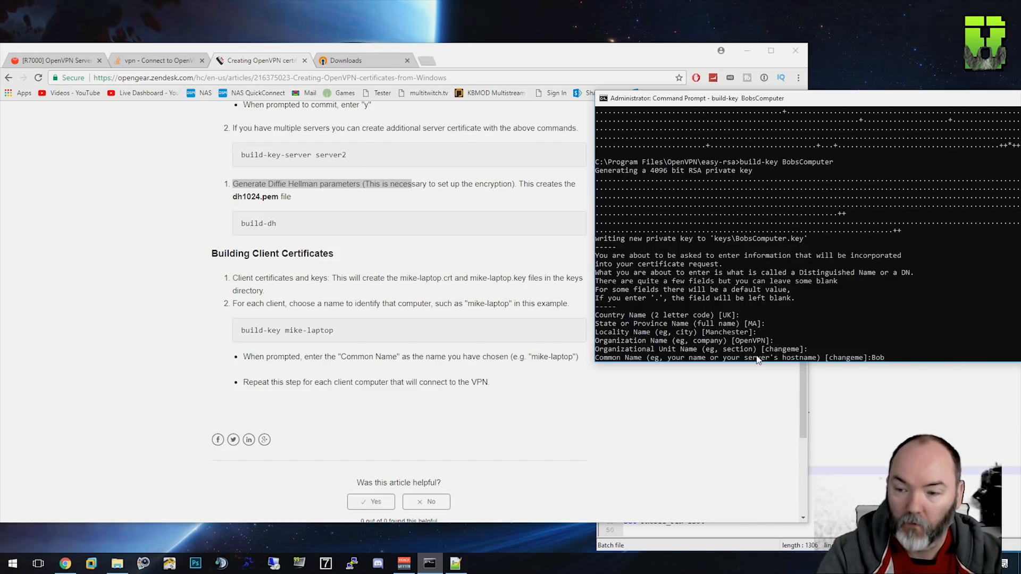
pyautogui.write('sLaptop')
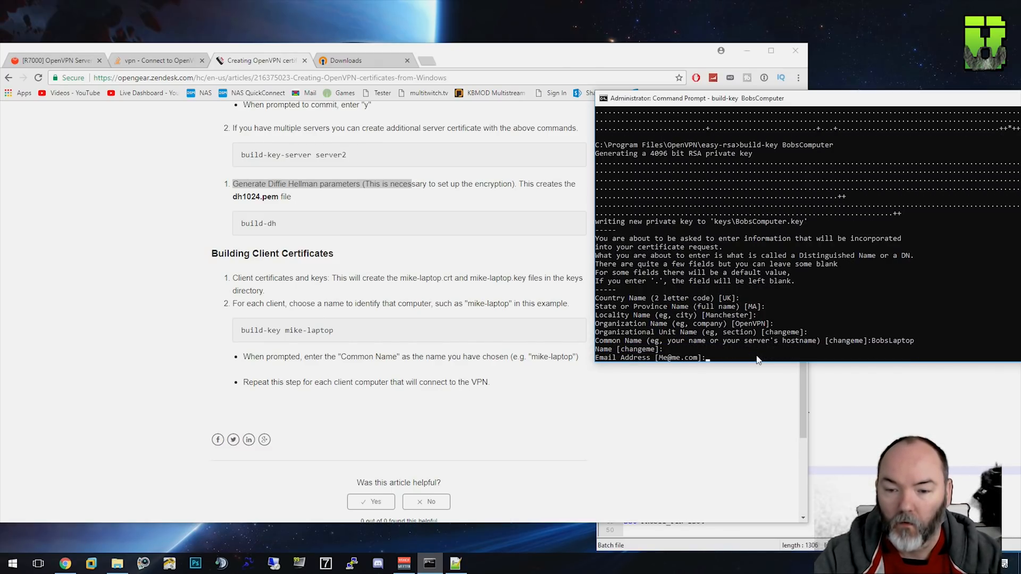
pyautogui.press('Return')
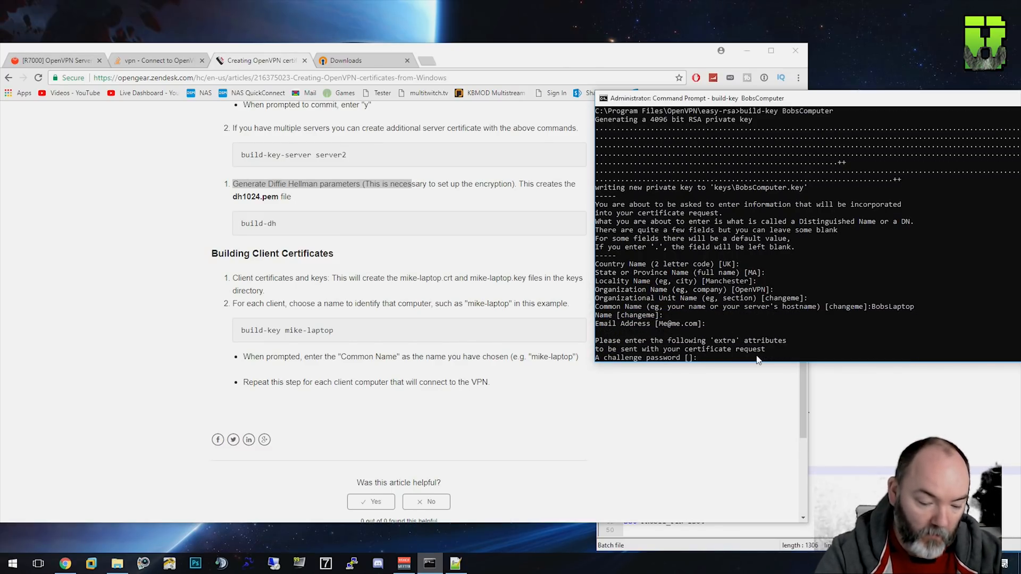
pyautogui.write('password')
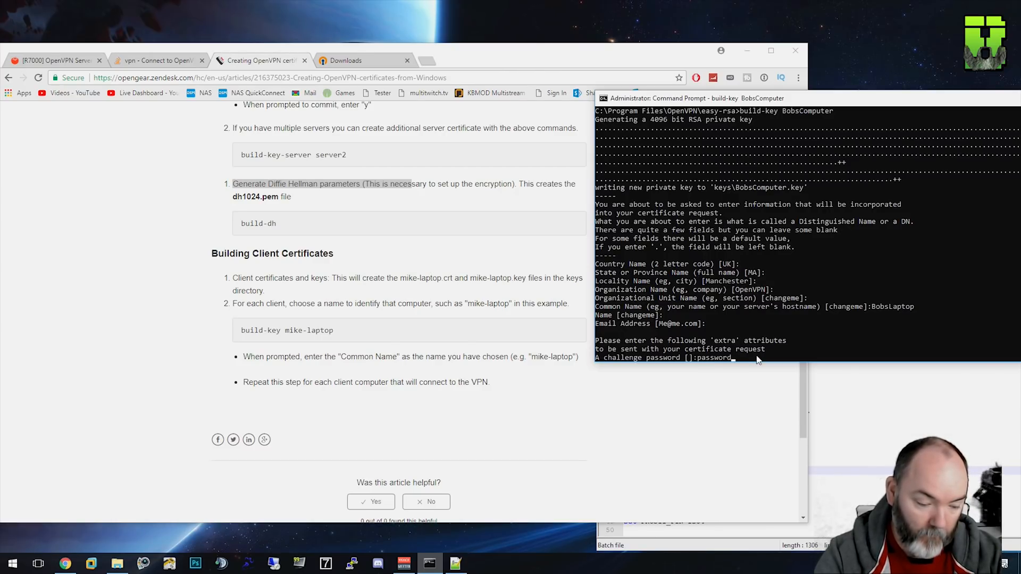
pyautogui.press('Return')
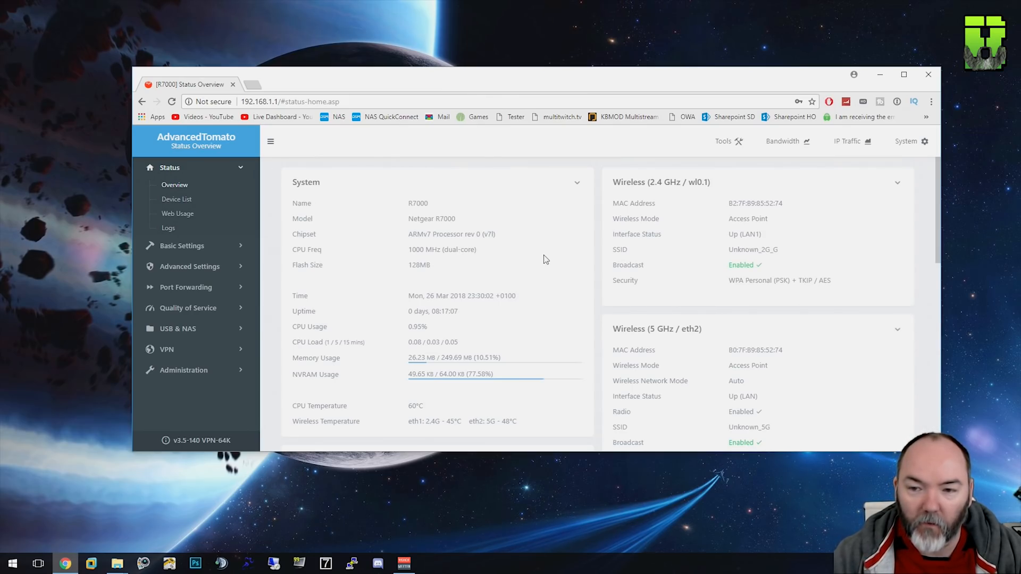
pyautogui.moveTo(339, 300)
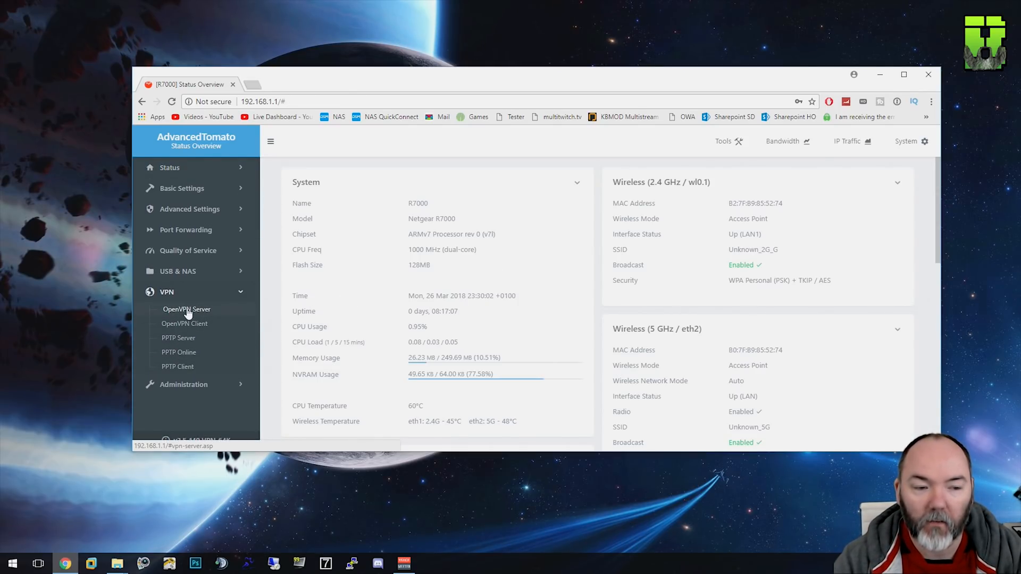
# Open the OpenVPN Server configuration page showing stopped VPN Server 2 basic settings.
pyautogui.click(186, 309)
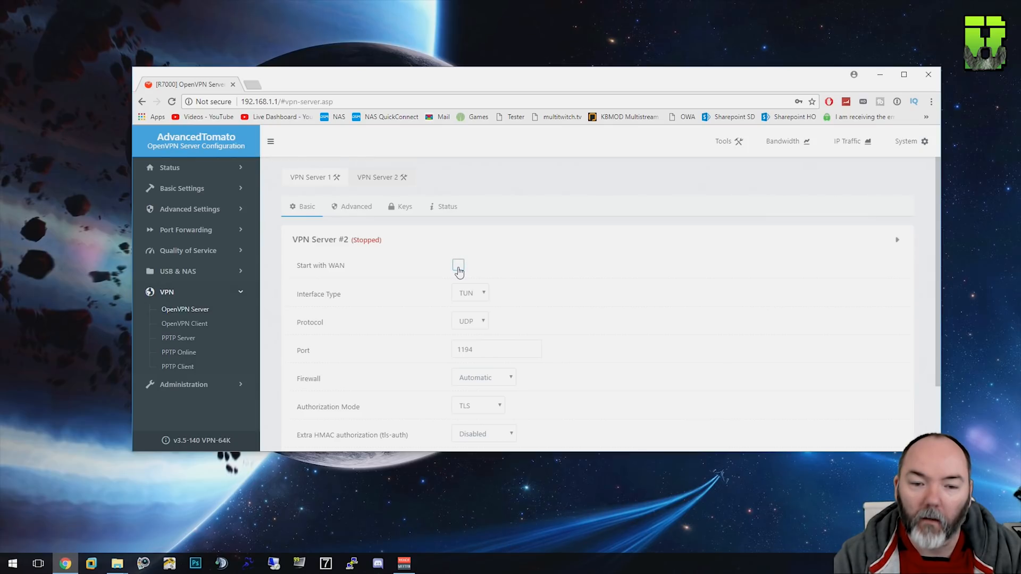
# Make VPN Server 2 start with WAN and use a TAP interface bridged with LAN (br0).
pyautogui.click(457, 265)
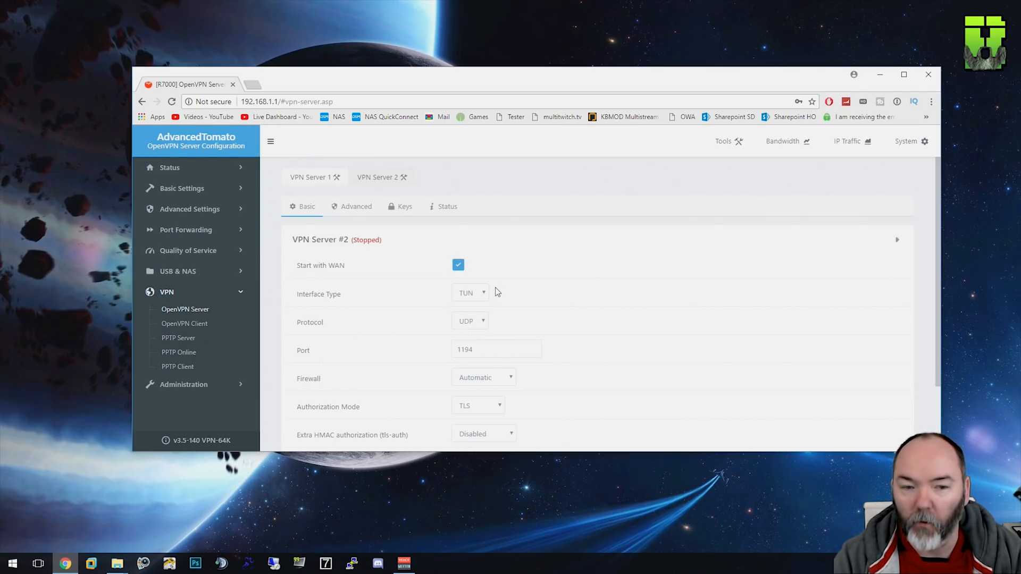
pyautogui.moveTo(493, 289)
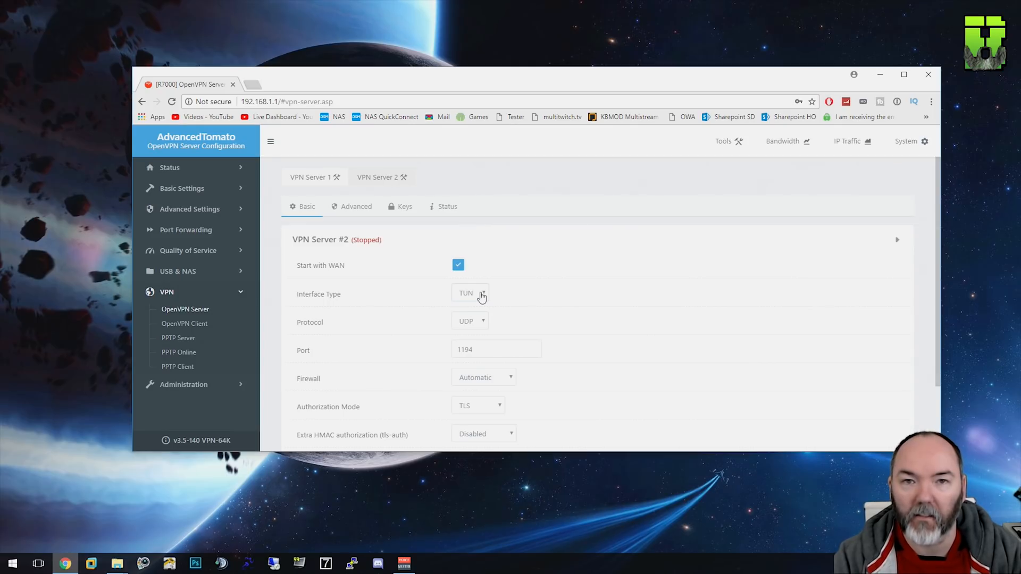
pyautogui.click(470, 293)
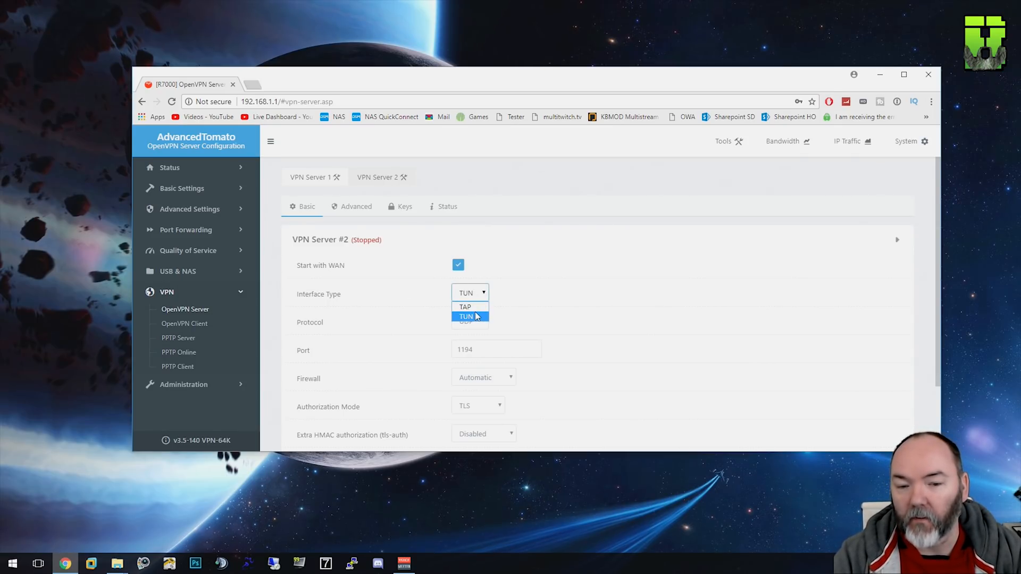
pyautogui.click(465, 306)
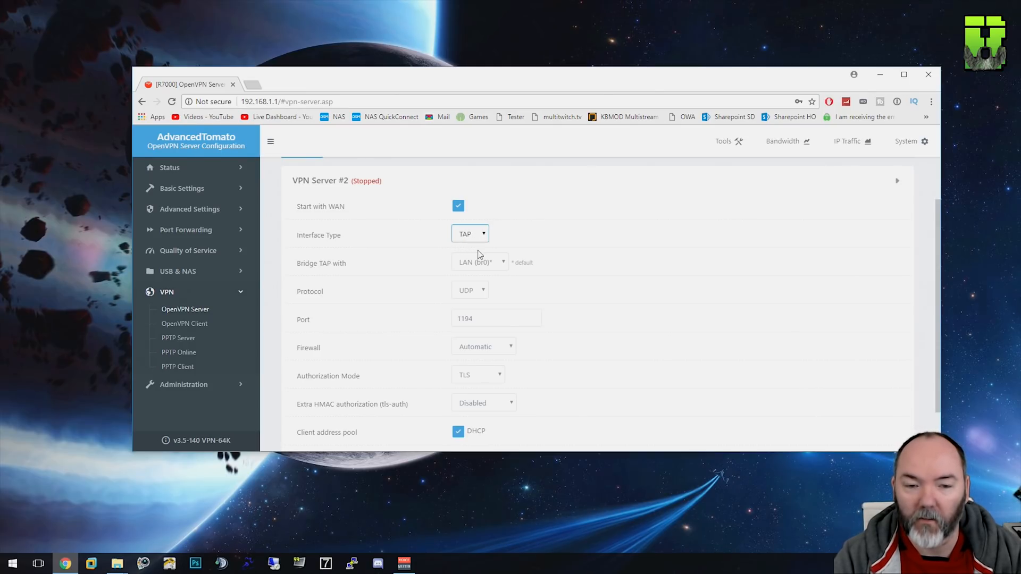
pyautogui.click(479, 262)
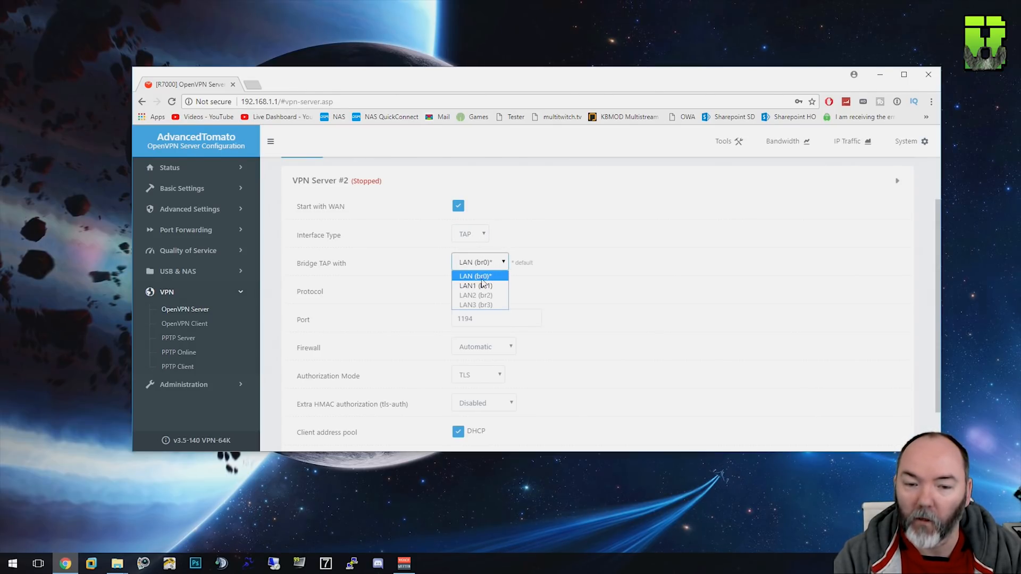
pyautogui.click(481, 276)
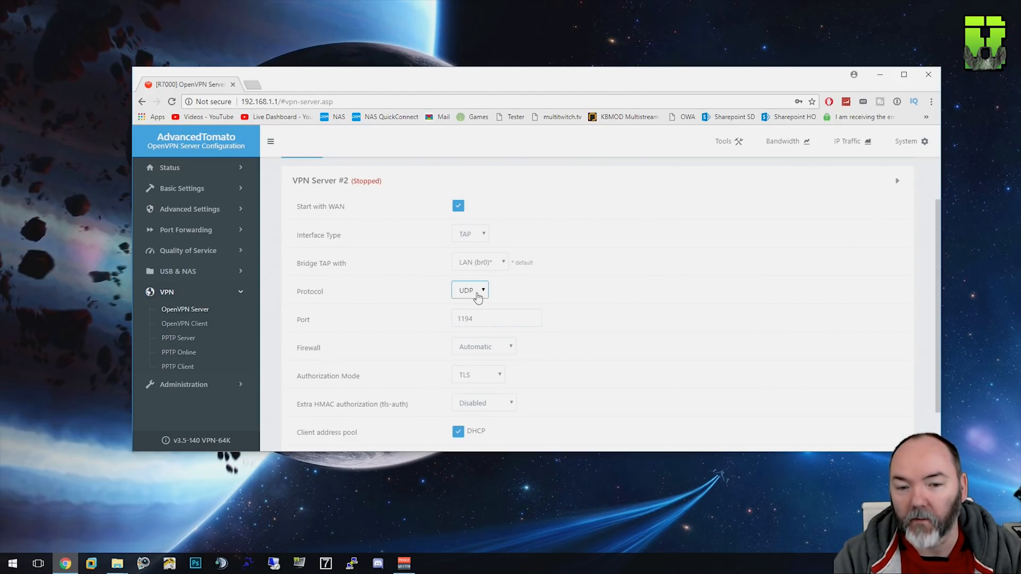
# Set the protocol to TCP on port 443 and keep TLS as the authorization mode.
pyautogui.click(470, 291)
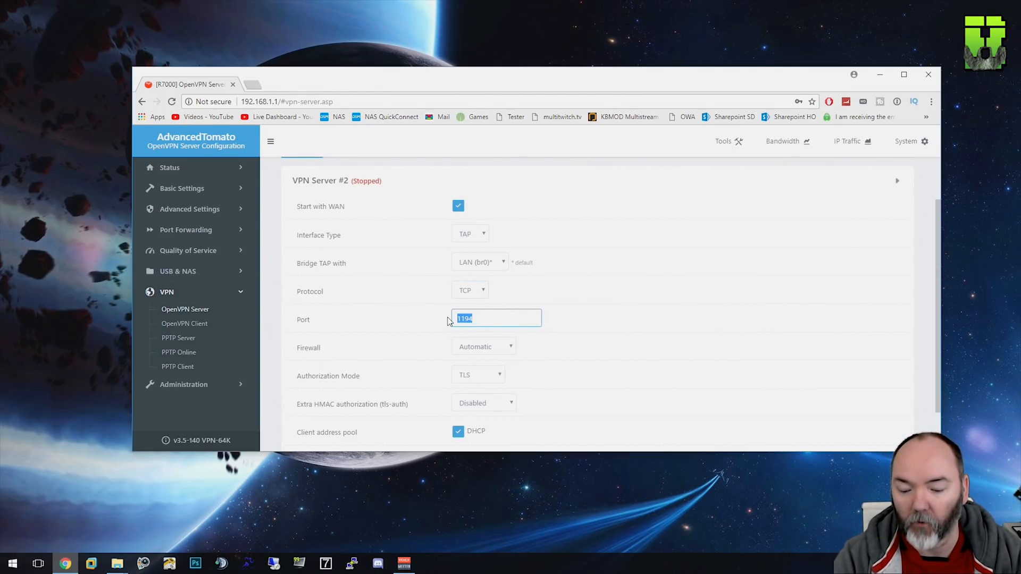
pyautogui.write('443')
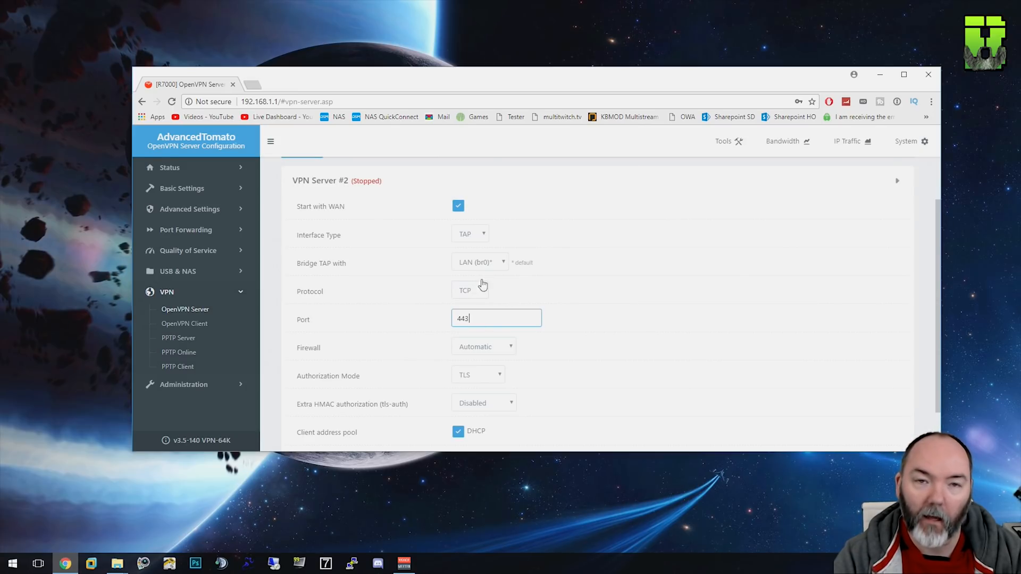
pyautogui.moveTo(472, 319)
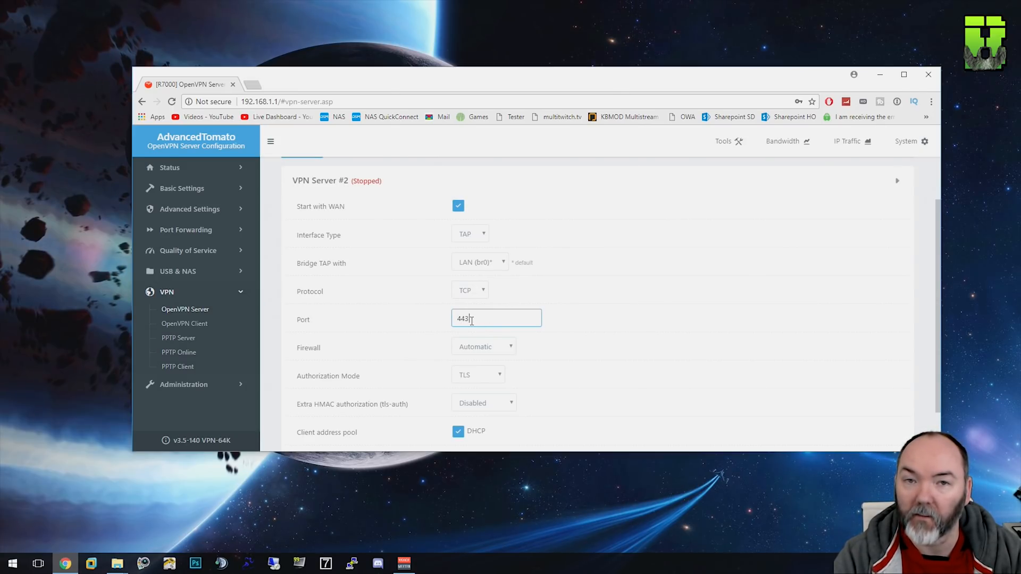
pyautogui.moveTo(553, 332)
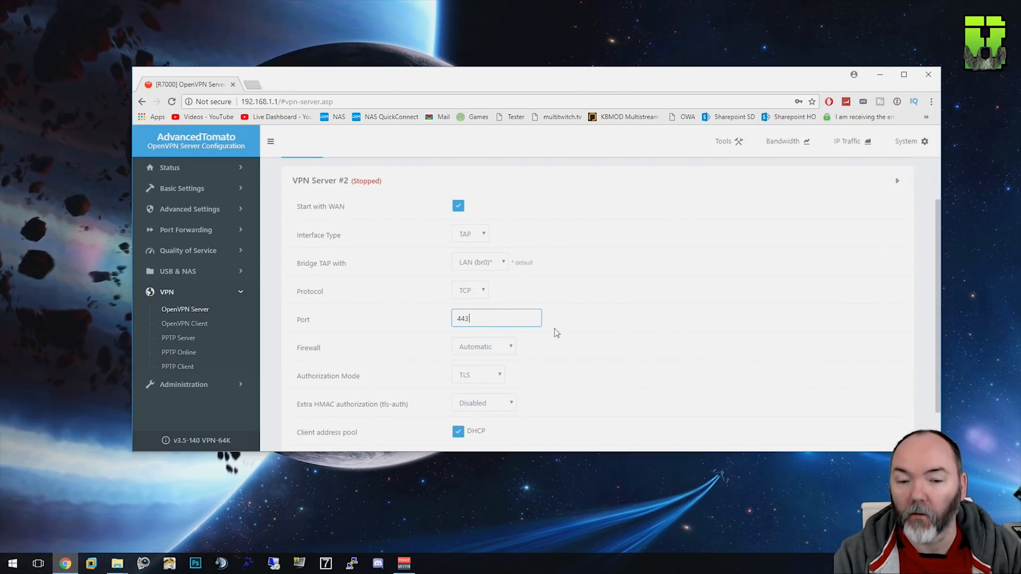
pyautogui.scroll(-3)
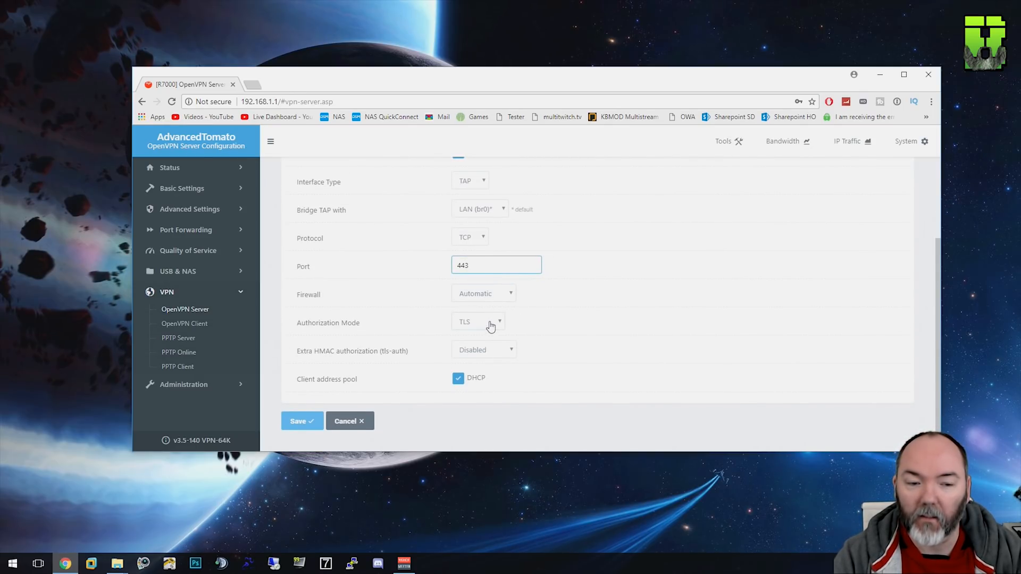
pyautogui.click(478, 321)
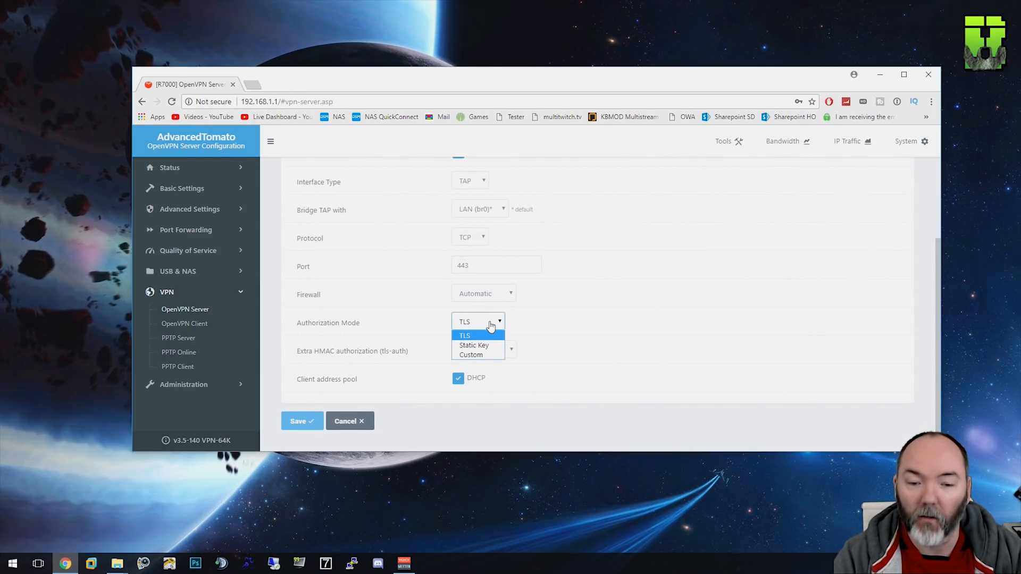
pyautogui.click(465, 335)
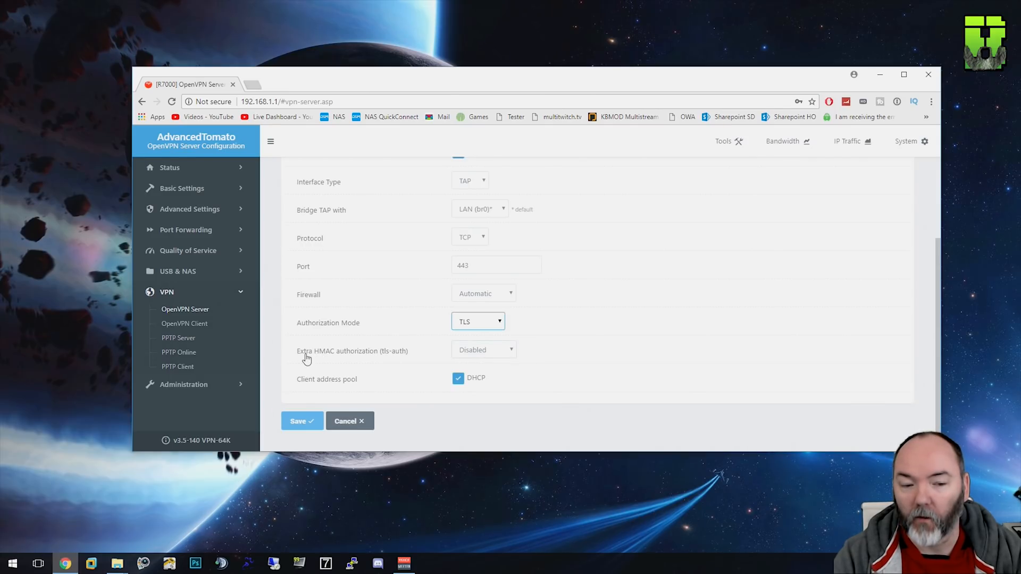
pyautogui.moveTo(517, 365)
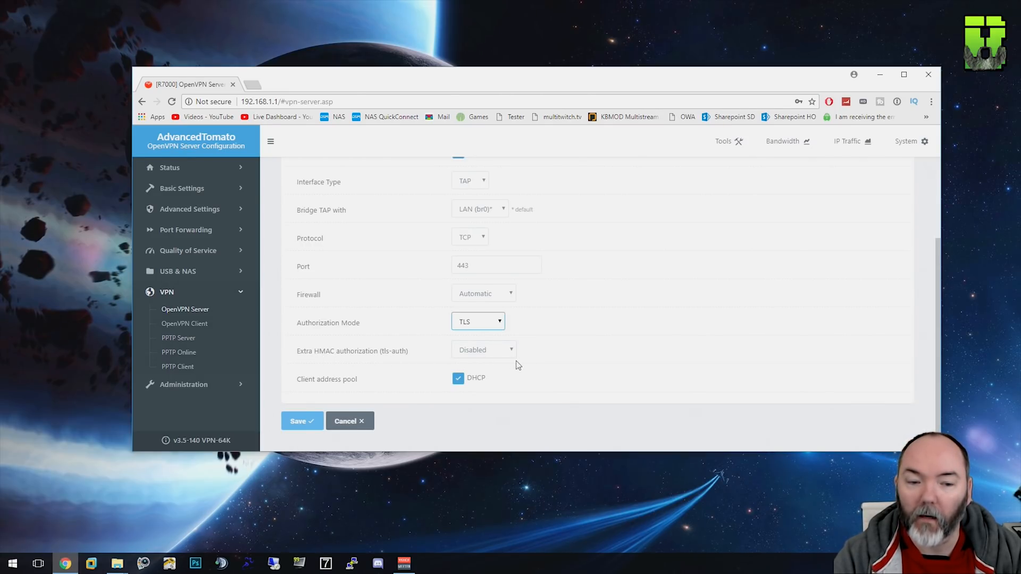
pyautogui.moveTo(484, 387)
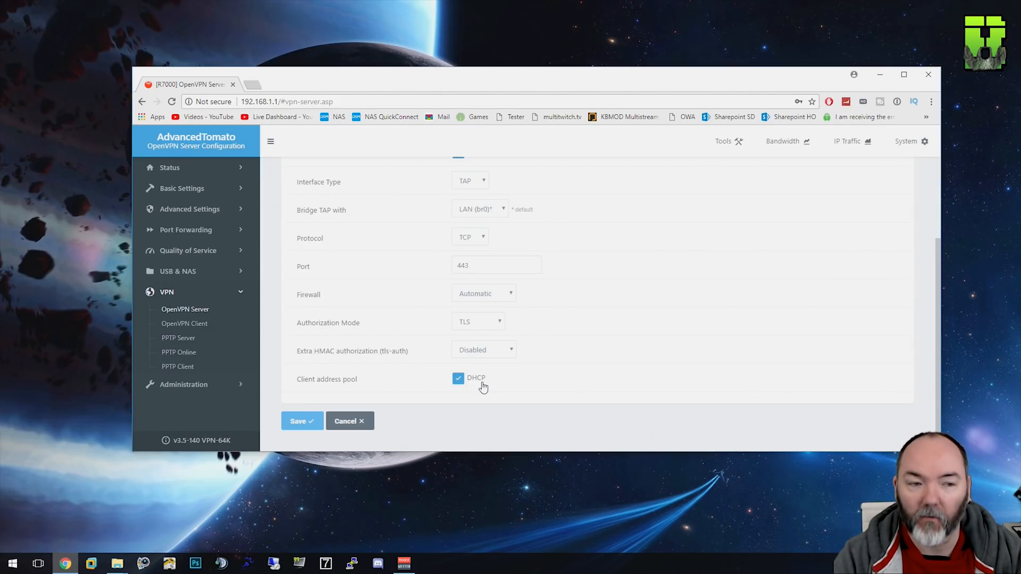
pyautogui.moveTo(478, 390)
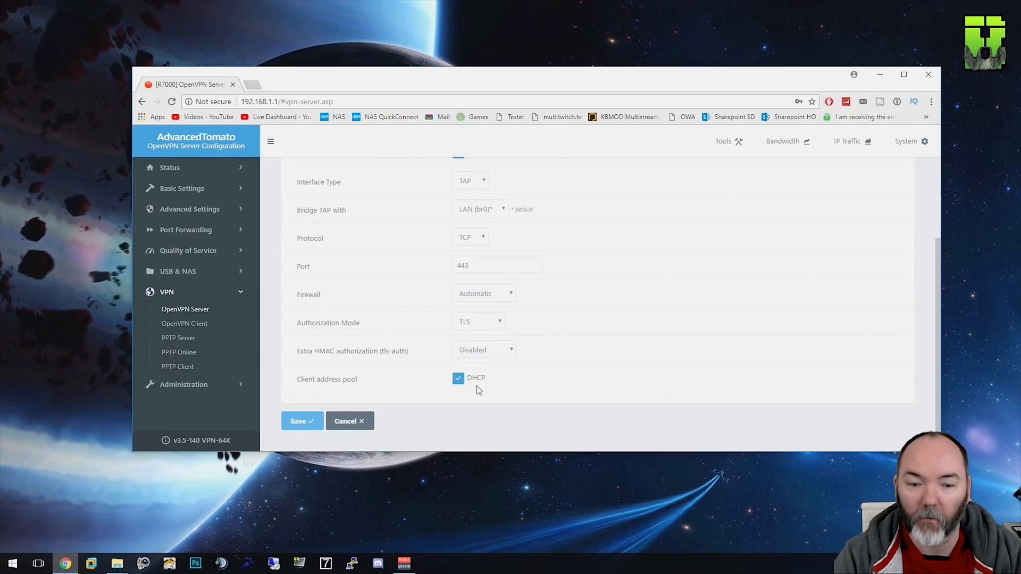
# Replace the DHCP client pool with the static range 10.8.1.1 to 10.8.1.10.
pyautogui.click(457, 378)
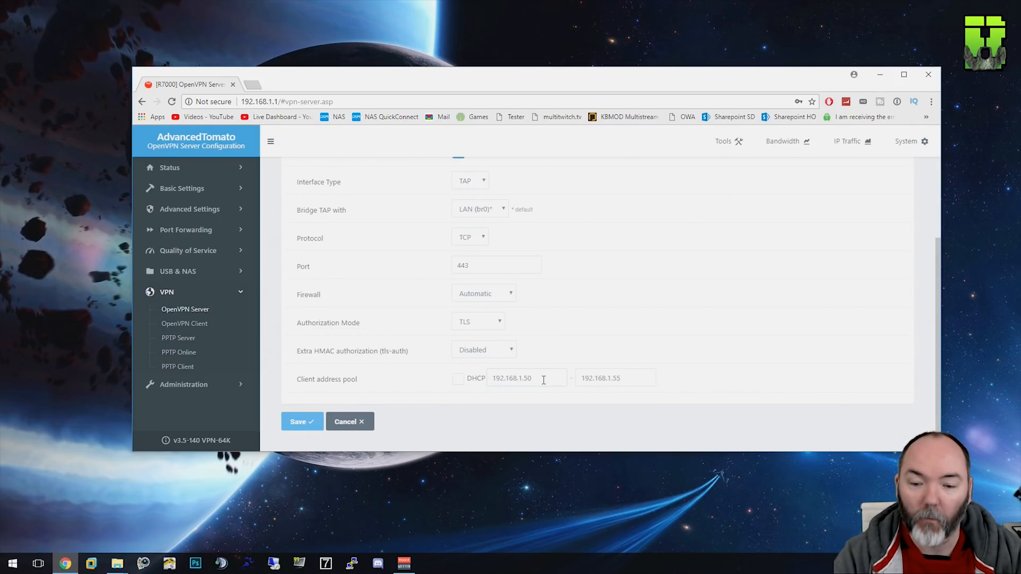
pyautogui.tripleClick(525, 377)
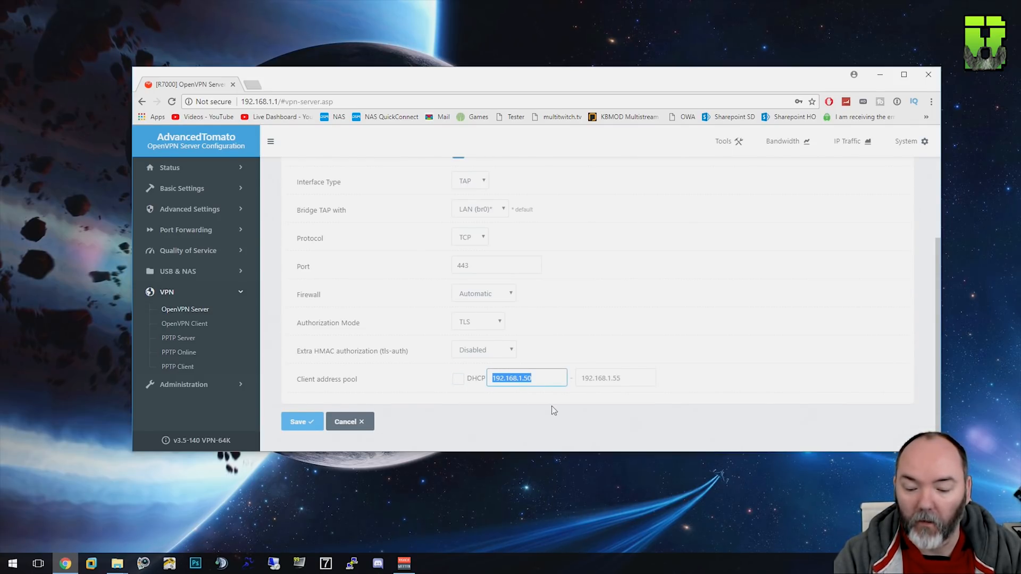
pyautogui.write('10.8..')
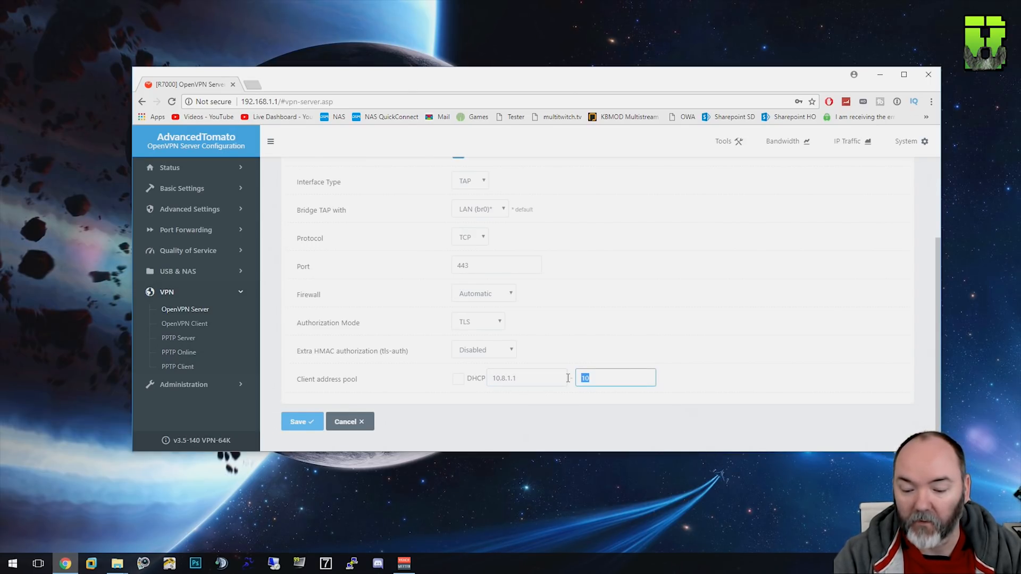
pyautogui.write('10.8.1.1')
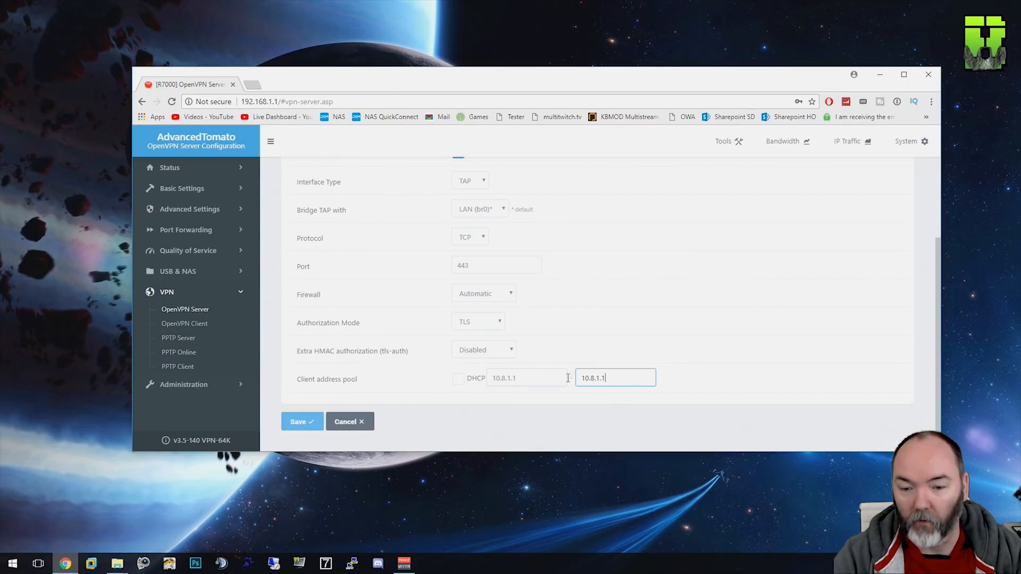
pyautogui.write('0')
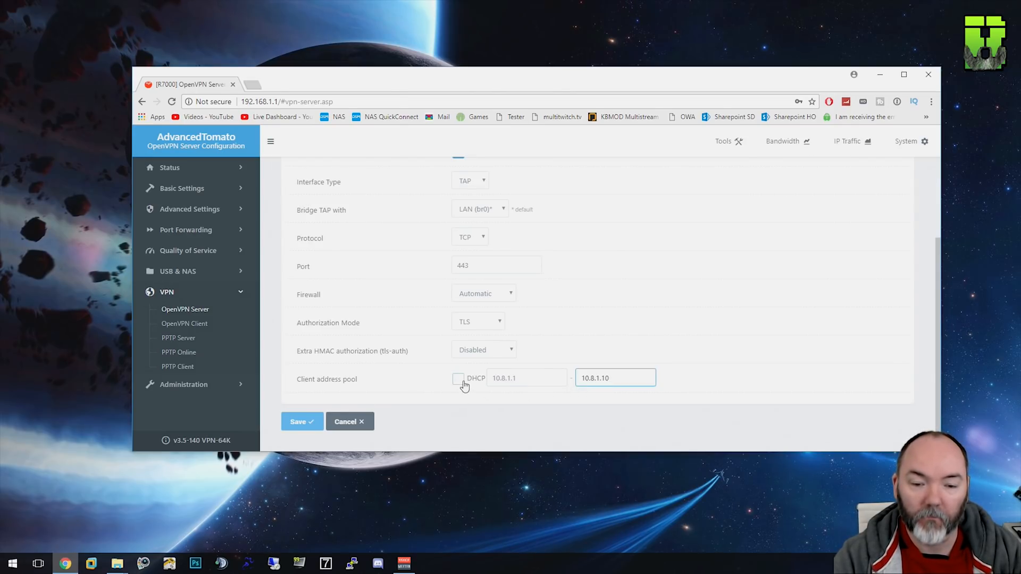
pyautogui.click(458, 379)
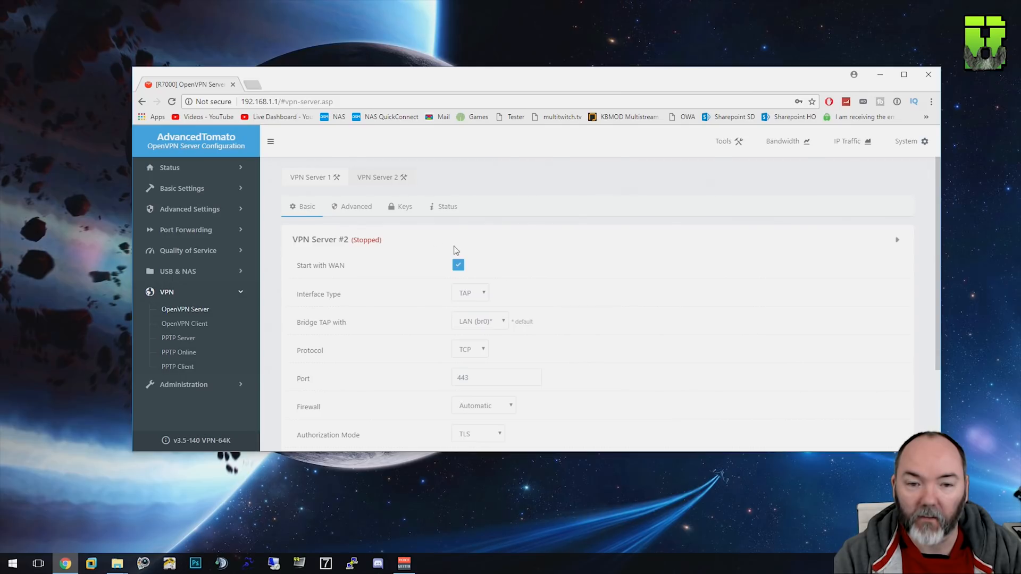
# In Advanced settings, redirect client internet traffic and have the server respond to DNS.
pyautogui.click(356, 206)
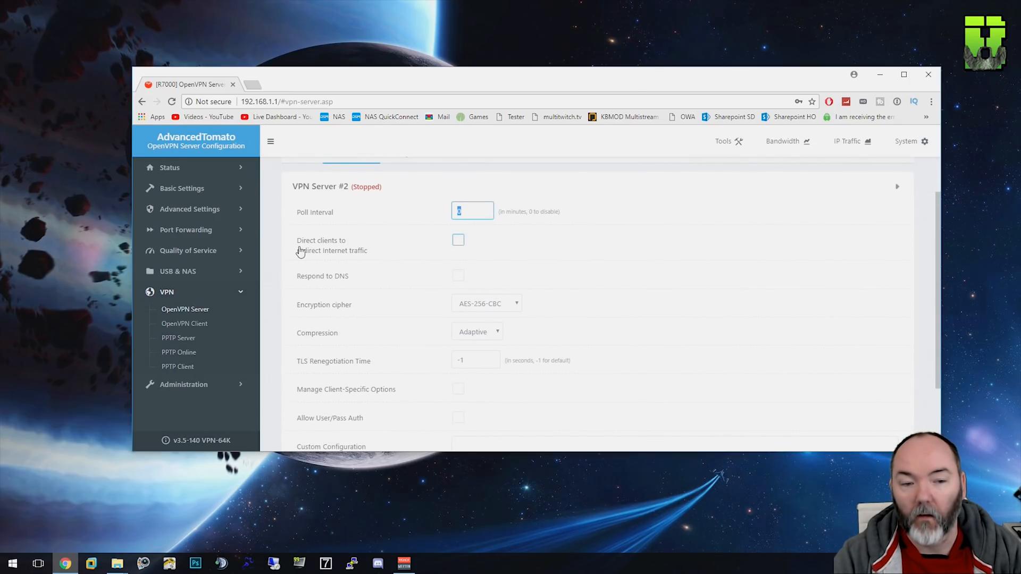
pyautogui.moveTo(365, 256)
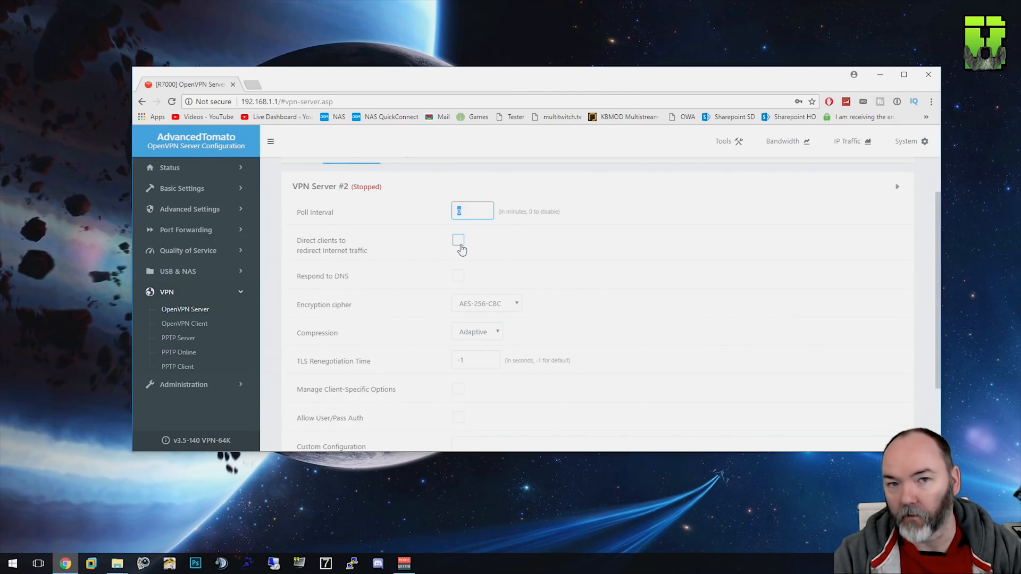
pyautogui.click(457, 240)
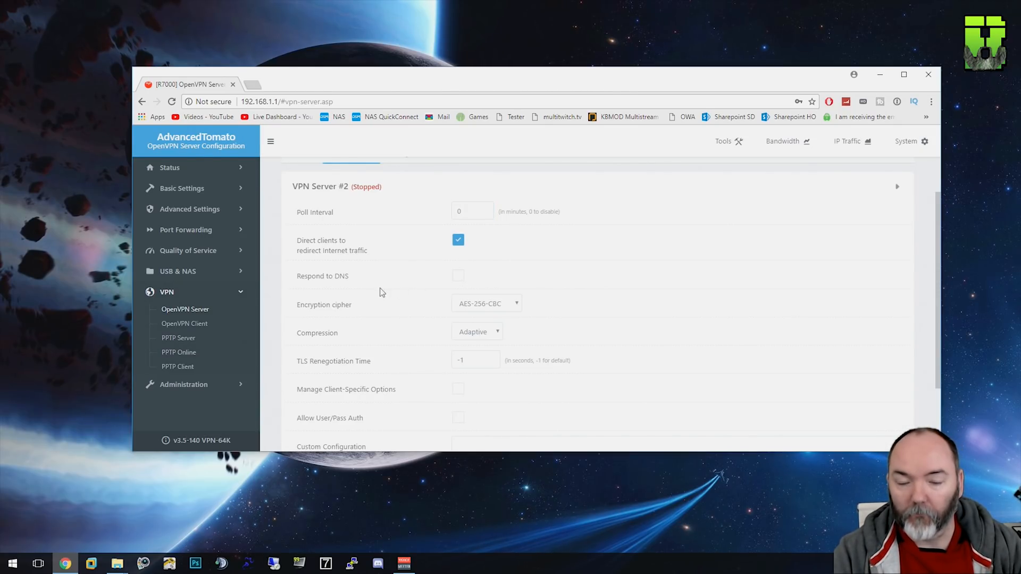
pyautogui.click(458, 276)
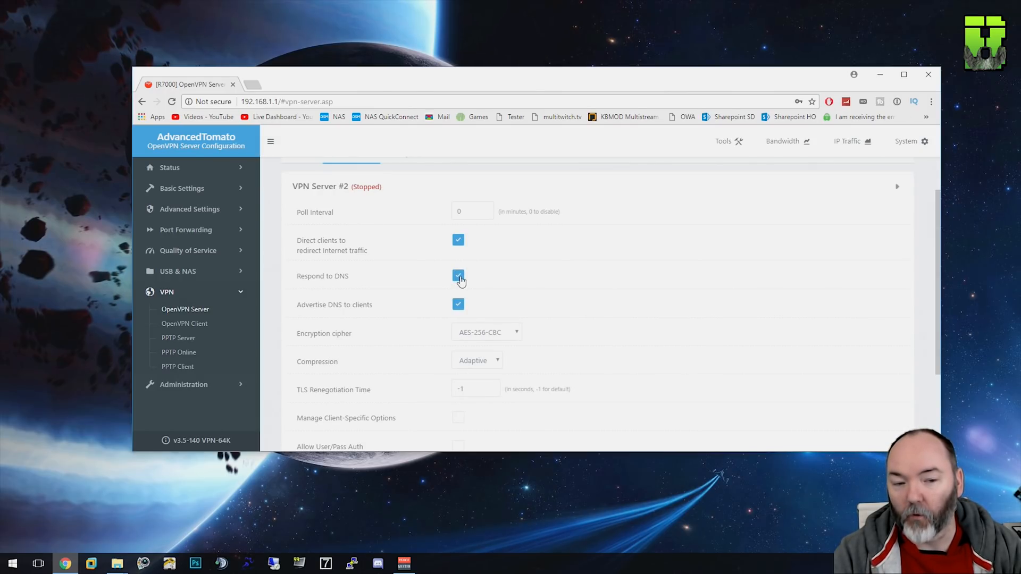
pyautogui.moveTo(488, 280)
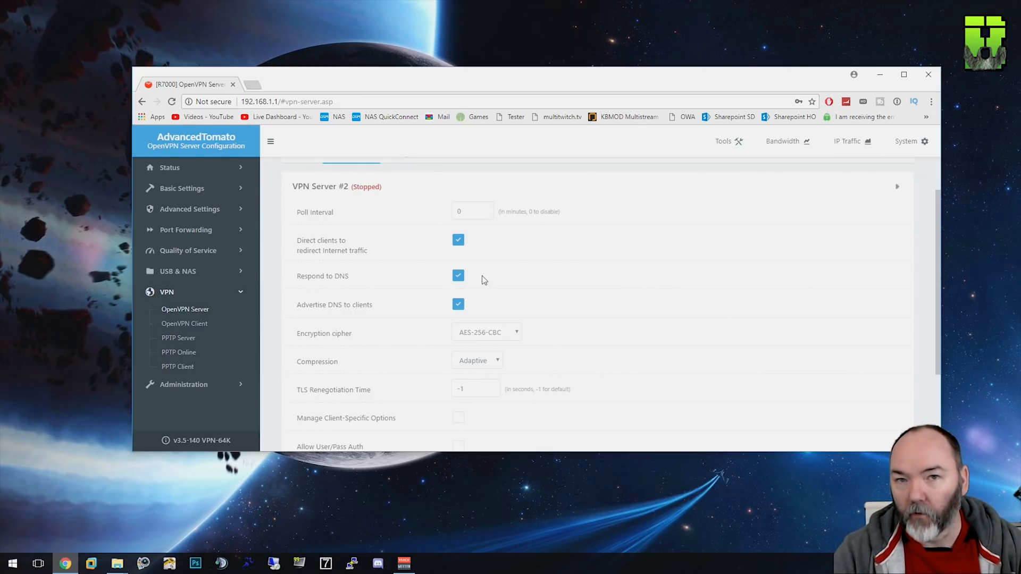
pyautogui.moveTo(468, 280)
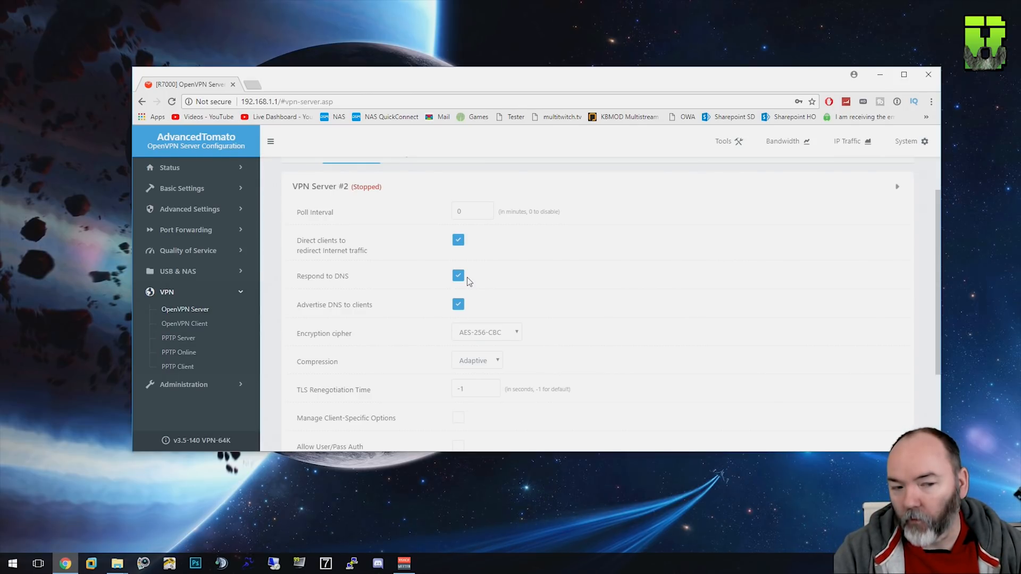
pyautogui.moveTo(417, 315)
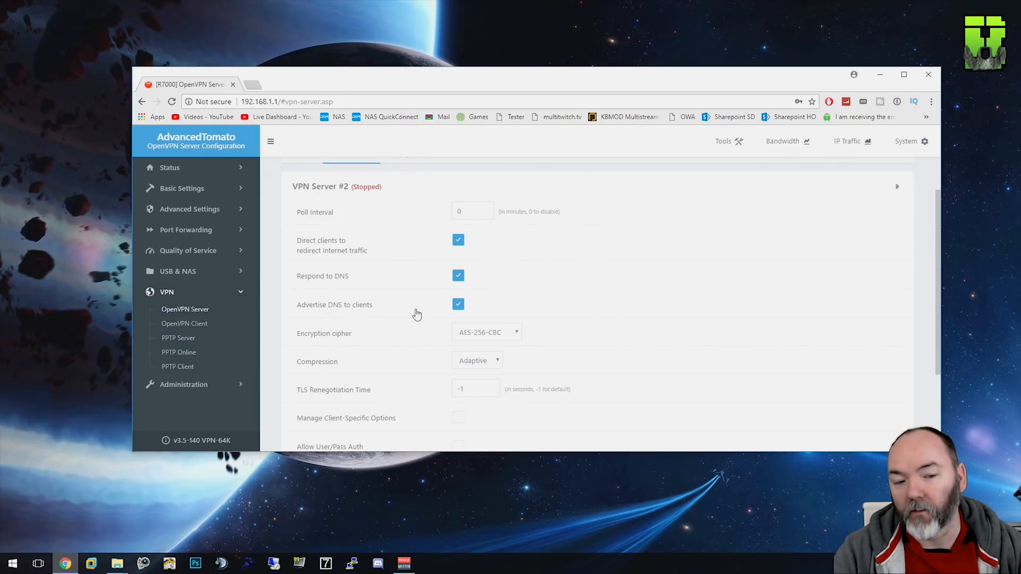
pyautogui.moveTo(382, 345)
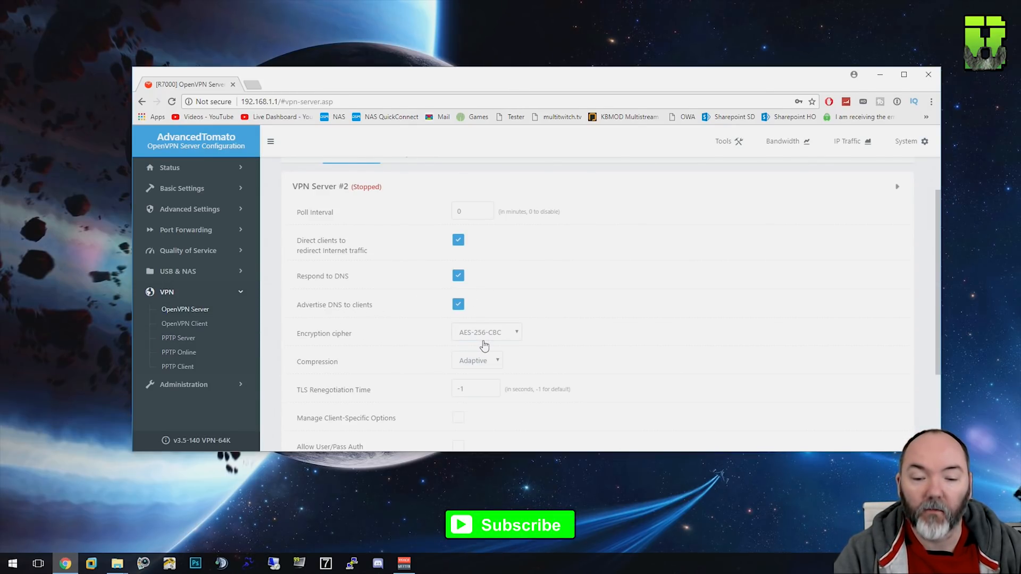
# Keep AES-256-CBC as the encryption cipher and Adaptive compression.
pyautogui.click(486, 333)
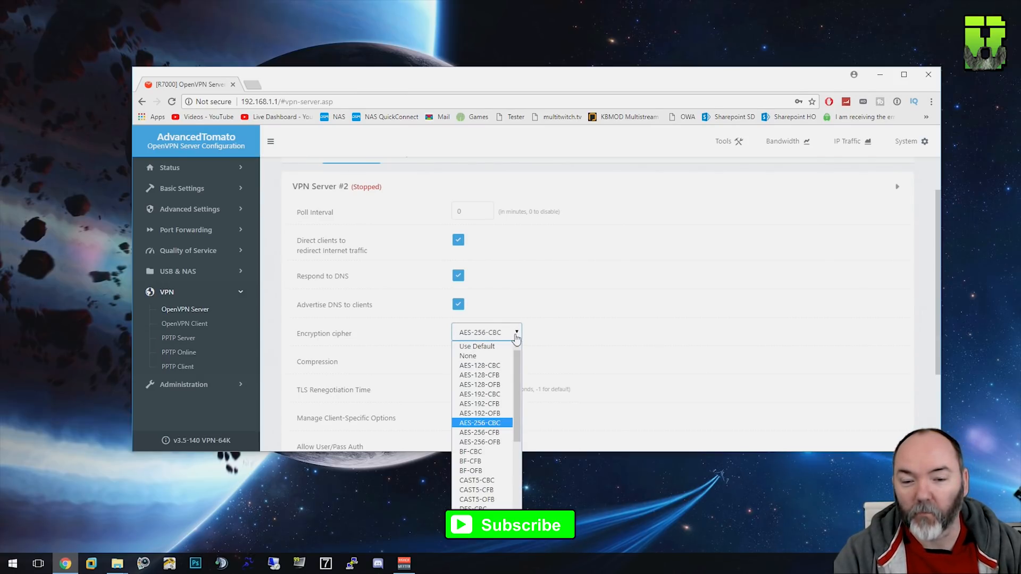
pyautogui.click(480, 422)
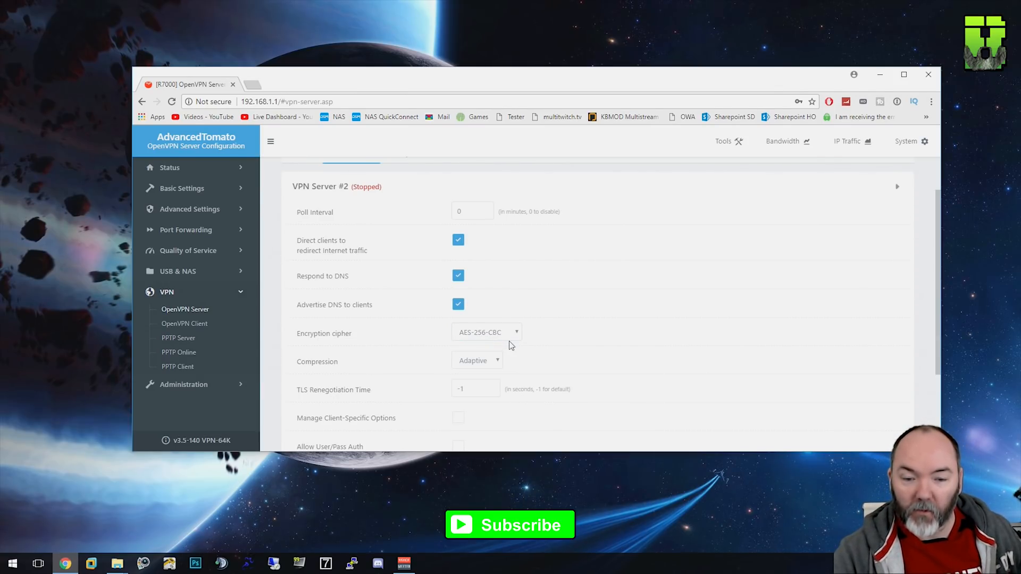
pyautogui.click(477, 360)
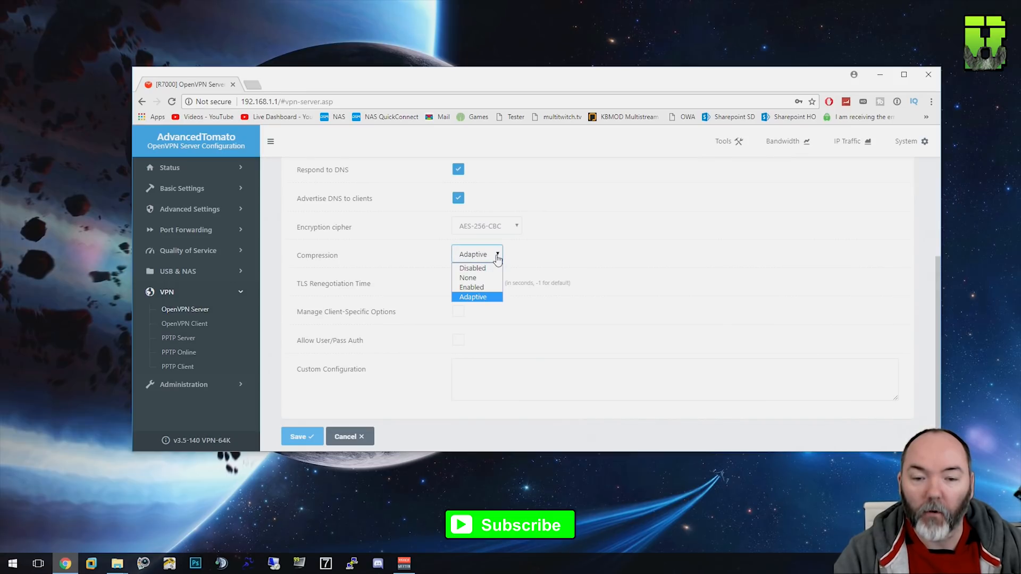
pyautogui.click(476, 297)
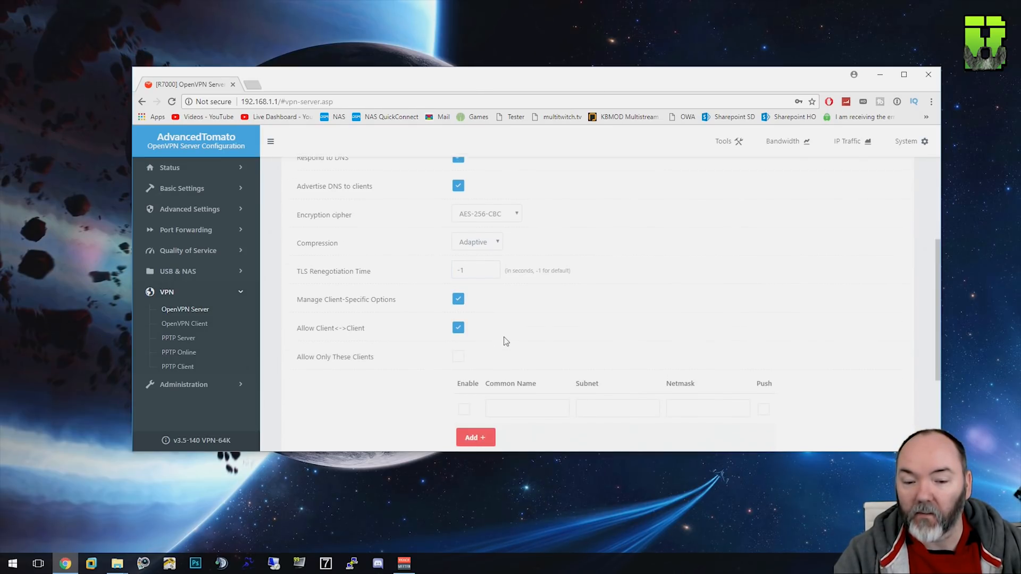
# Add a client row 'wifi lan' with subnet 192.168.87.0 and netmask 255.
pyautogui.scroll(-3)
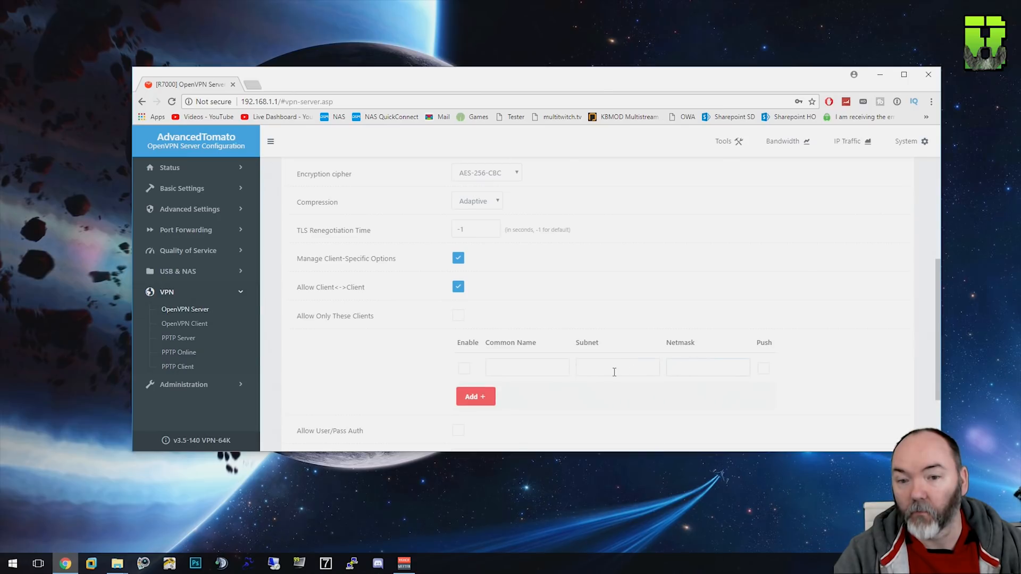
pyautogui.click(526, 367)
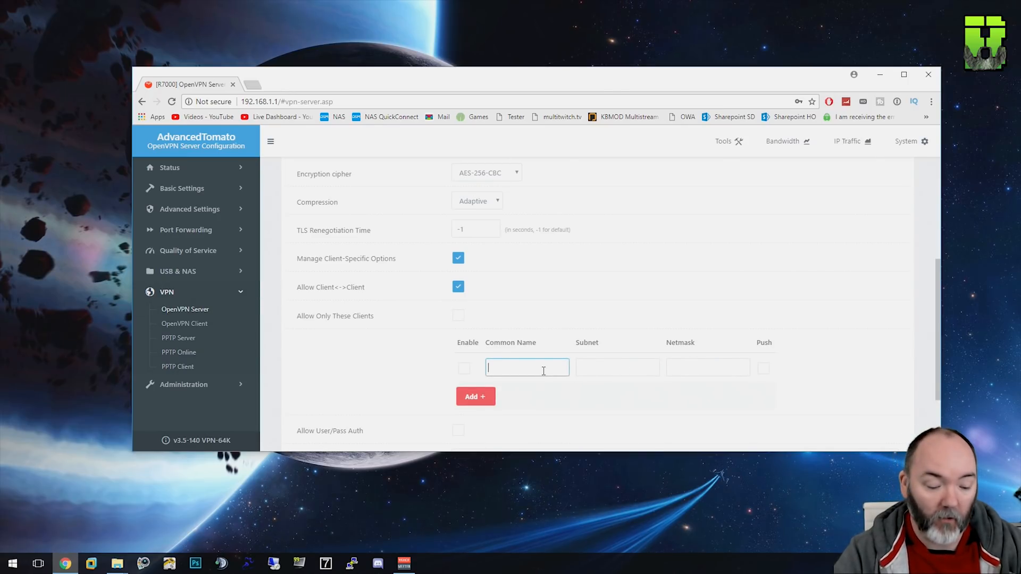
pyautogui.write('wifi lan')
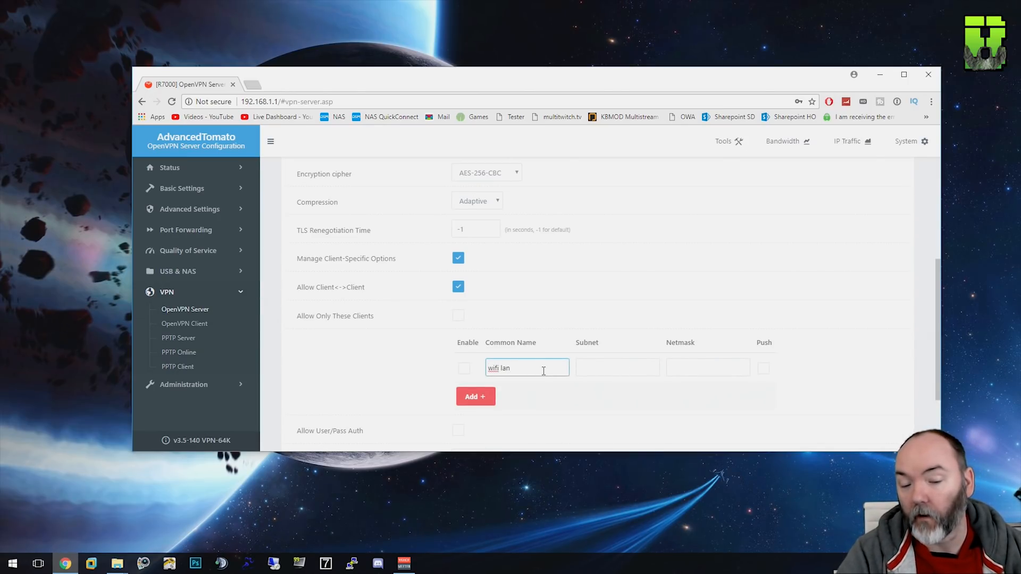
pyautogui.write('192.168.1.1')
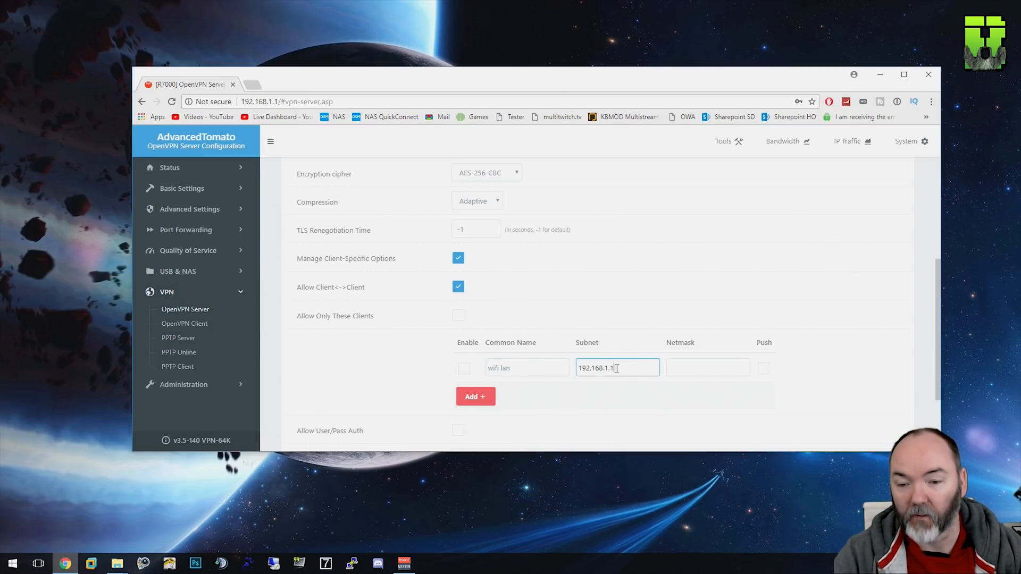
pyautogui.write('0')
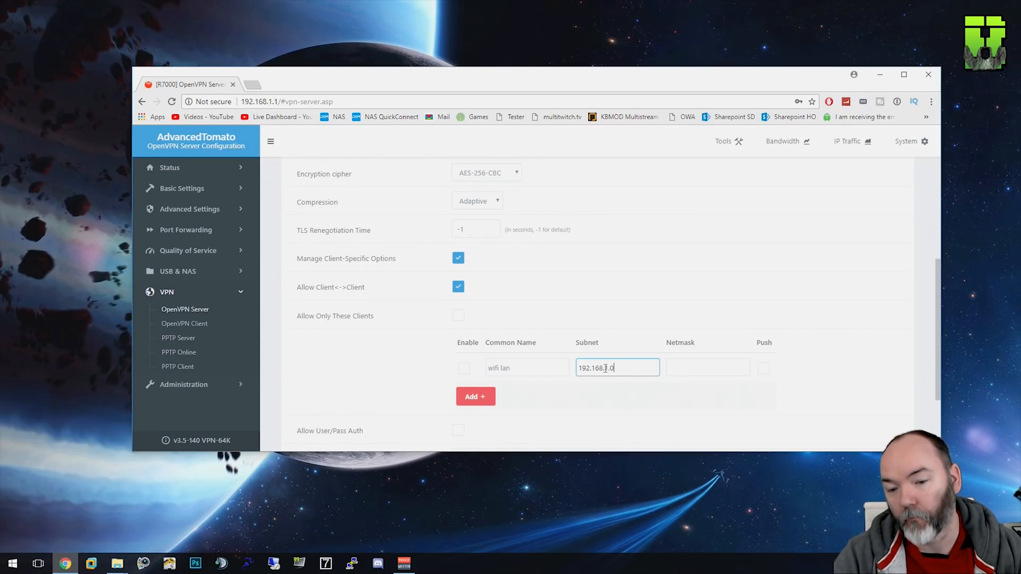
pyautogui.tripleClick(617, 367)
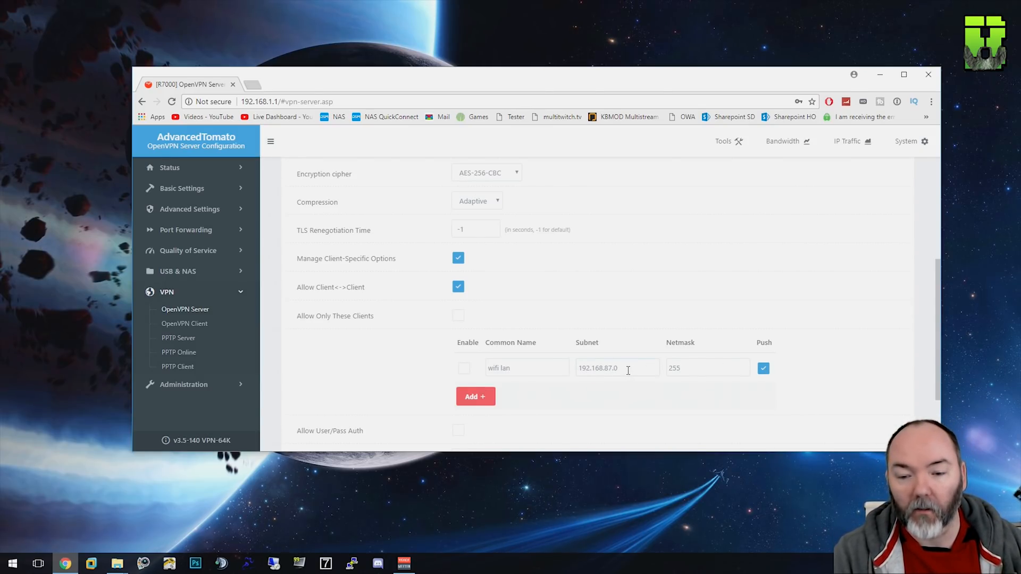
pyautogui.tripleClick(617, 368)
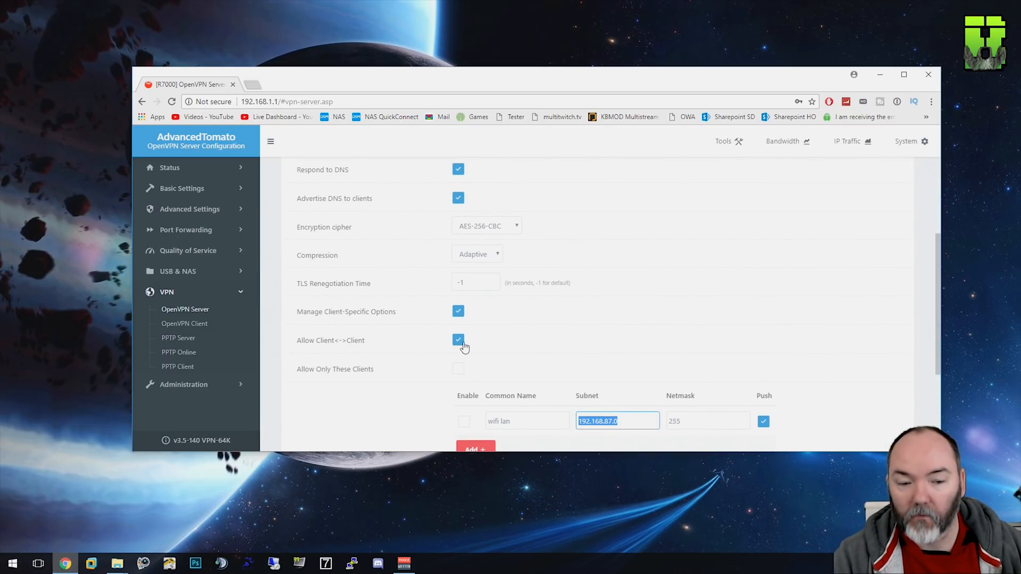
# Attempt to save the server settings and dismiss the Invalid netmask warning.
pyautogui.scroll(-3)
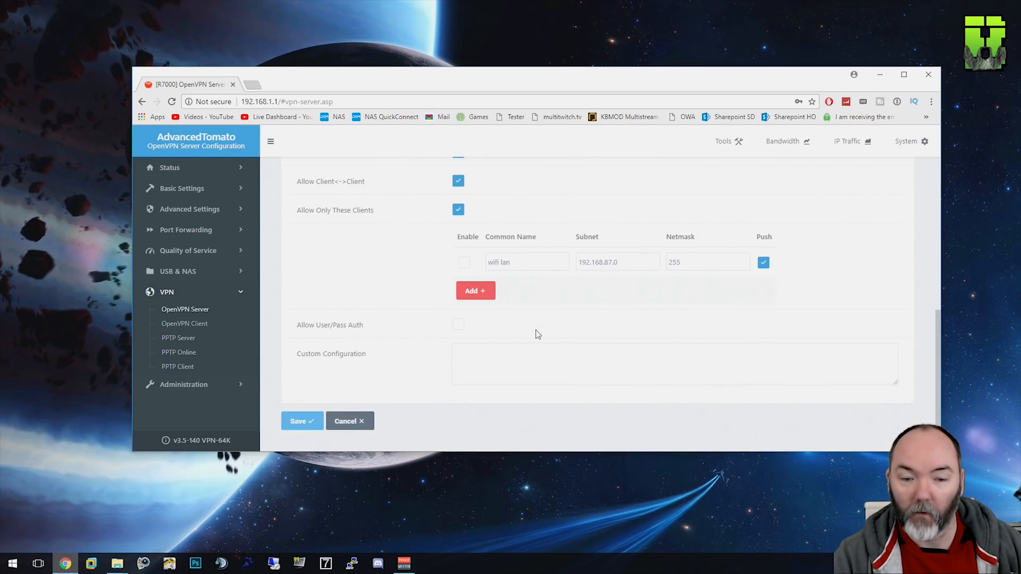
pyautogui.click(298, 421)
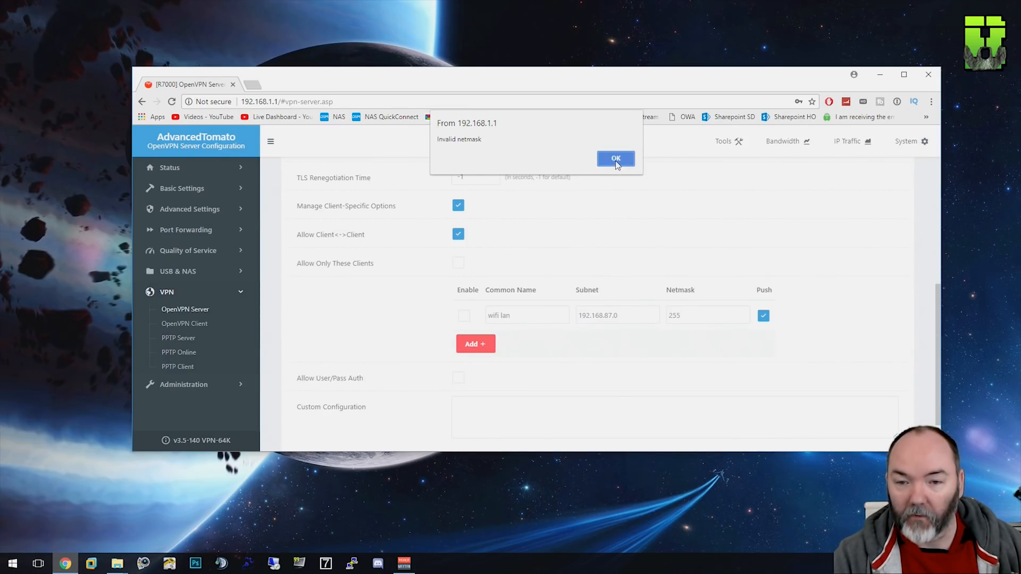
pyautogui.click(615, 158)
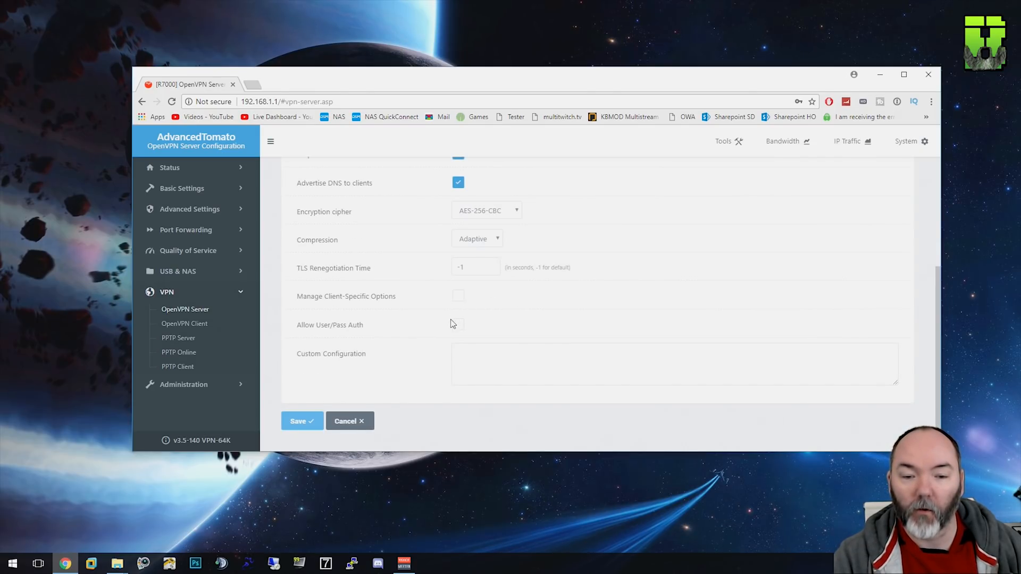
pyautogui.click(458, 325)
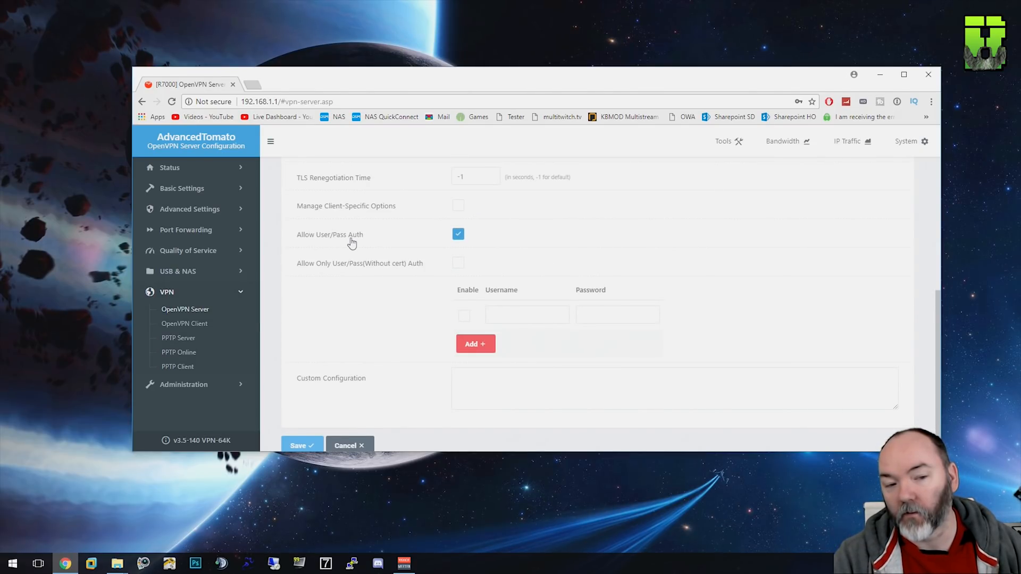
pyautogui.moveTo(483, 277)
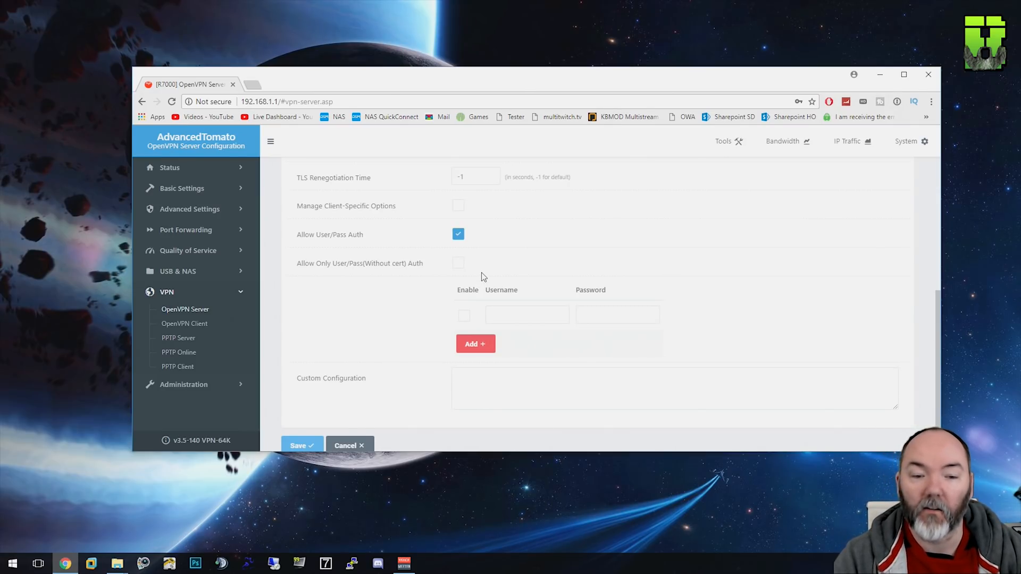
pyautogui.moveTo(401, 272)
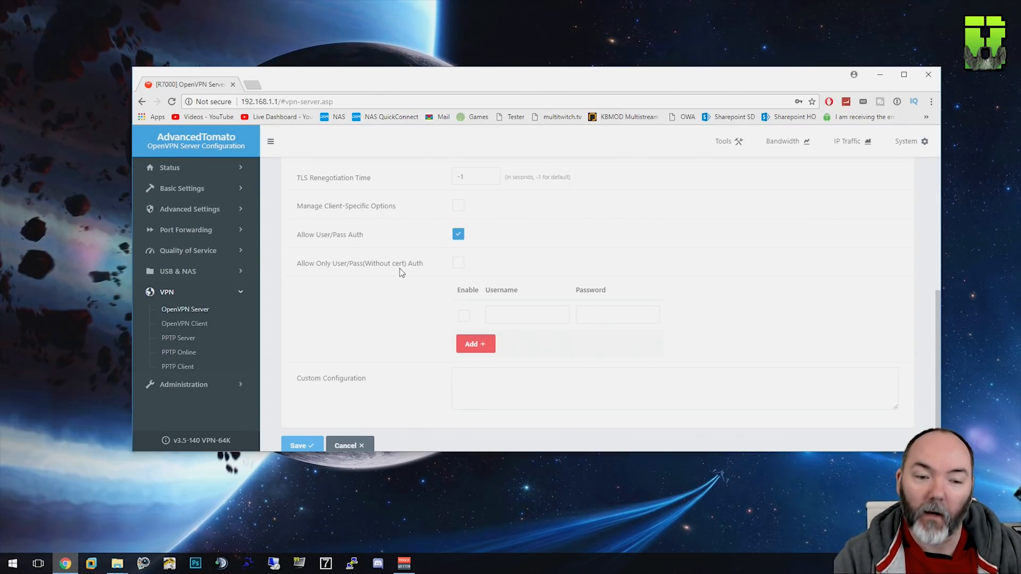
pyautogui.moveTo(463, 273)
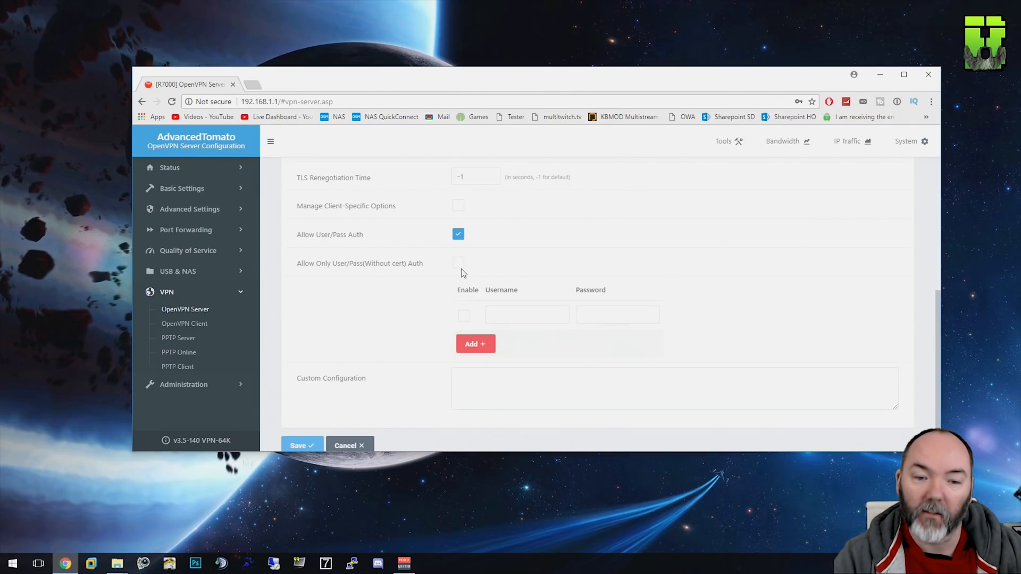
pyautogui.moveTo(384, 269)
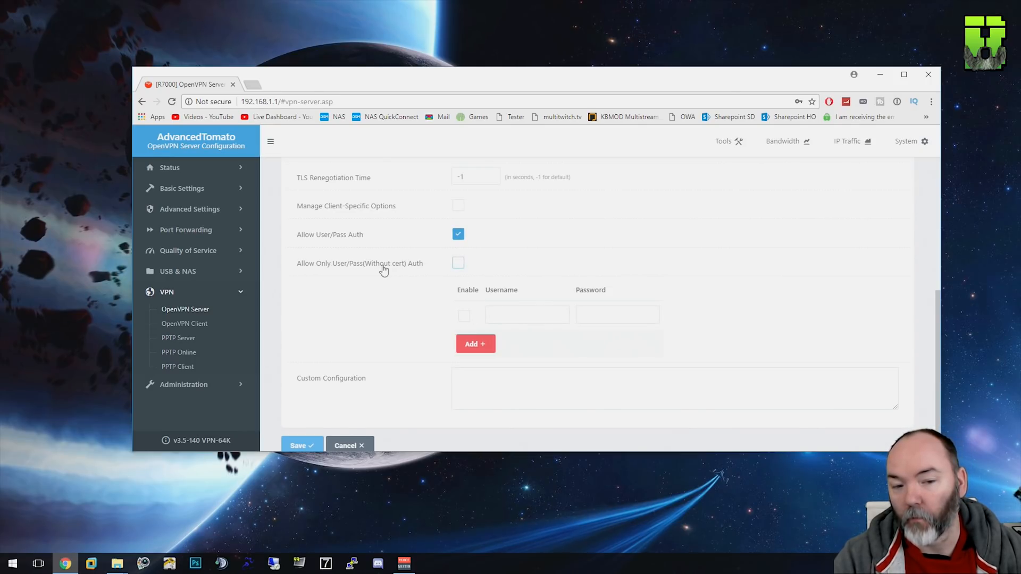
pyautogui.moveTo(429, 270)
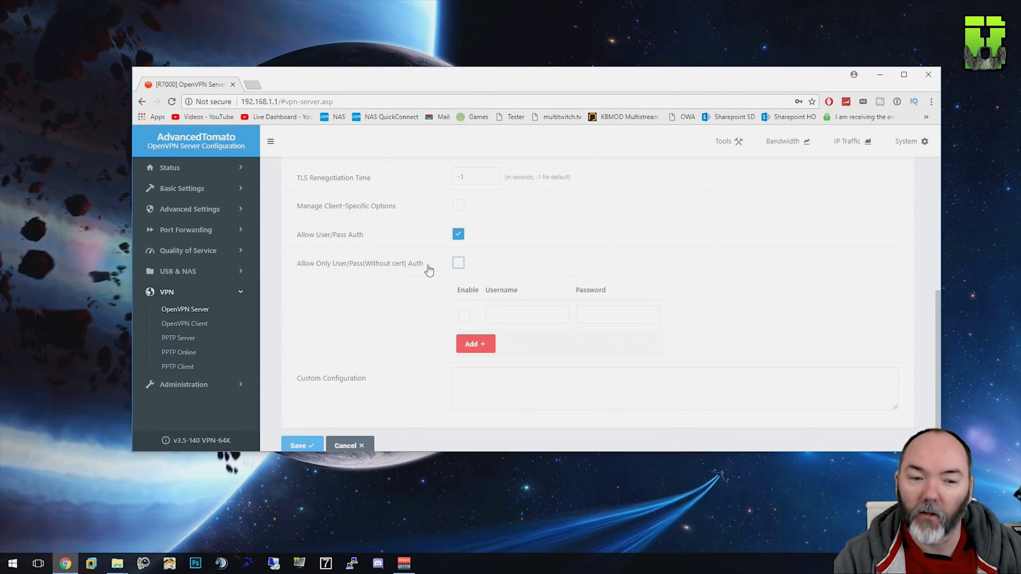
pyautogui.moveTo(433, 271)
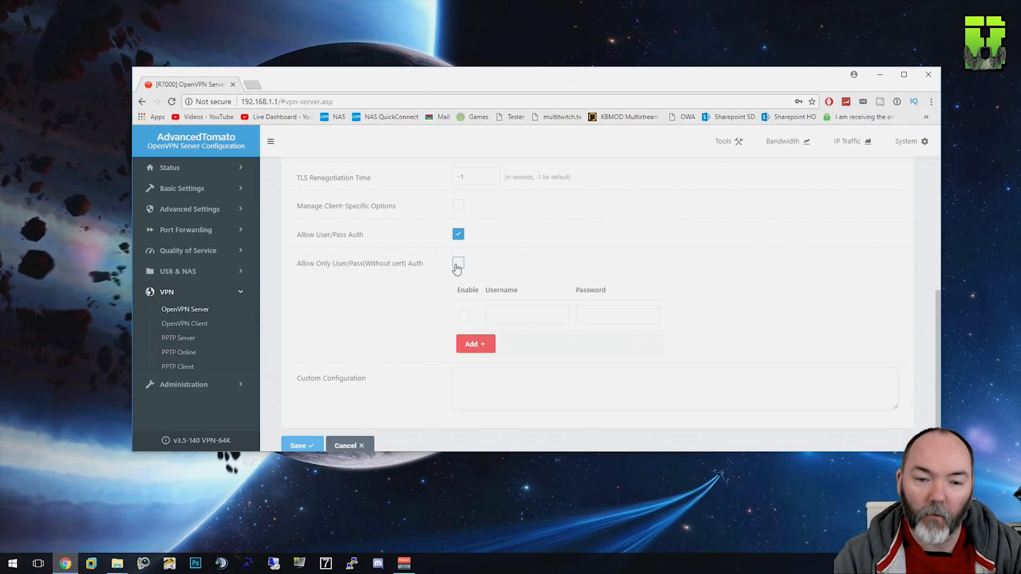
pyautogui.click(458, 263)
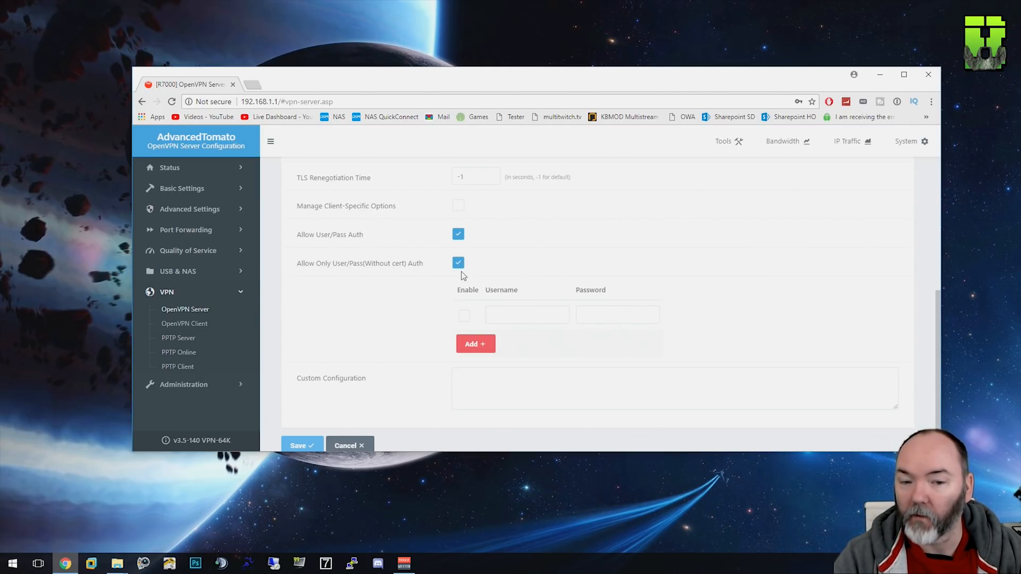
pyautogui.click(527, 315)
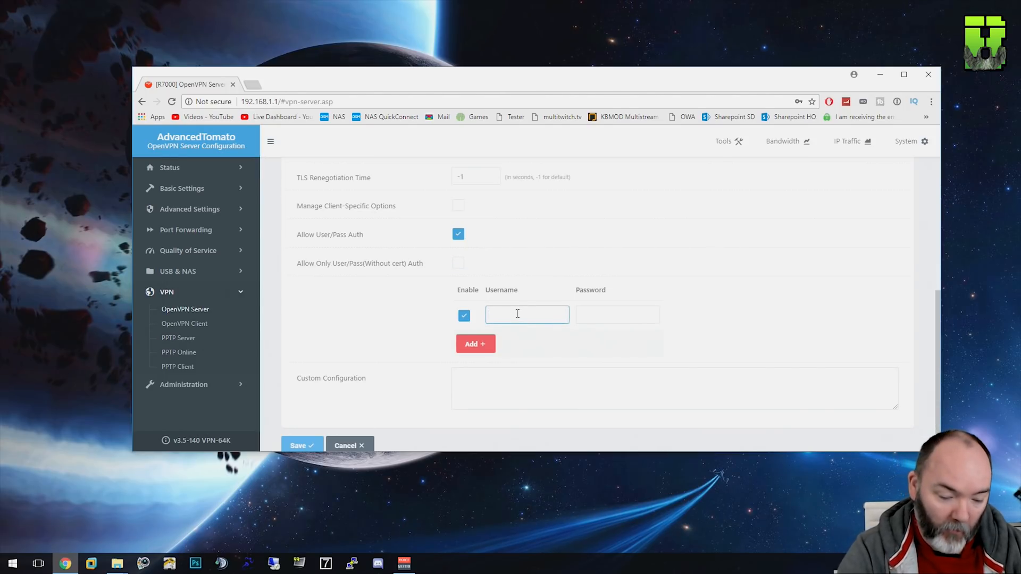
pyautogui.write('Rob')
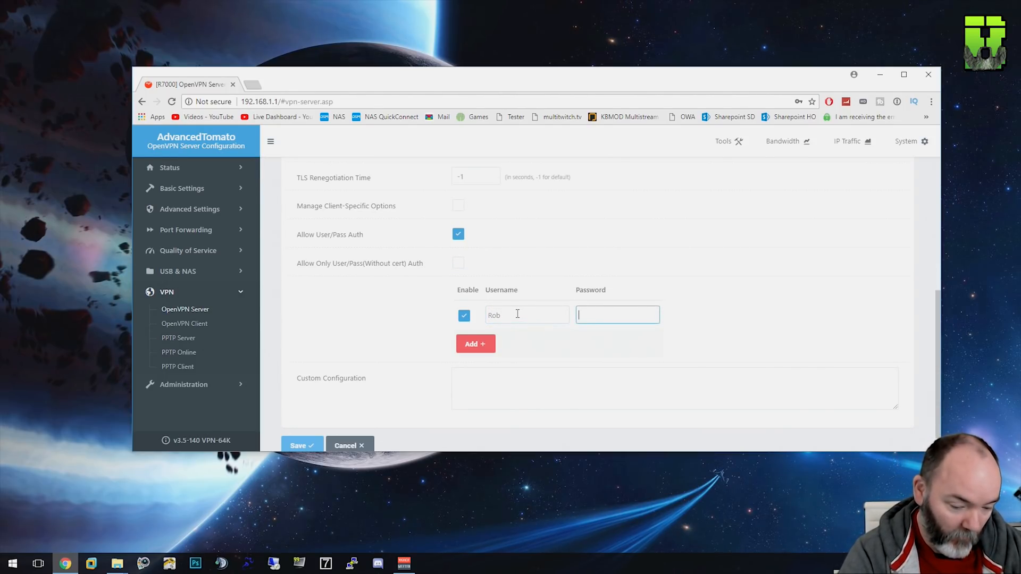
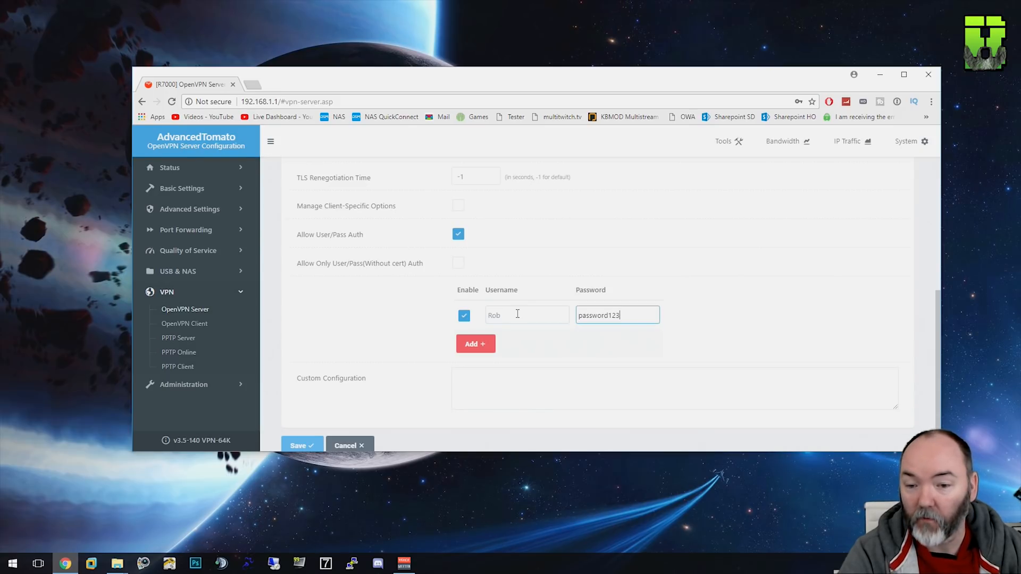
pyautogui.click(475, 343)
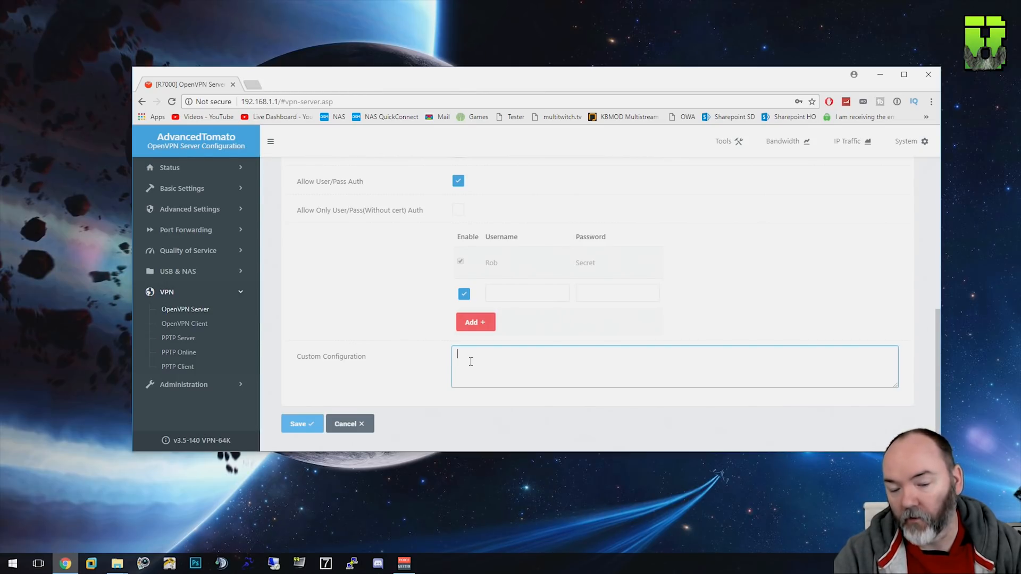
pyautogui.scroll(3)
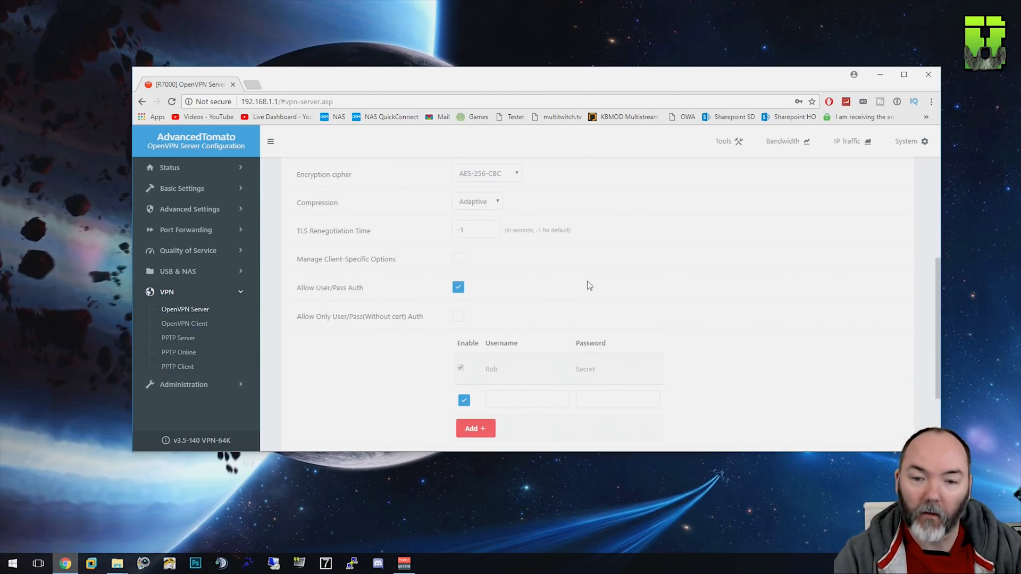
pyautogui.scroll(-3)
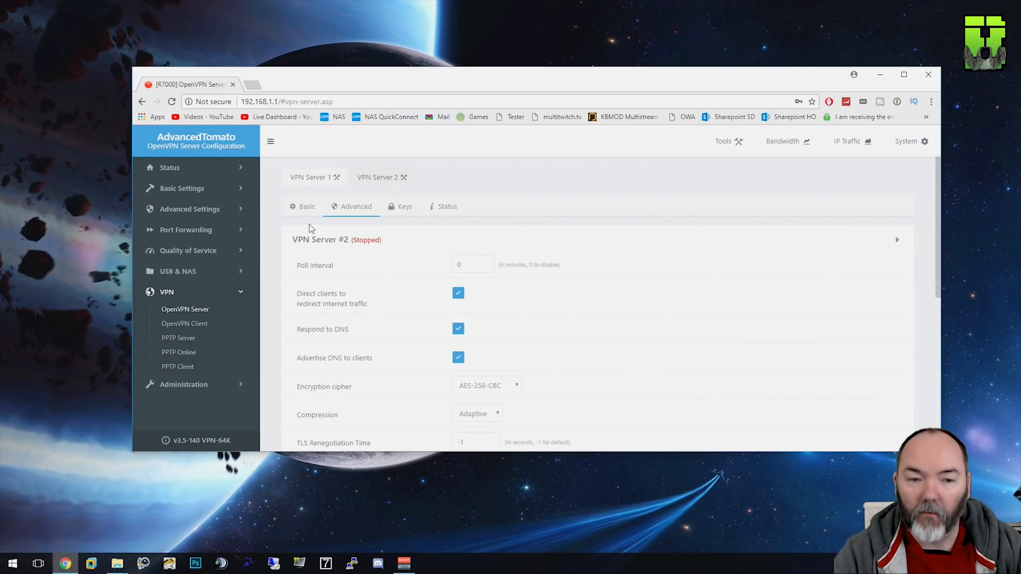
# Scroll through the Advanced settings and switch to the Keys section of VPN Server 2.
pyautogui.scroll(-3)
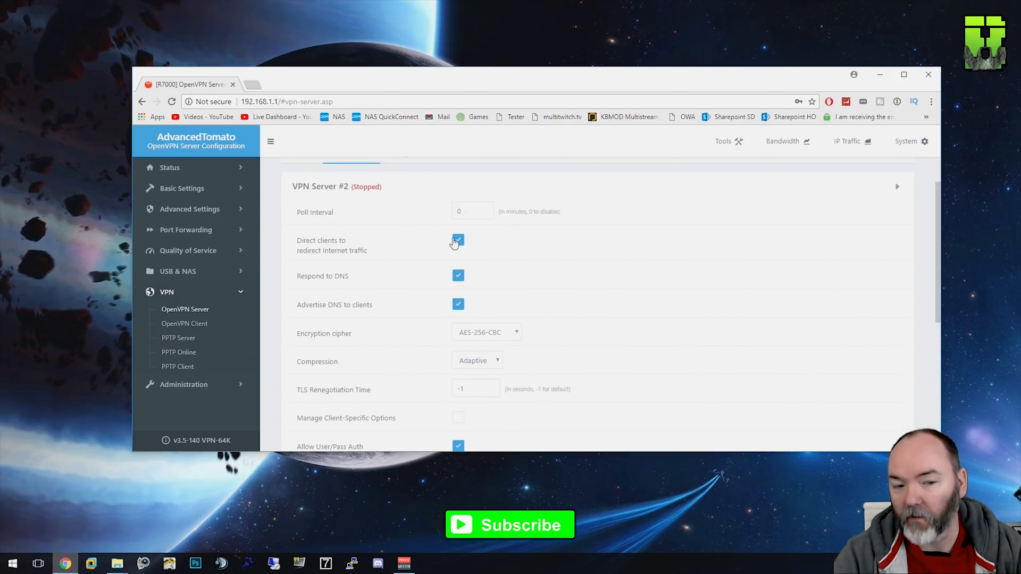
pyautogui.moveTo(492, 310)
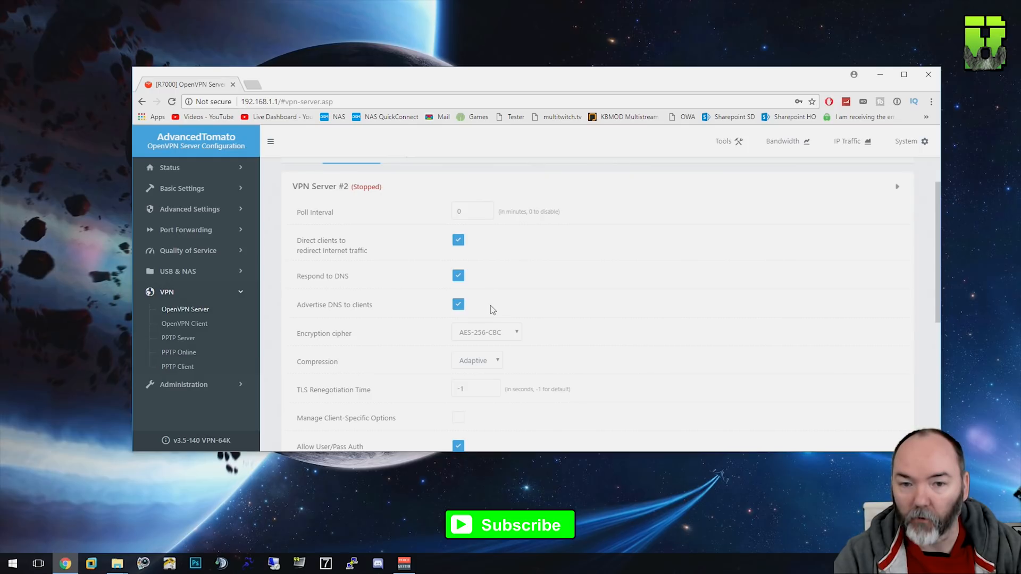
pyautogui.scroll(-3)
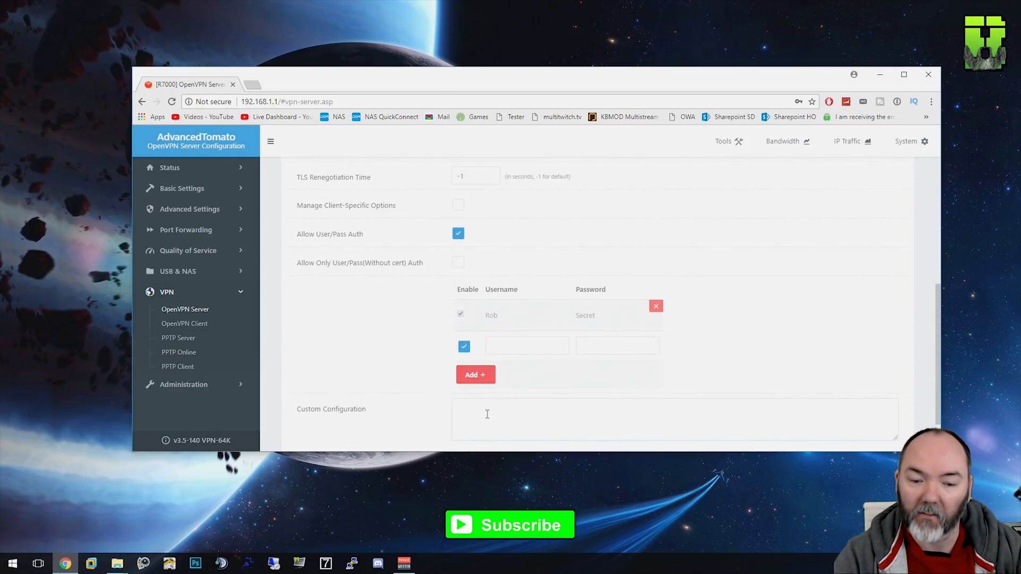
pyautogui.scroll(3)
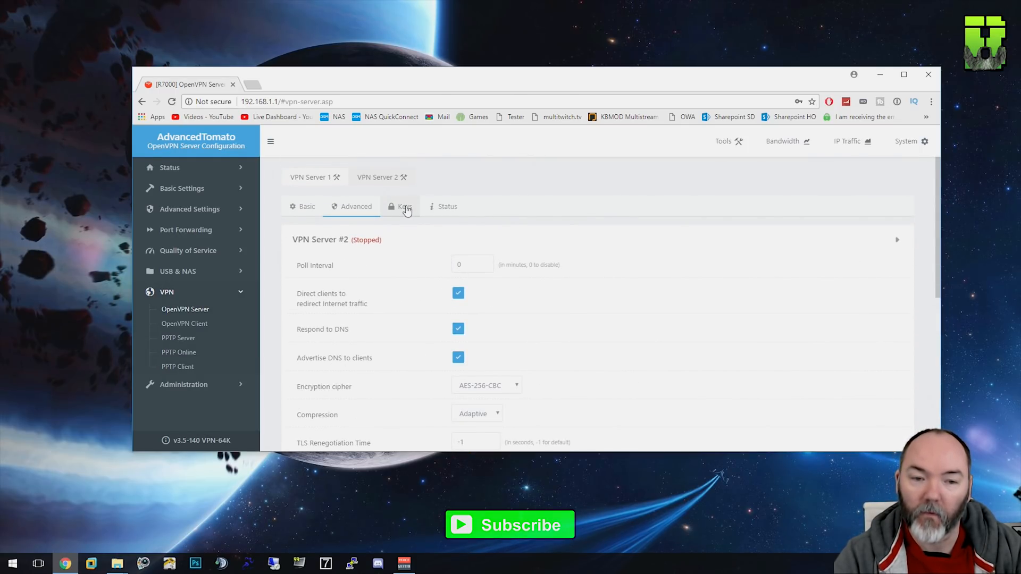
pyautogui.click(402, 207)
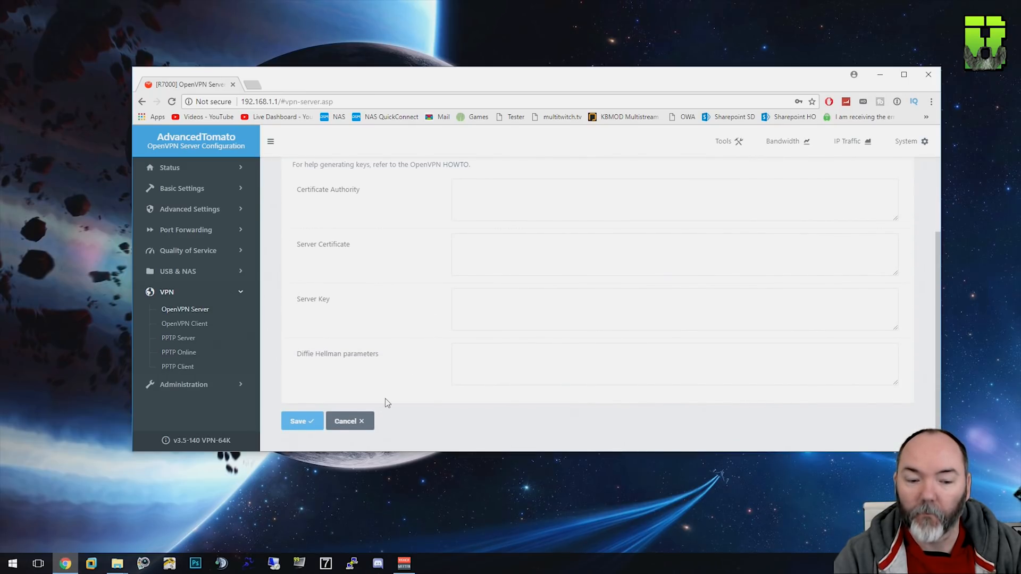
pyautogui.moveTo(117, 563)
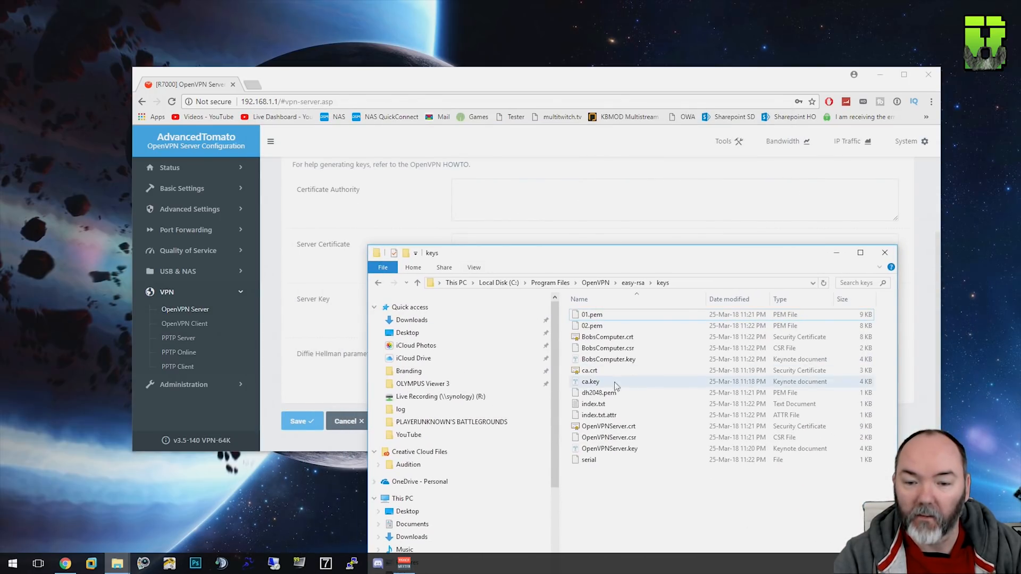
# Open ca.crt and OpenVPNServer.crt in Notepad++ to copy them into the Keys fields.
pyautogui.rightClick(588, 370)
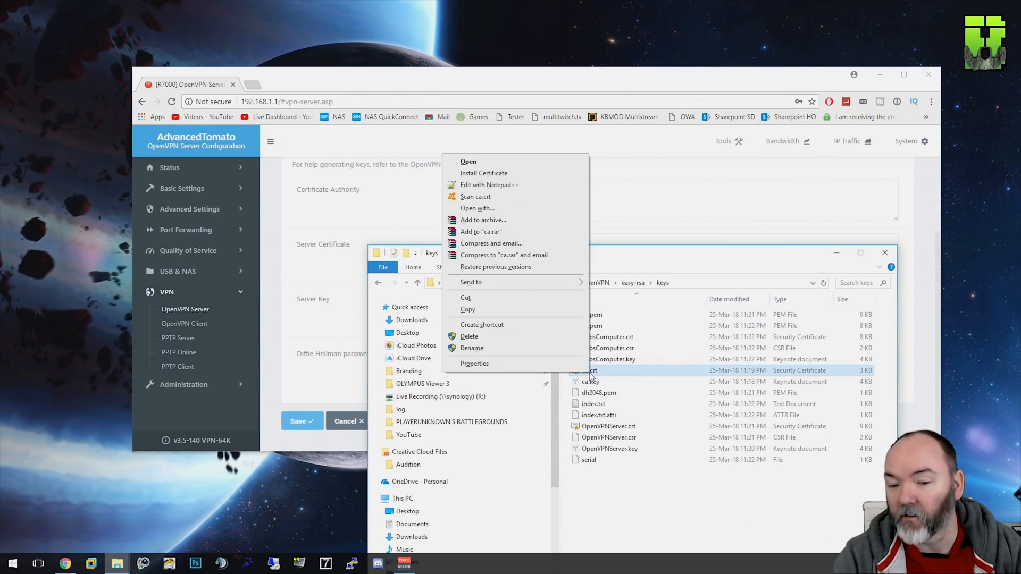
pyautogui.click(489, 184)
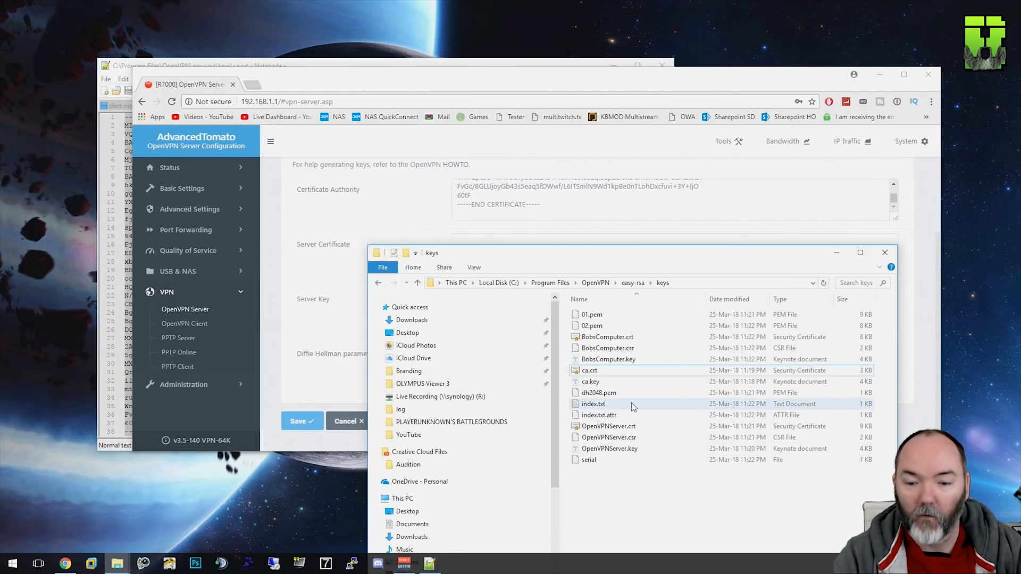
pyautogui.click(608, 358)
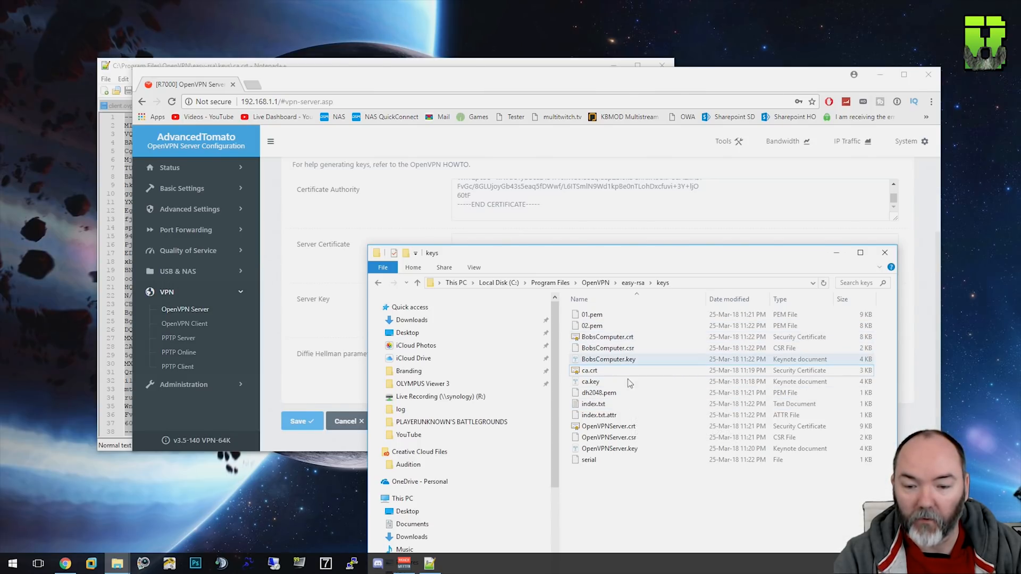
pyautogui.rightClick(607, 425)
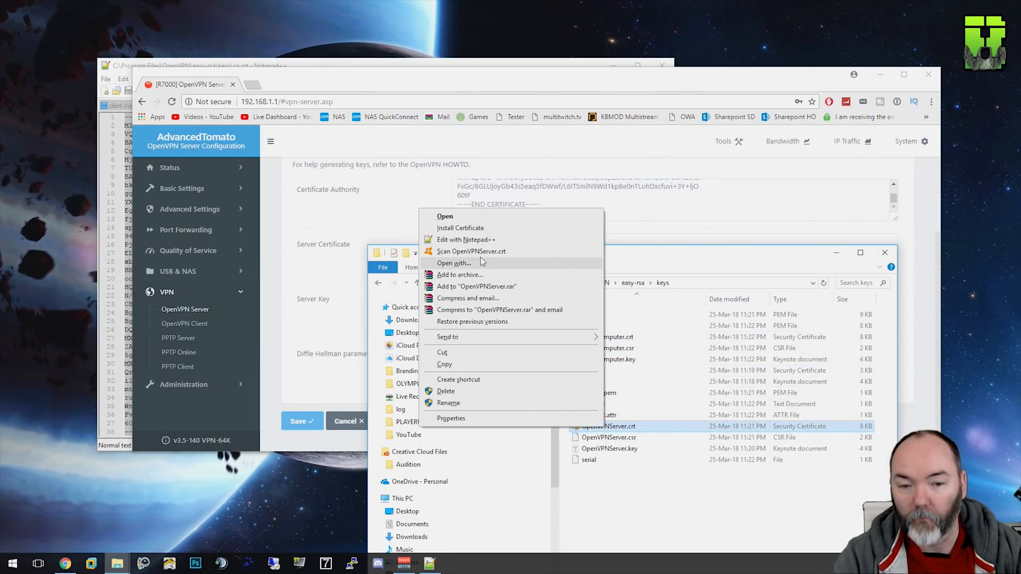
pyautogui.click(466, 239)
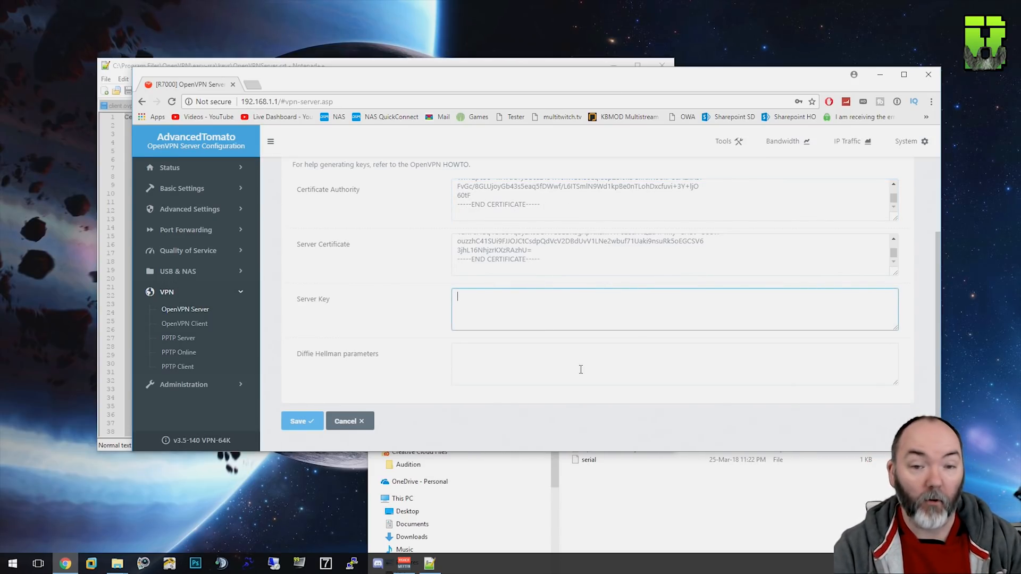
# Open OpenVPNServer.key and dh2048.pem to fill the server key and Diffie Hellman fields.
pyautogui.rightClick(623, 449)
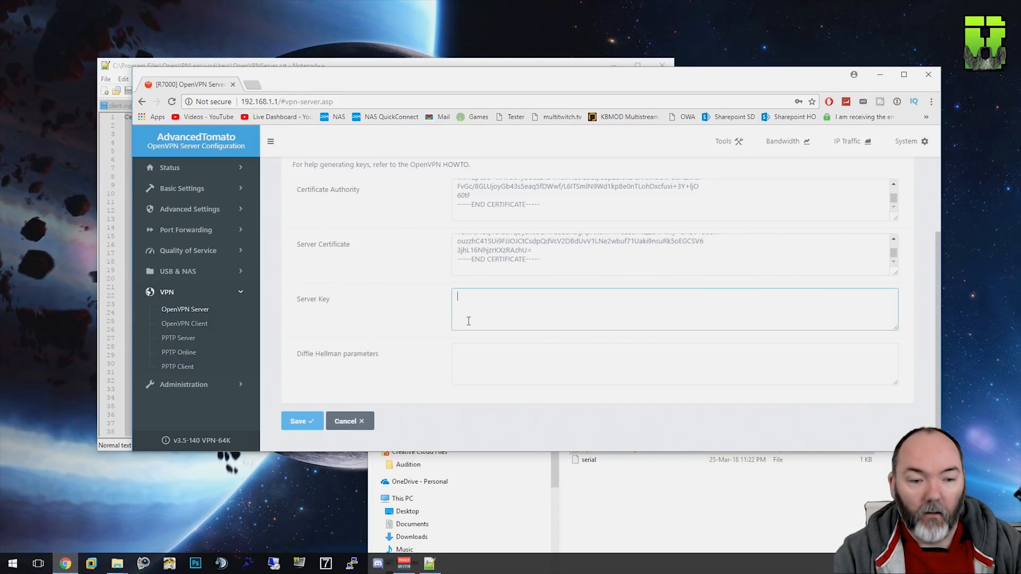
pyautogui.rightClick(616, 449)
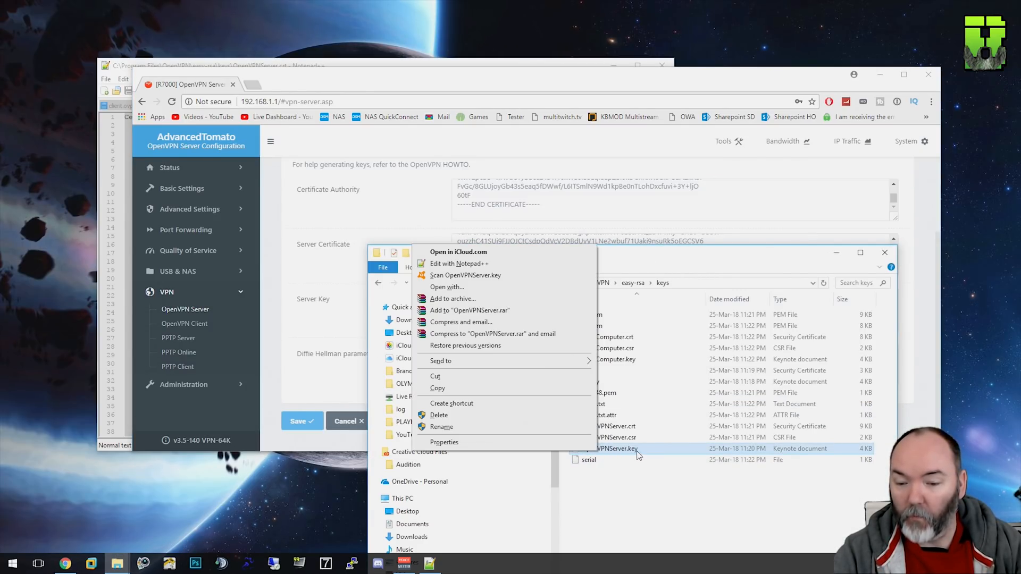
pyautogui.click(460, 263)
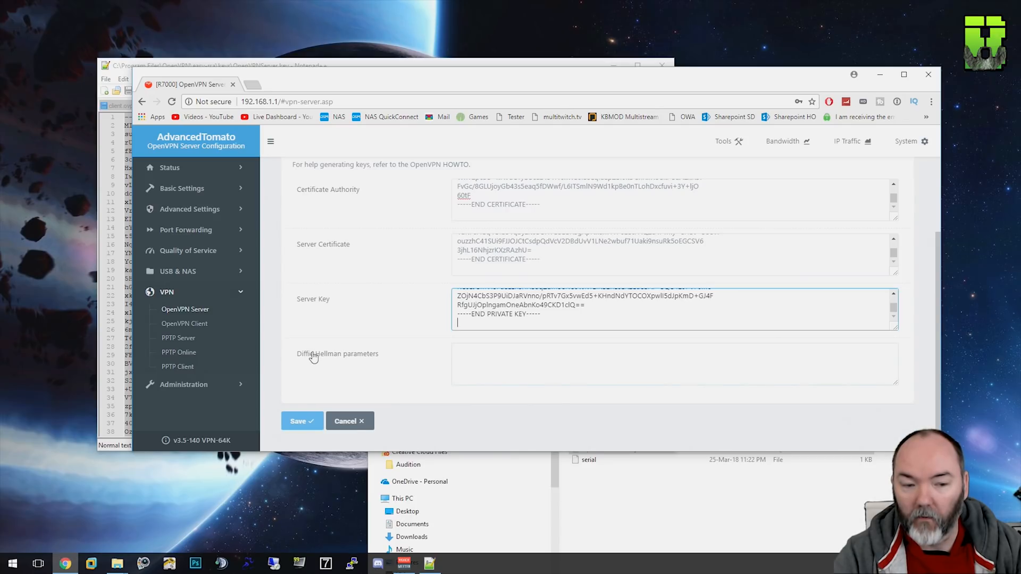
pyautogui.moveTo(629, 492)
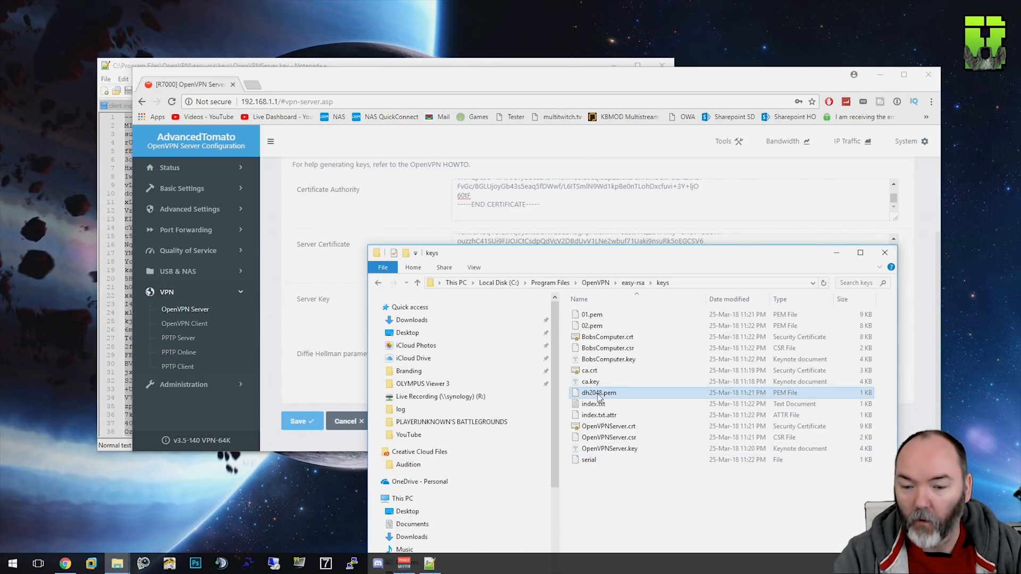
pyautogui.doubleClick(598, 392)
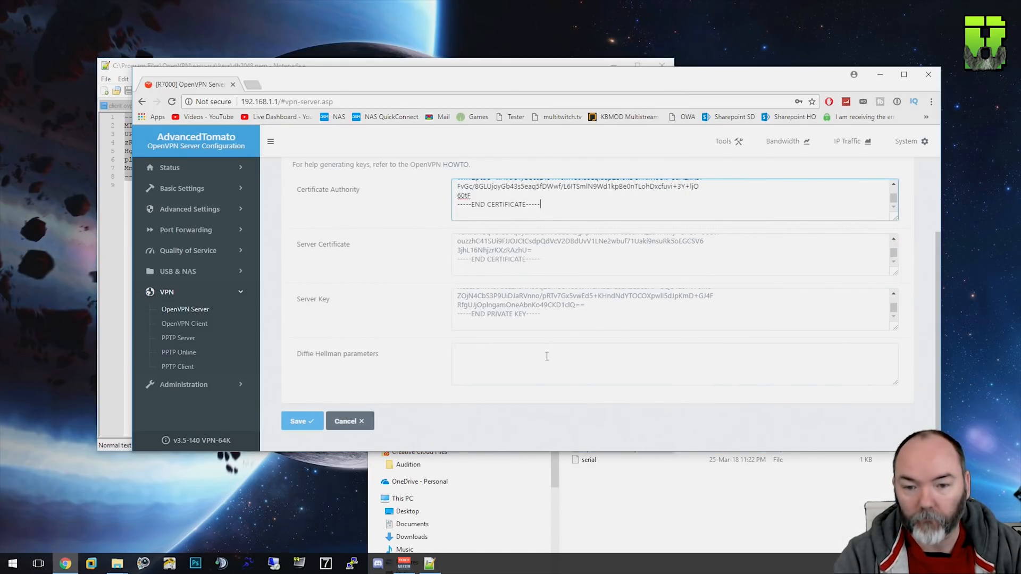
pyautogui.click(298, 421)
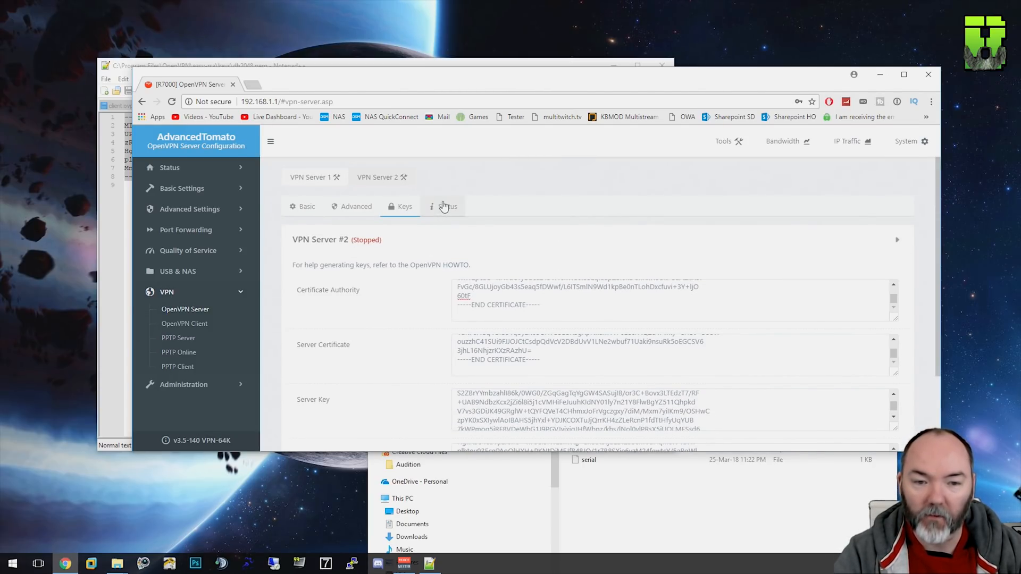
# On the Basic settings, review the TUN interface type and keep TCP as the protocol.
pyautogui.click(306, 207)
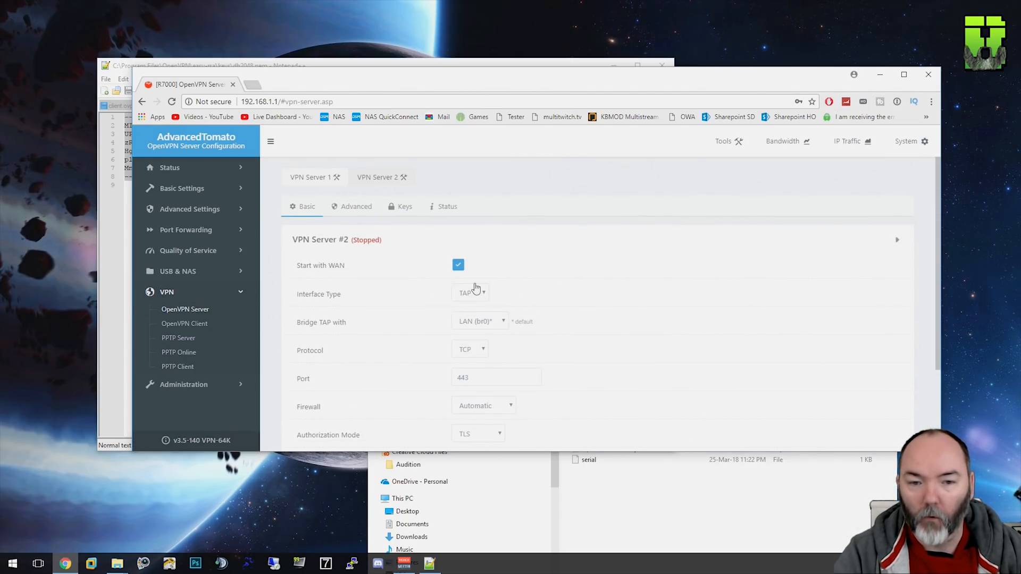
pyautogui.moveTo(468, 370)
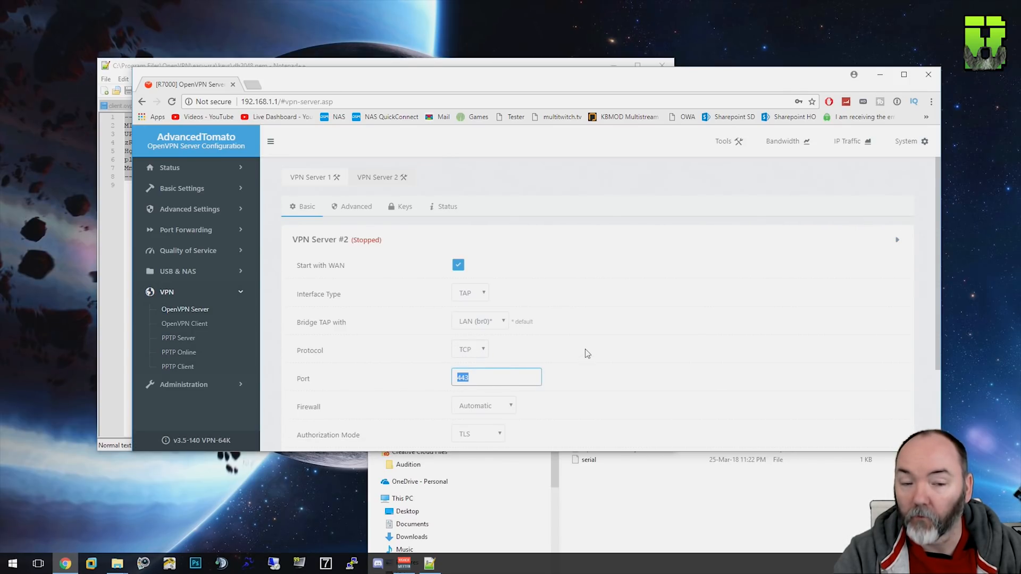
pyautogui.moveTo(610, 310)
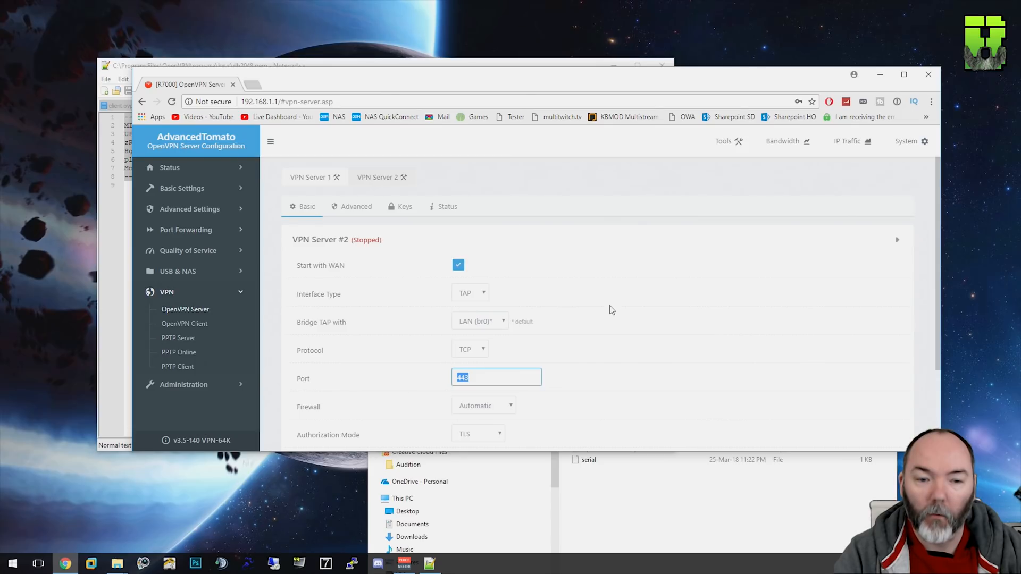
pyautogui.moveTo(476, 298)
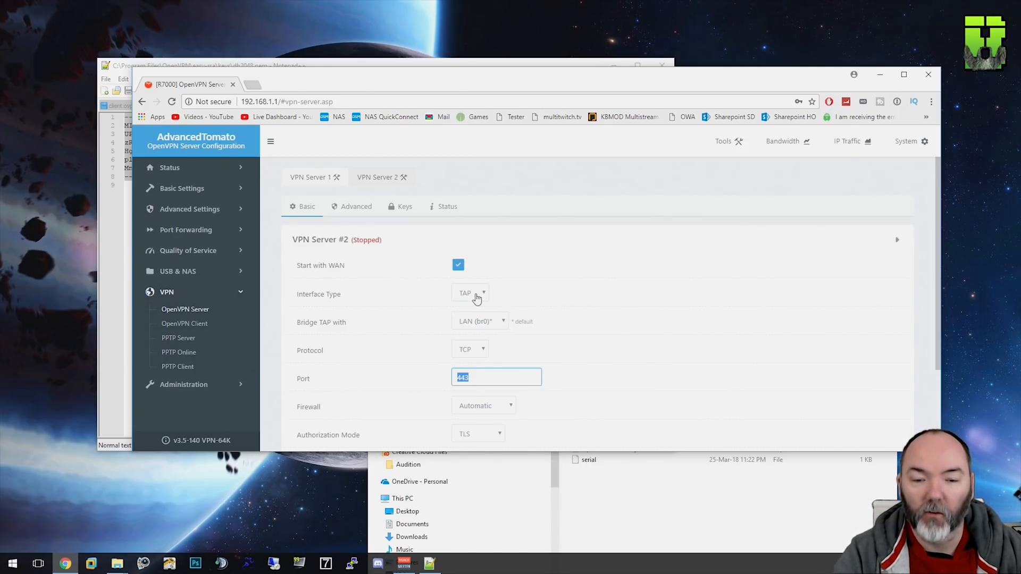
pyautogui.click(469, 293)
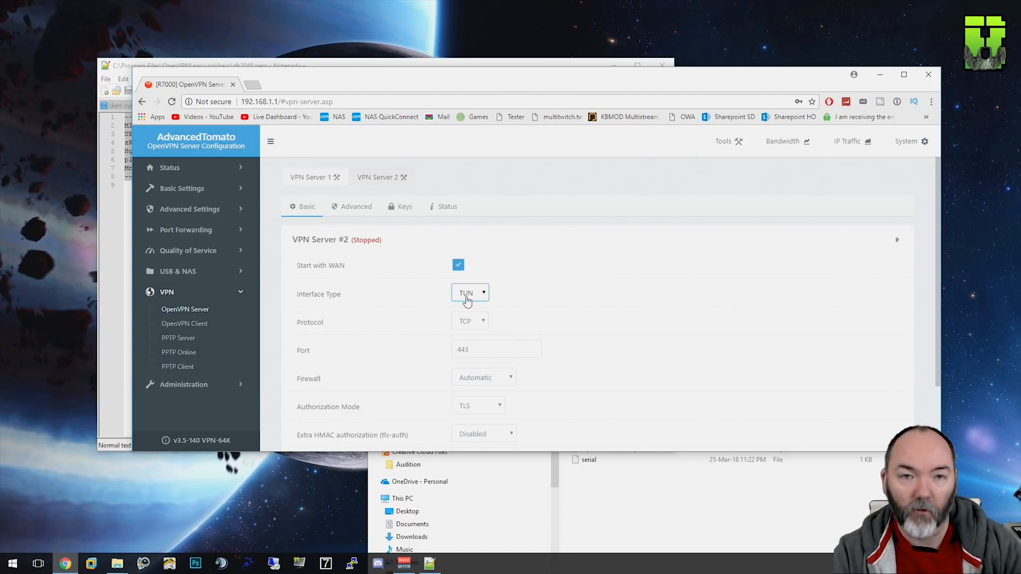
pyautogui.moveTo(485, 301)
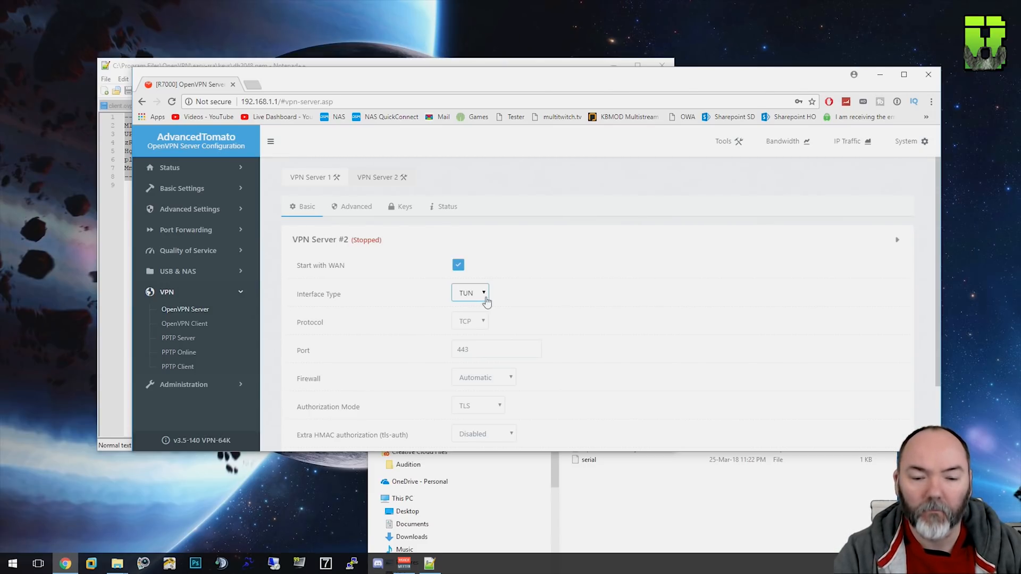
pyautogui.scroll(-3)
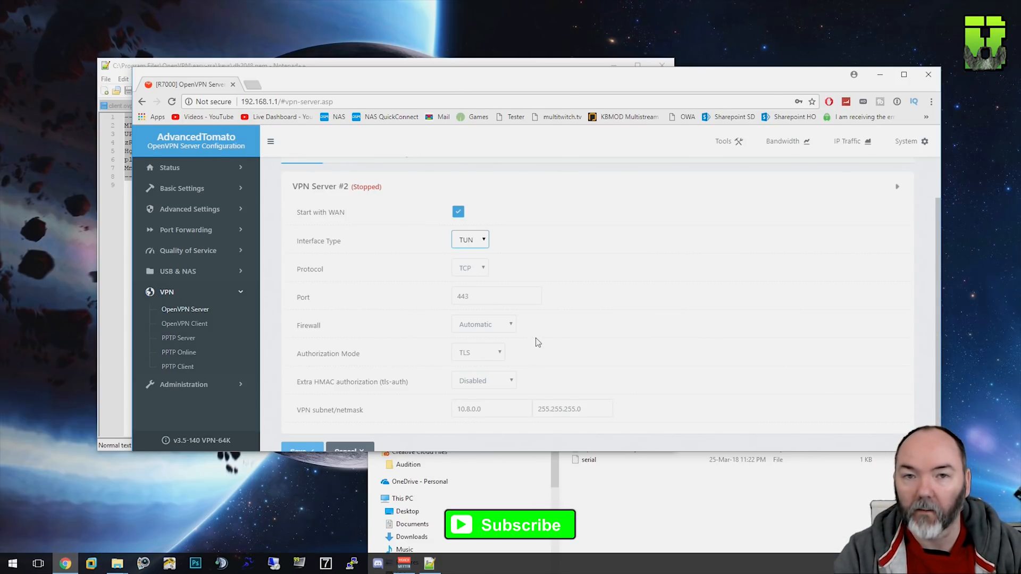
pyautogui.moveTo(531, 325)
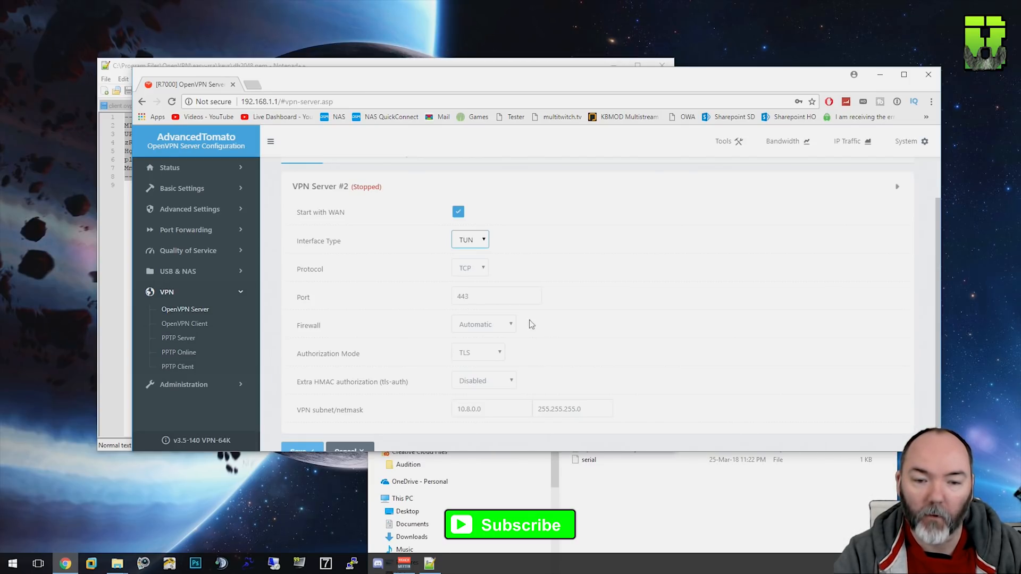
pyautogui.moveTo(474, 273)
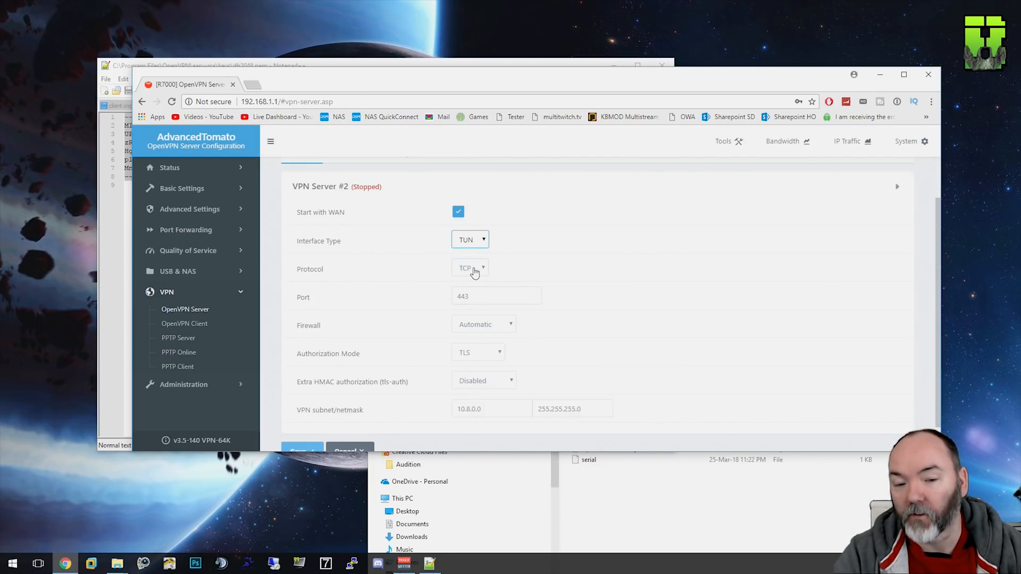
pyautogui.click(469, 268)
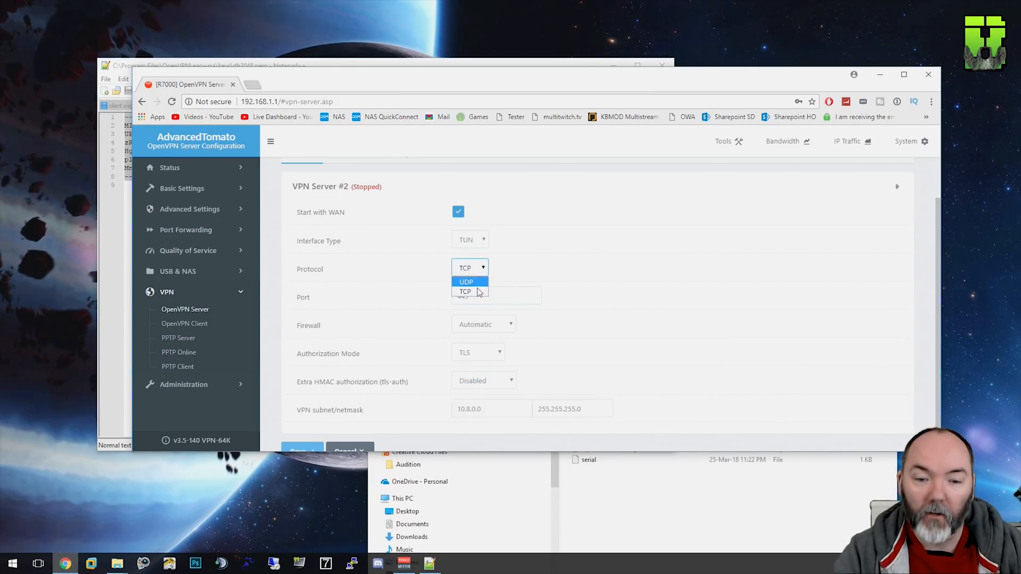
pyautogui.click(465, 292)
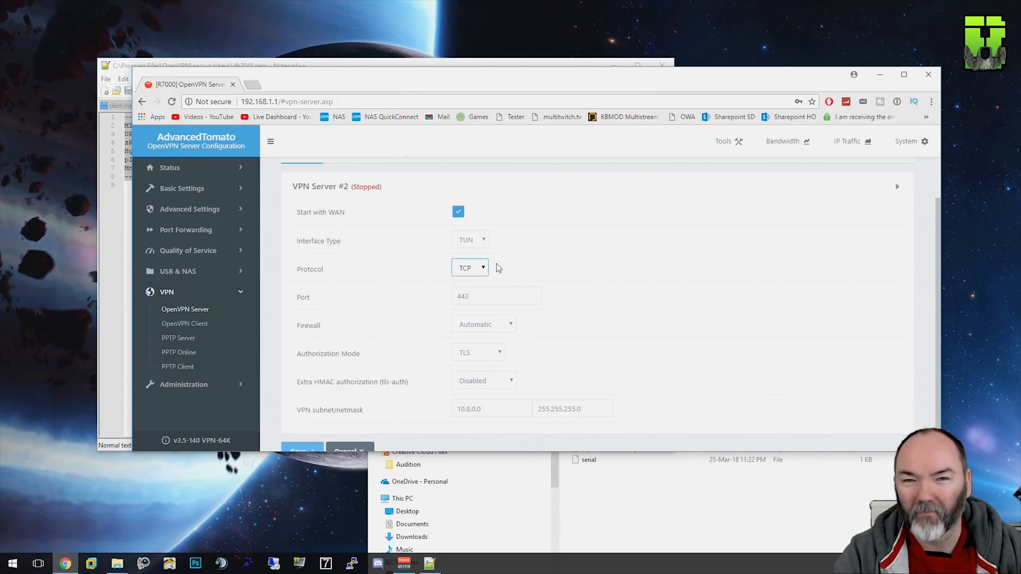
# Keep TLS authorization with extra tls-auth authorization disabled.
pyautogui.scroll(-3)
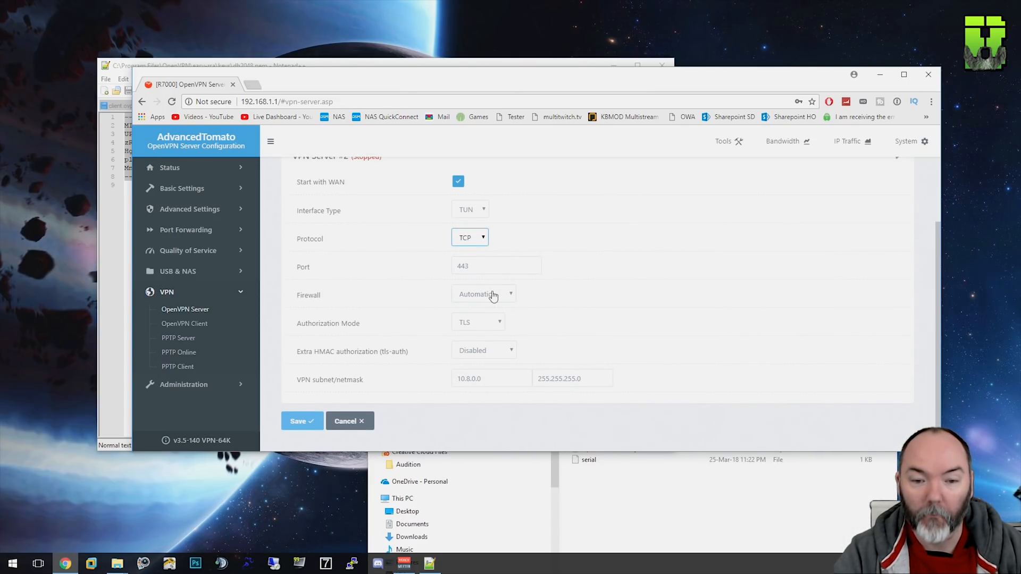
pyautogui.click(478, 321)
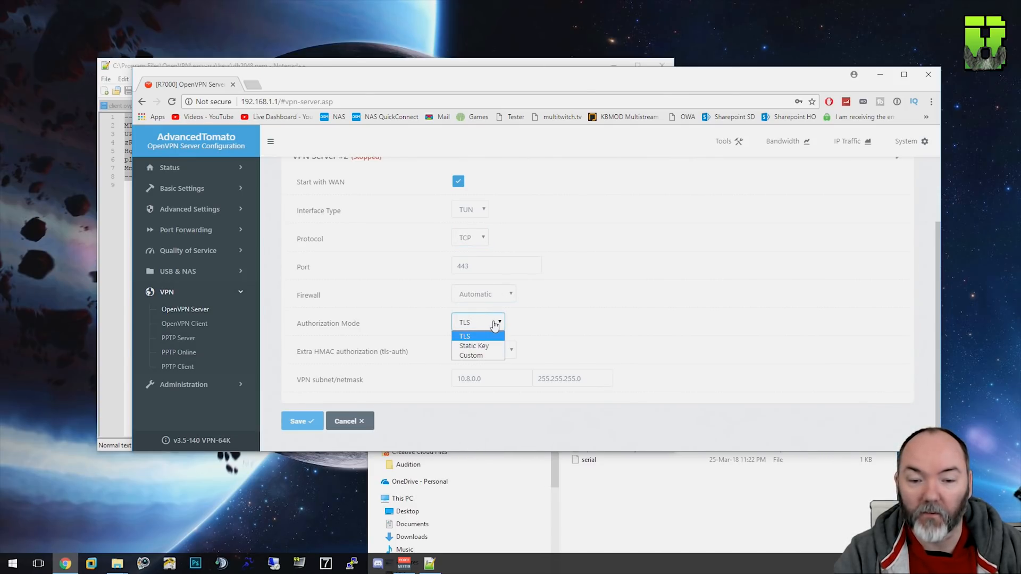
pyautogui.click(465, 336)
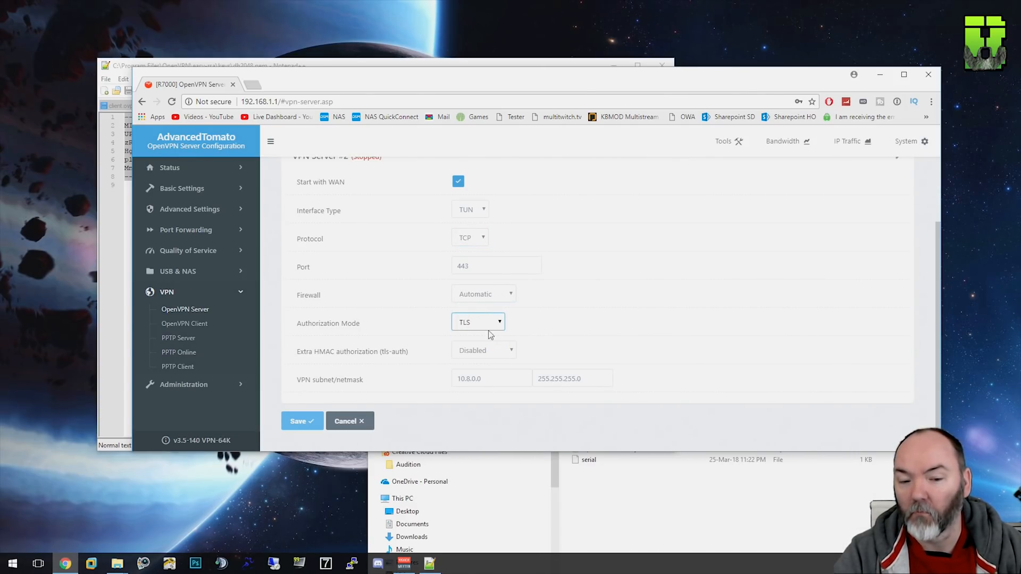
pyautogui.moveTo(540, 325)
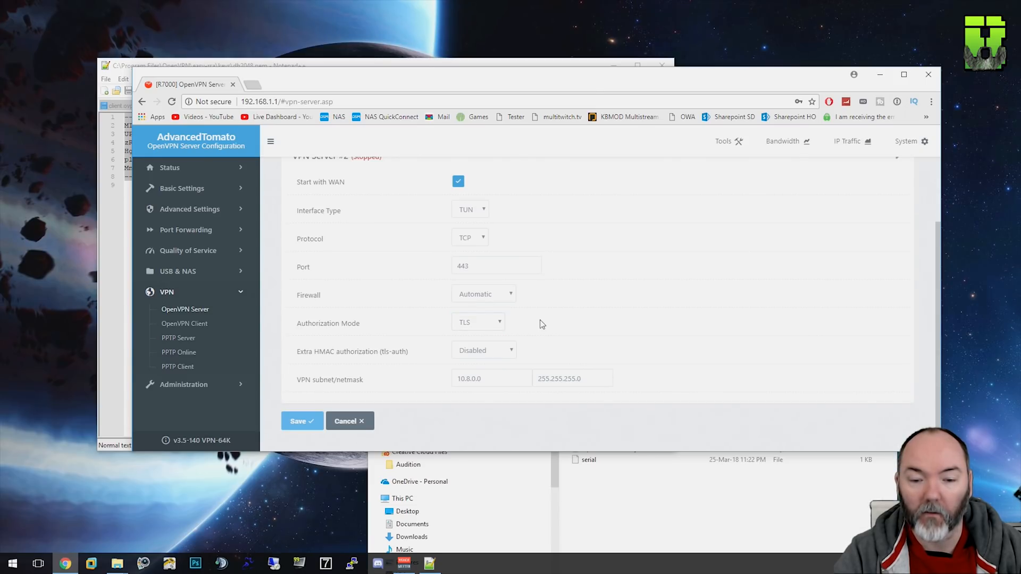
pyautogui.moveTo(293, 361)
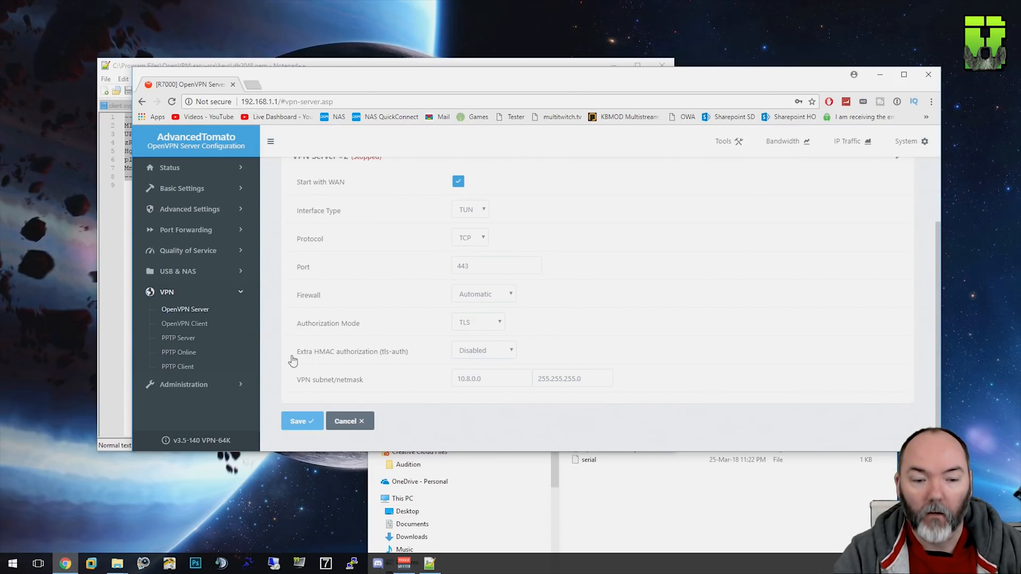
pyautogui.click(483, 350)
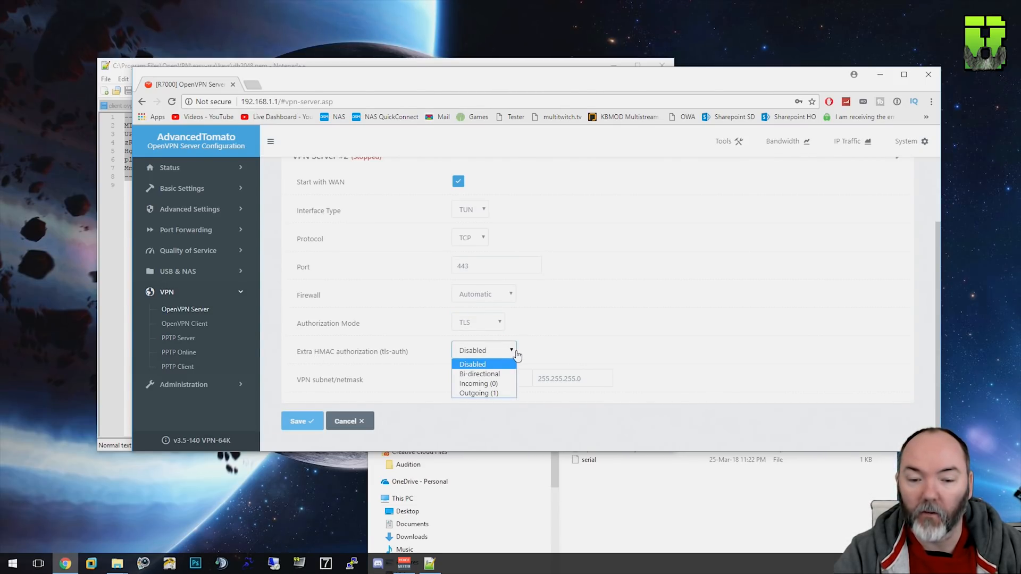
pyautogui.click(472, 364)
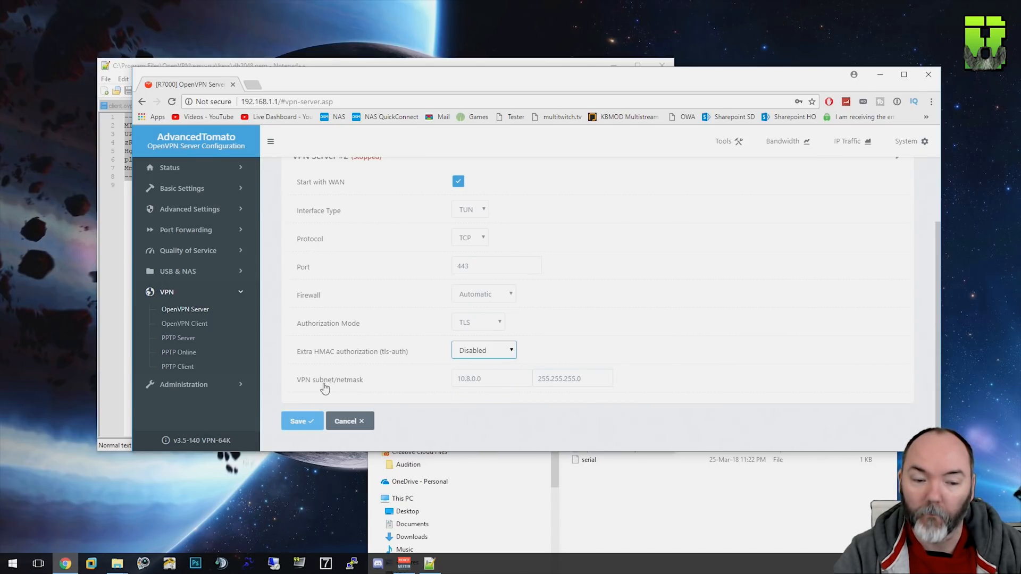
pyautogui.moveTo(550, 379)
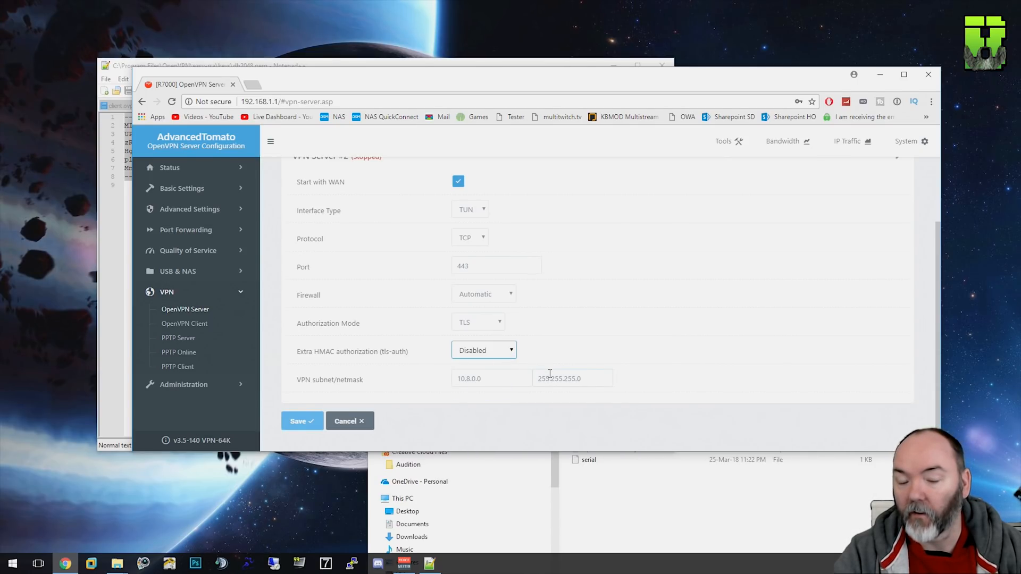
# Review the VPN subnet 10.8.0.0/255.255.255.0 network address and netmask.
pyautogui.doubleClick(491, 379)
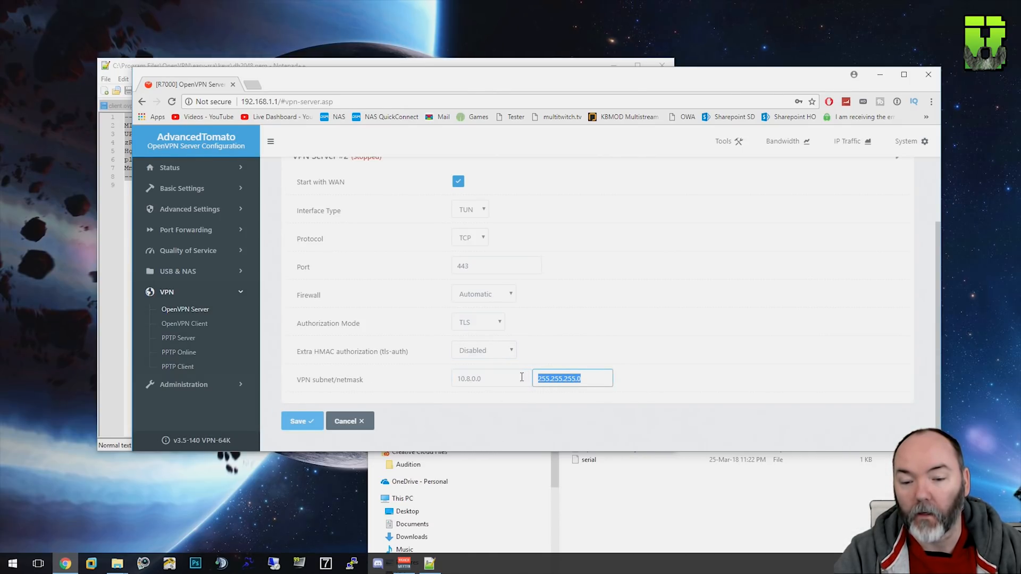
pyautogui.click(469, 378)
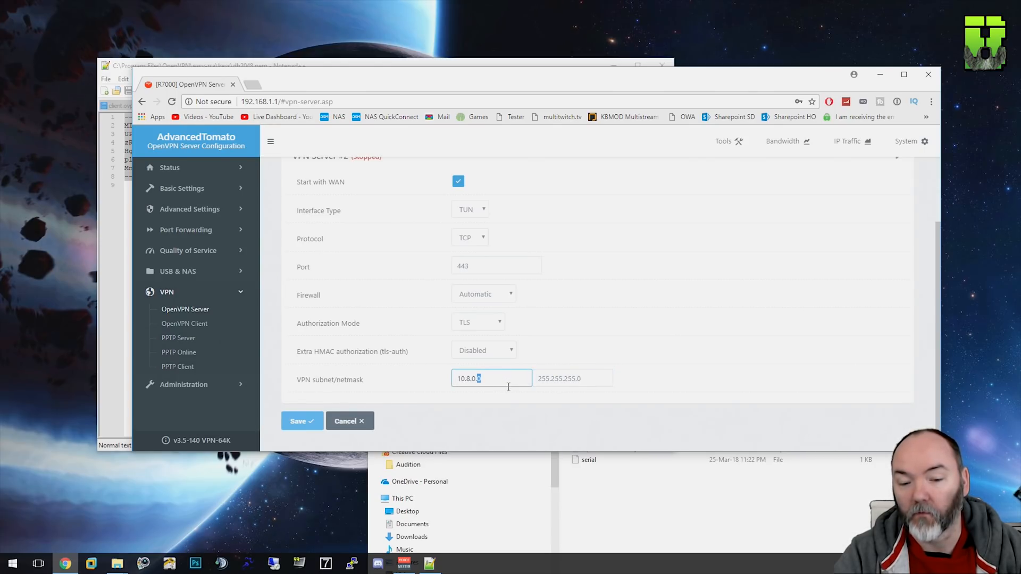
pyautogui.write('6')
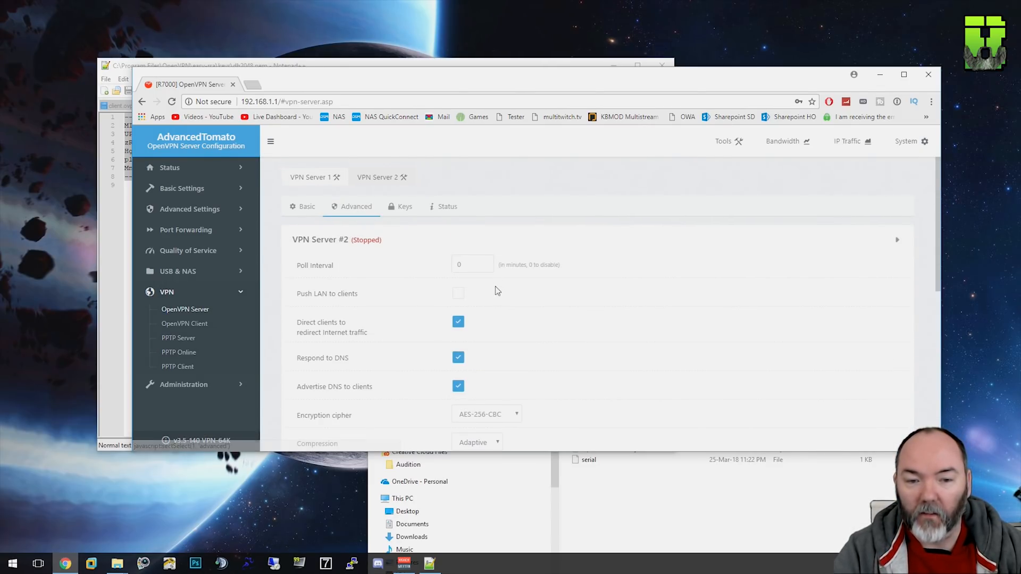
# On the Advanced settings, push the LAN to VPN clients and review the TLS renegotiation time.
pyautogui.click(472, 265)
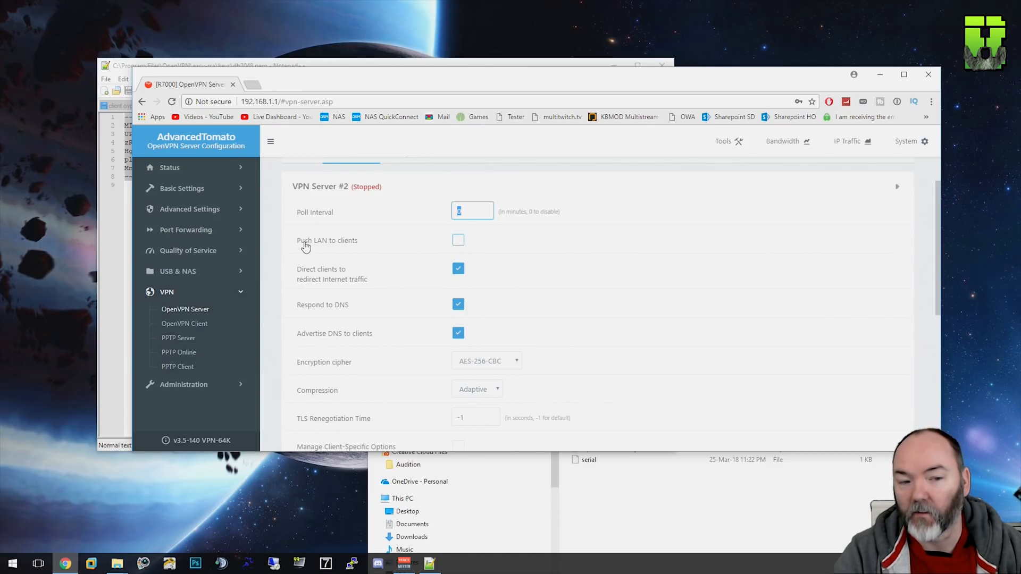
pyautogui.click(457, 240)
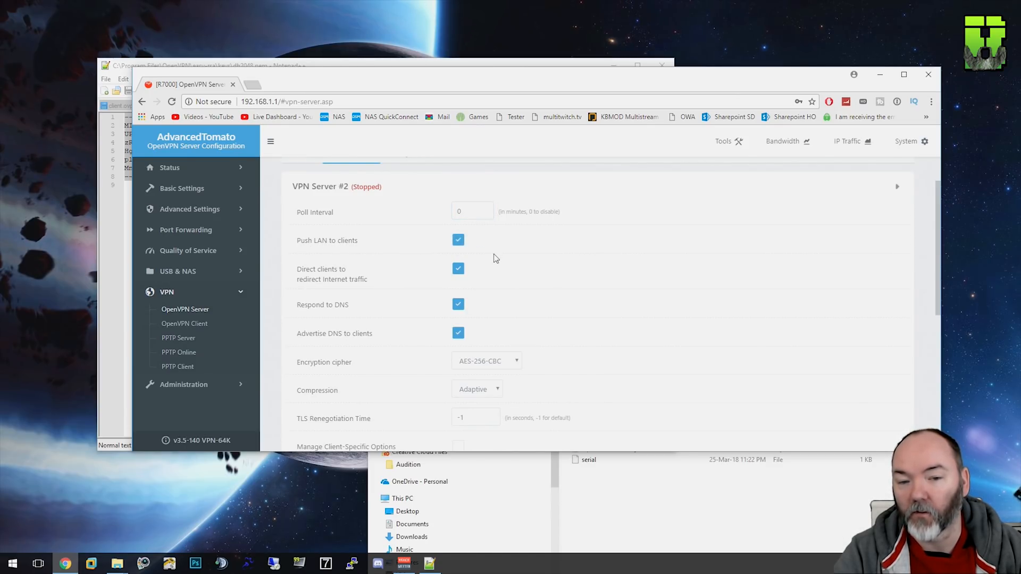
pyautogui.moveTo(449, 247)
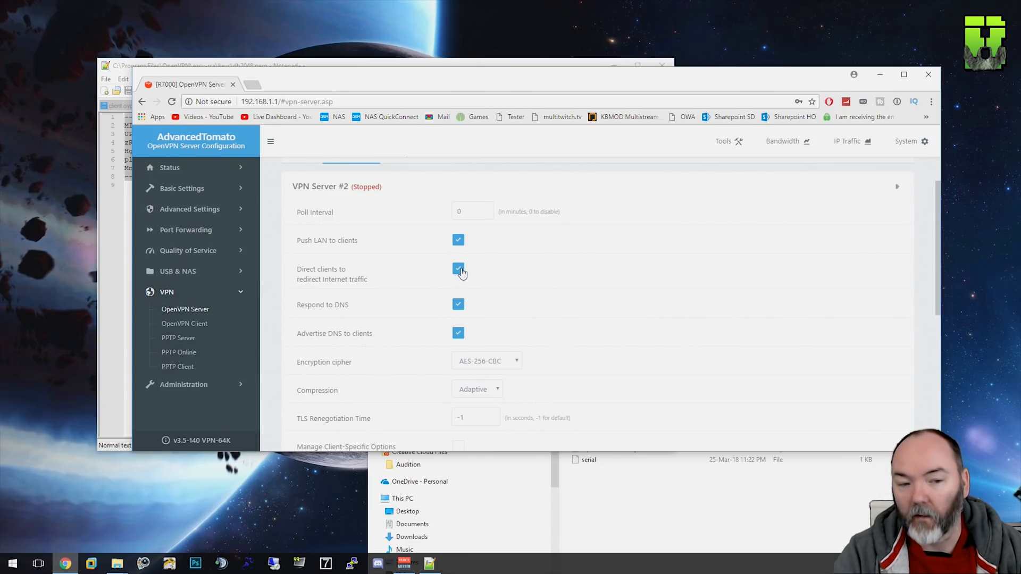
pyautogui.moveTo(367, 317)
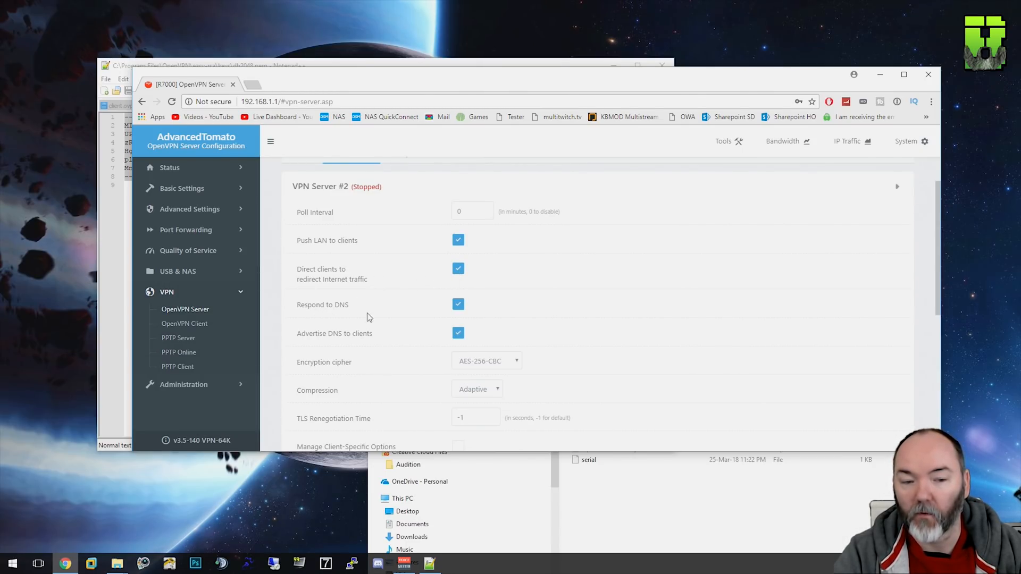
pyautogui.moveTo(481, 328)
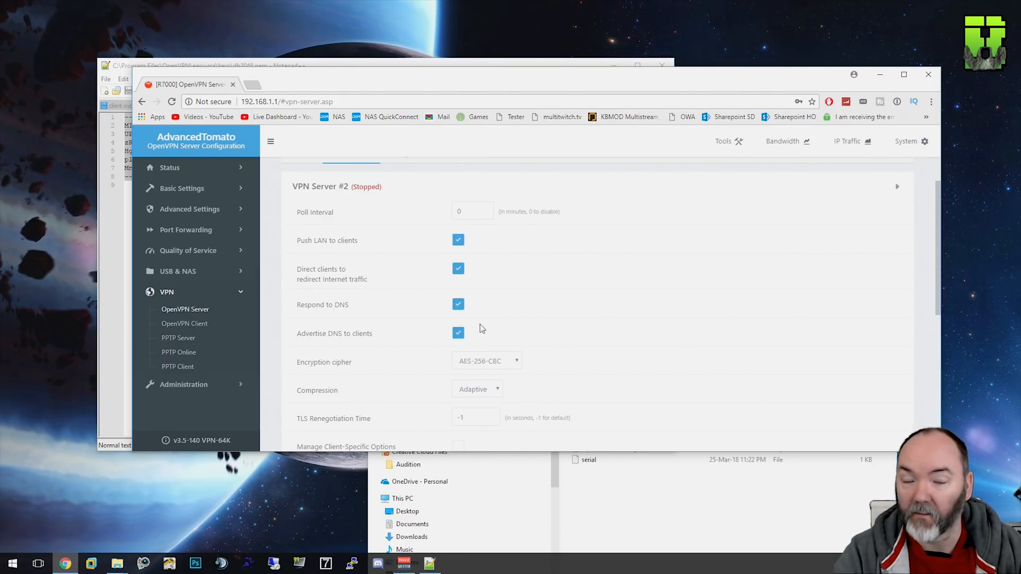
pyautogui.scroll(-3)
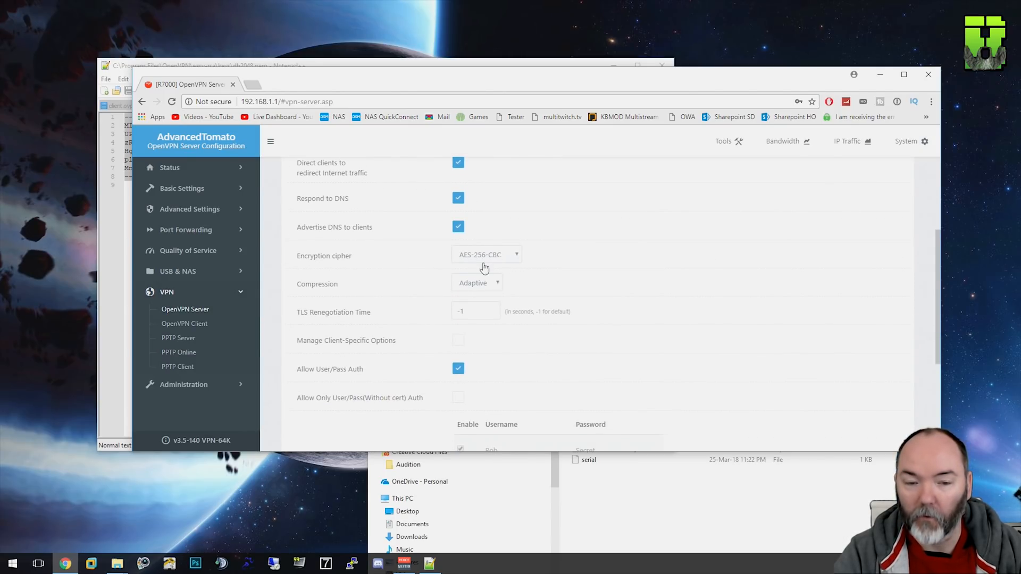
pyautogui.click(476, 310)
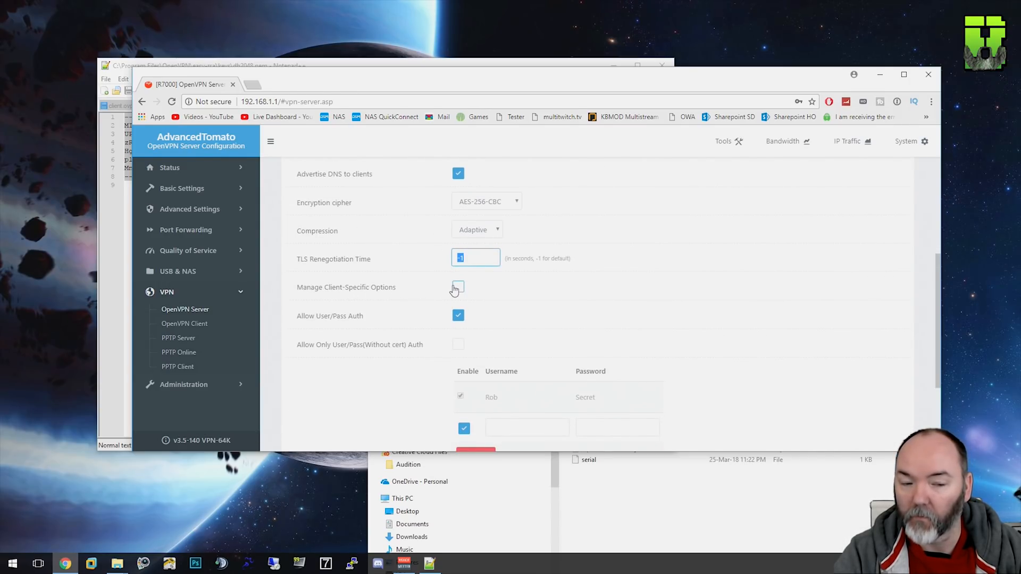
# Toggle Manage Client-Specific Options on and back off, leaving it disabled.
pyautogui.click(457, 288)
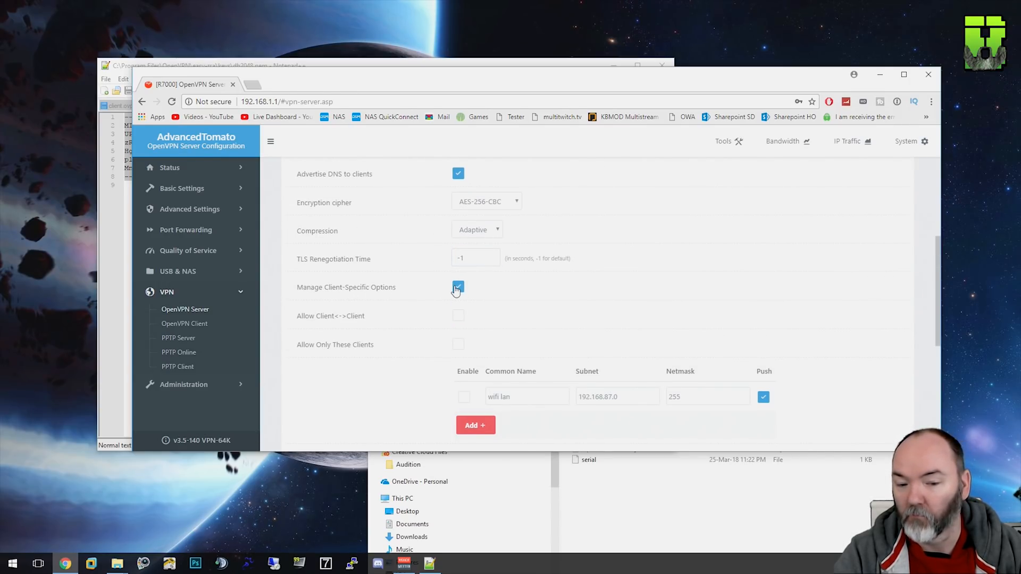
pyautogui.click(457, 287)
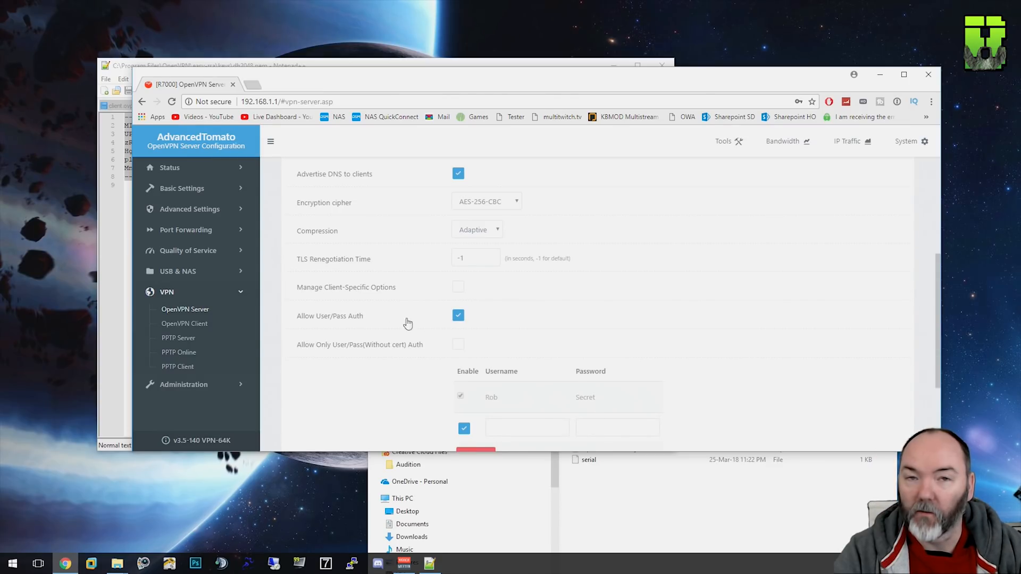
pyautogui.scroll(-3)
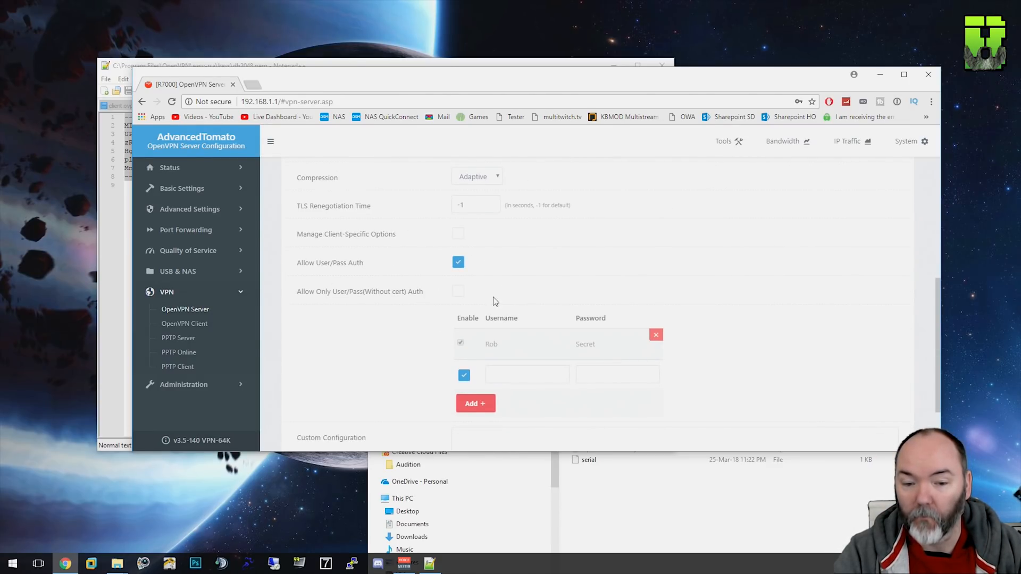
pyautogui.scroll(-3)
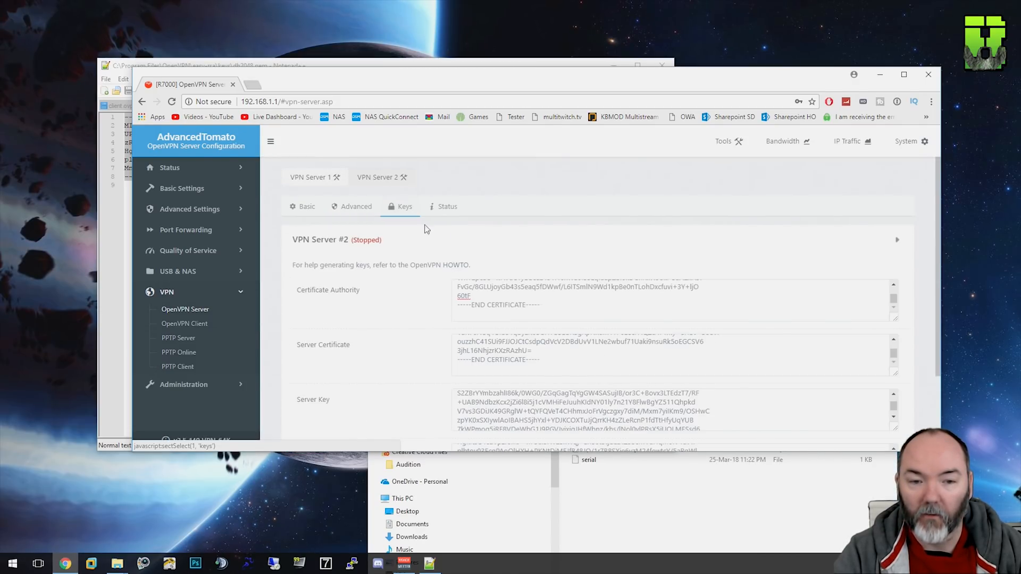
# Return to the Basic settings and start VPN Server 2.
pyautogui.scroll(-3)
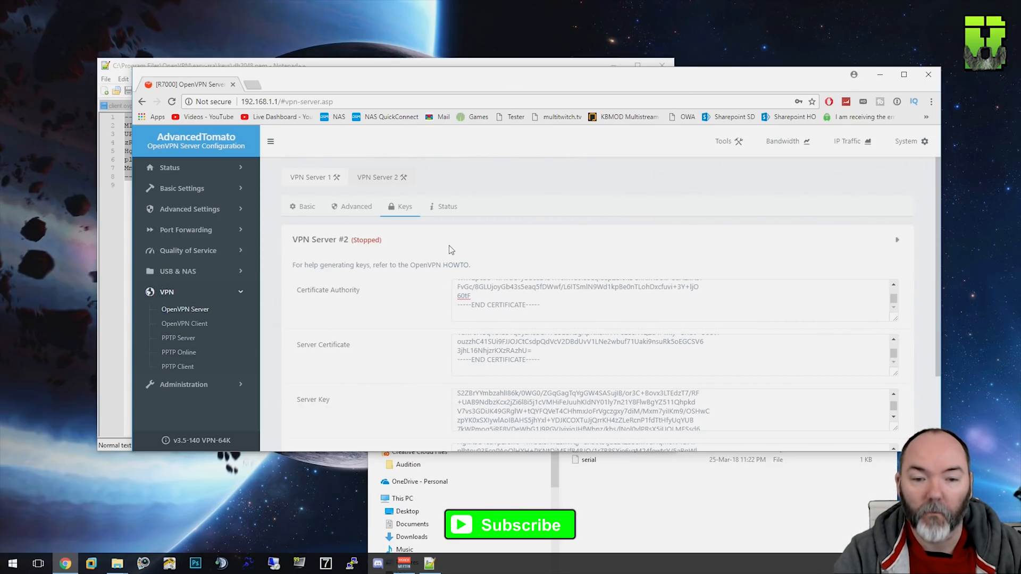
pyautogui.click(307, 207)
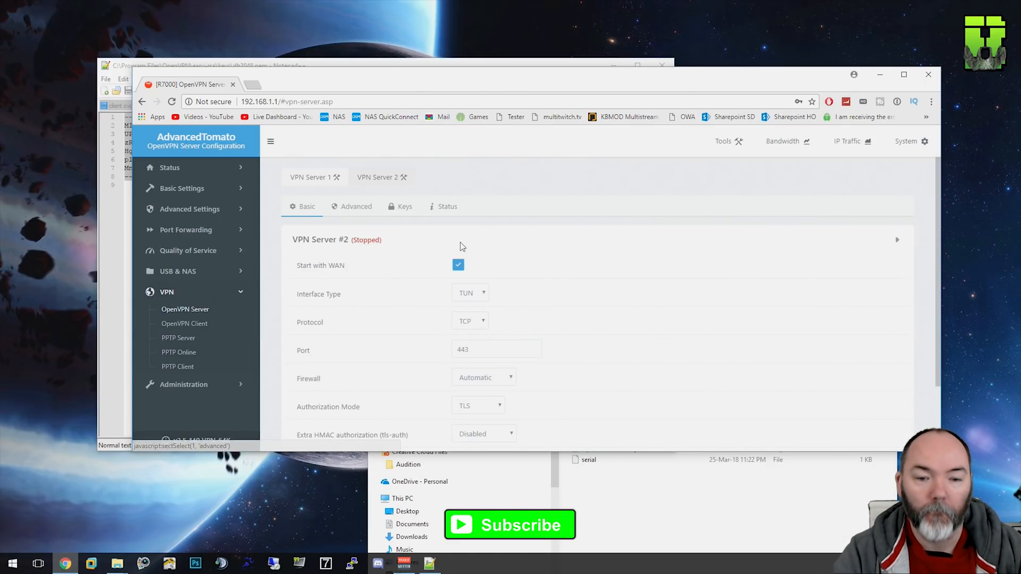
pyautogui.scroll(-3)
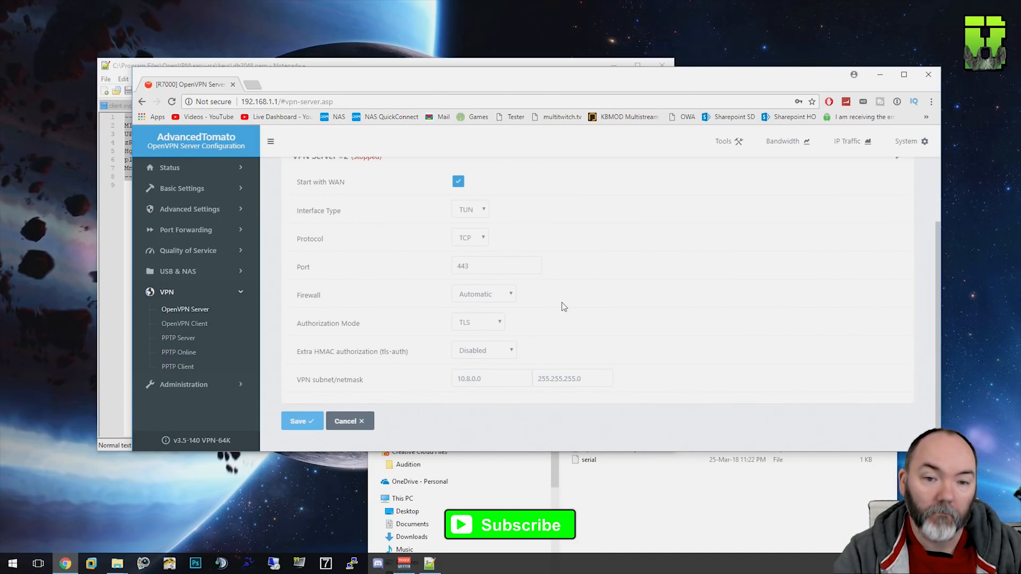
pyautogui.scroll(3)
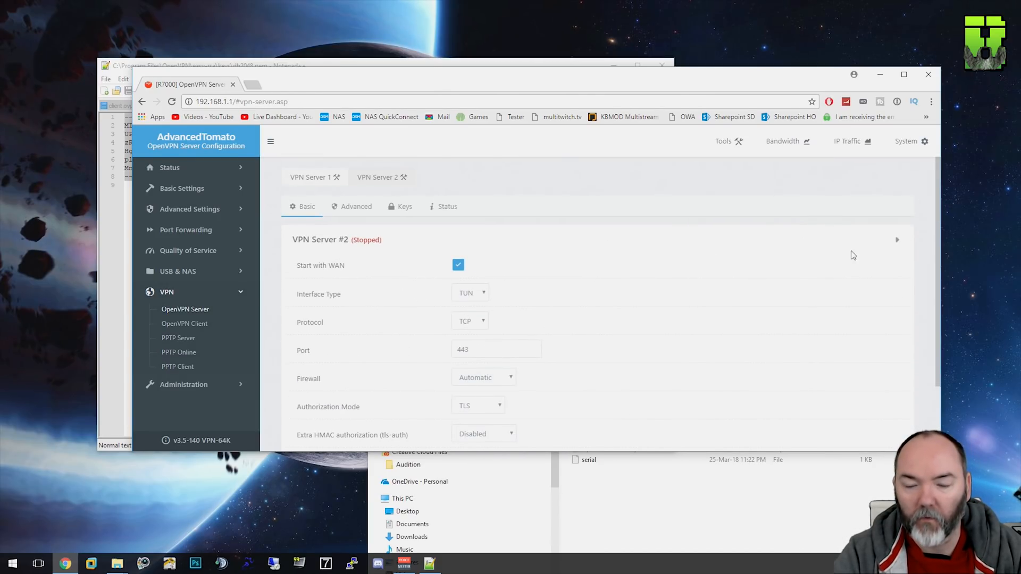
pyautogui.click(898, 240)
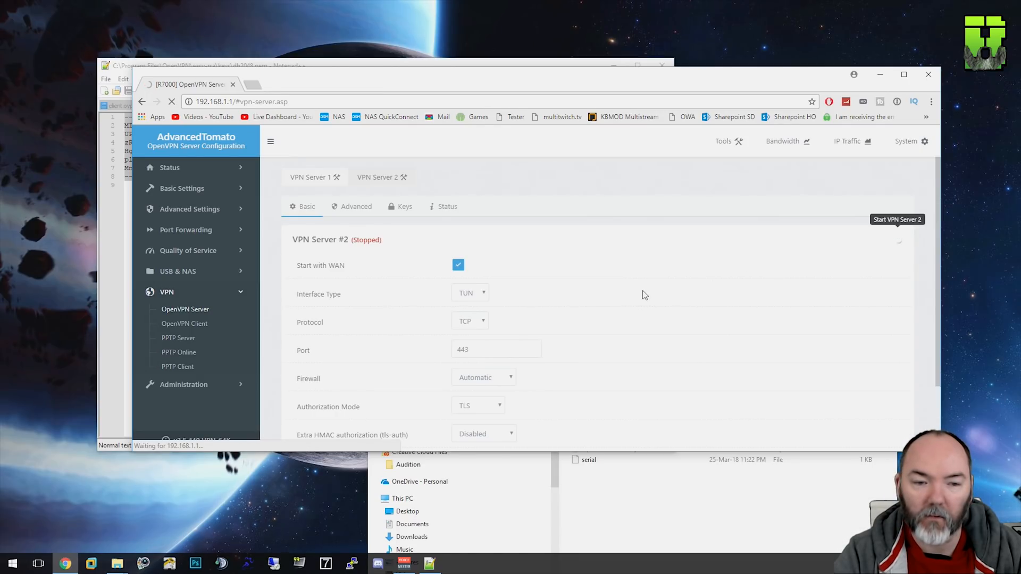
pyautogui.moveTo(466, 268)
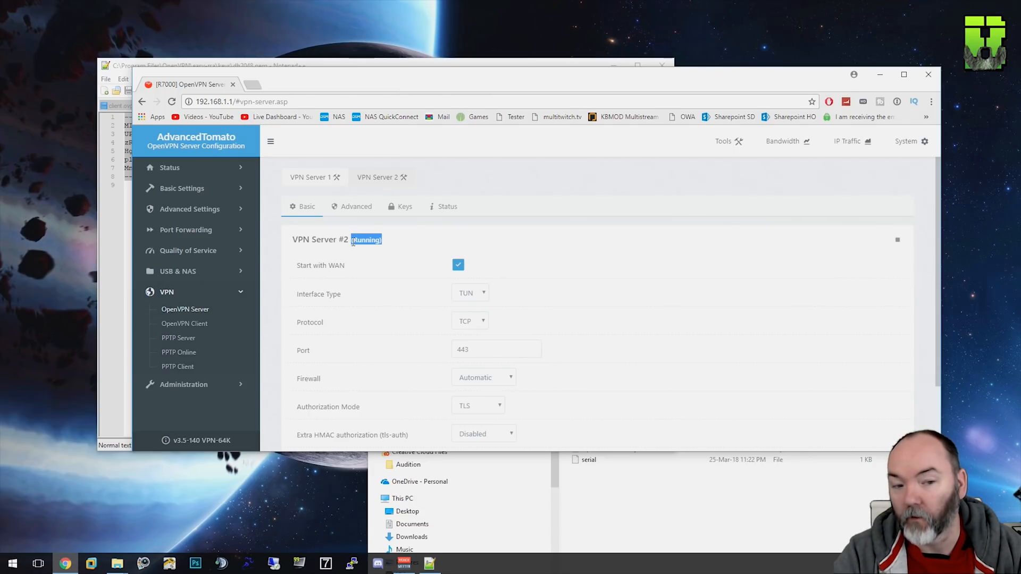
pyautogui.moveTo(429, 247)
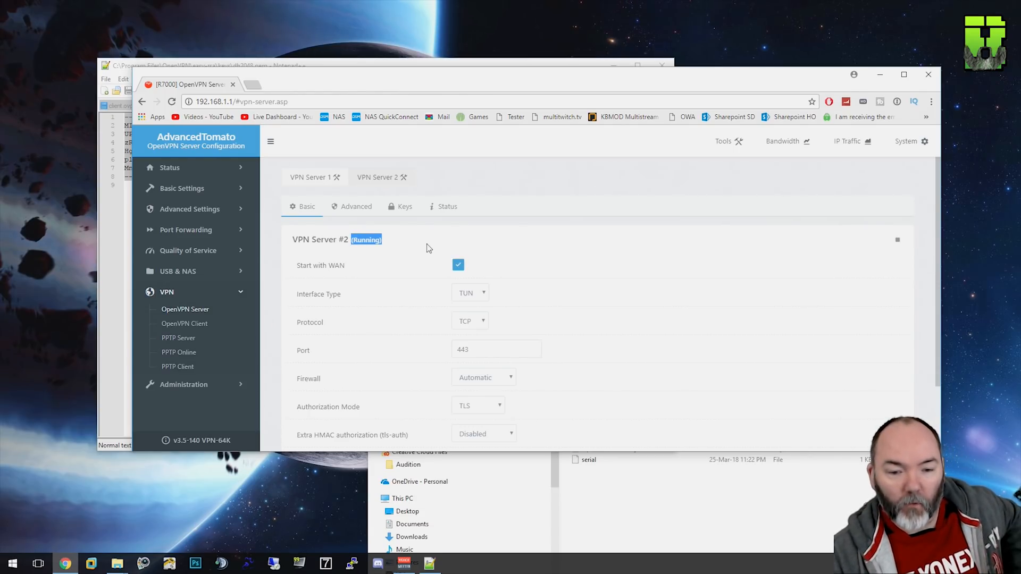
pyautogui.moveTo(424, 252)
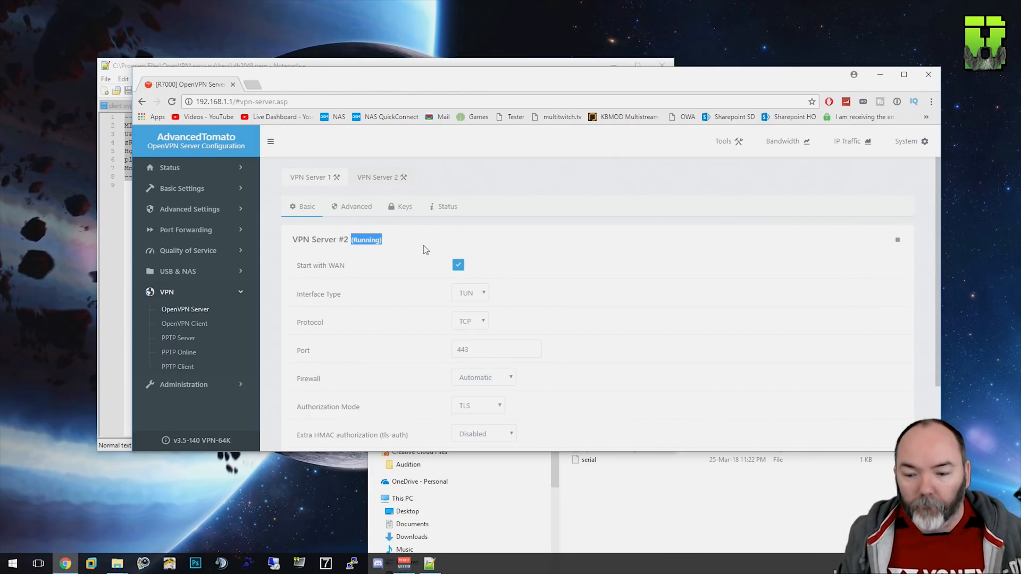
# Bring up Program Files\OpenVPN\sample-config and load the sample client.ovpn into the editor.
pyautogui.click(116, 564)
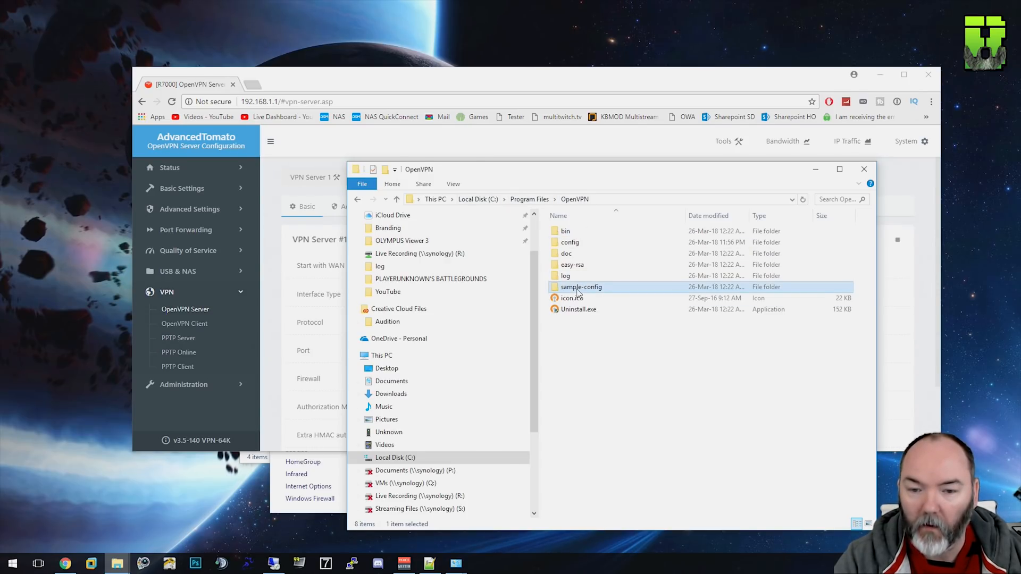
pyautogui.doubleClick(581, 287)
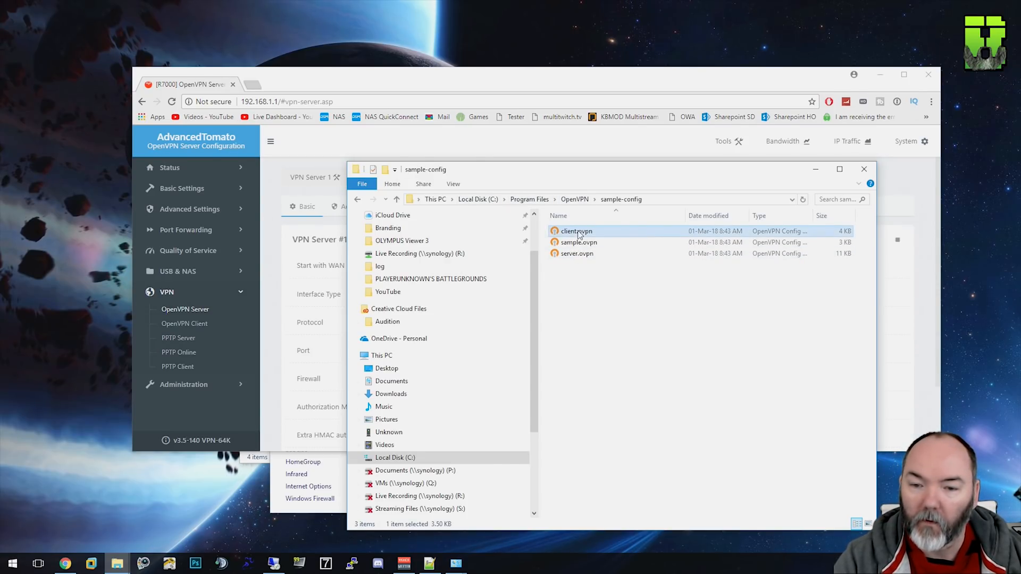
pyautogui.doubleClick(575, 230)
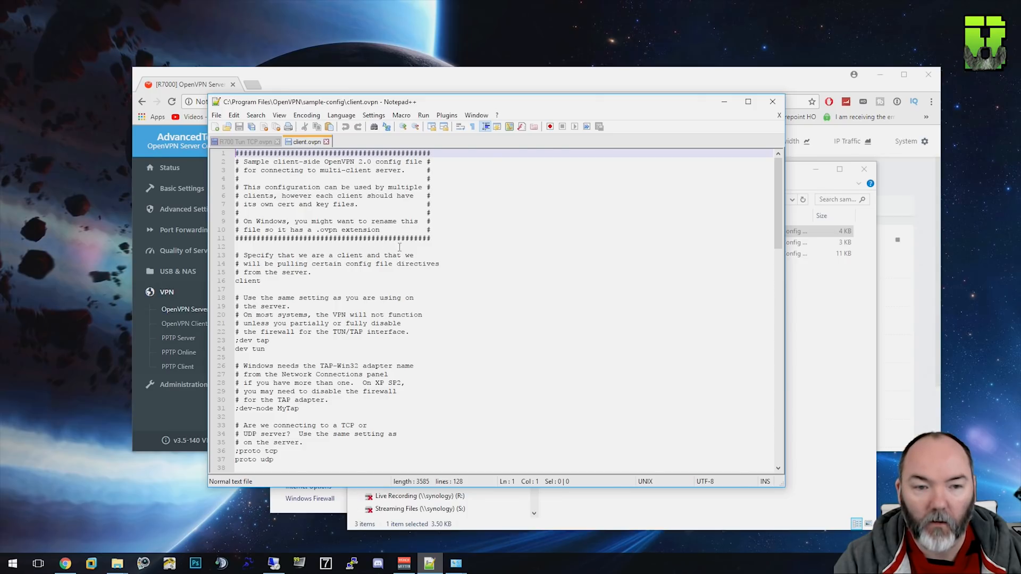
# Review the sample profile's client comment and commented-out tap device line, then close it.
pyautogui.click(312, 272)
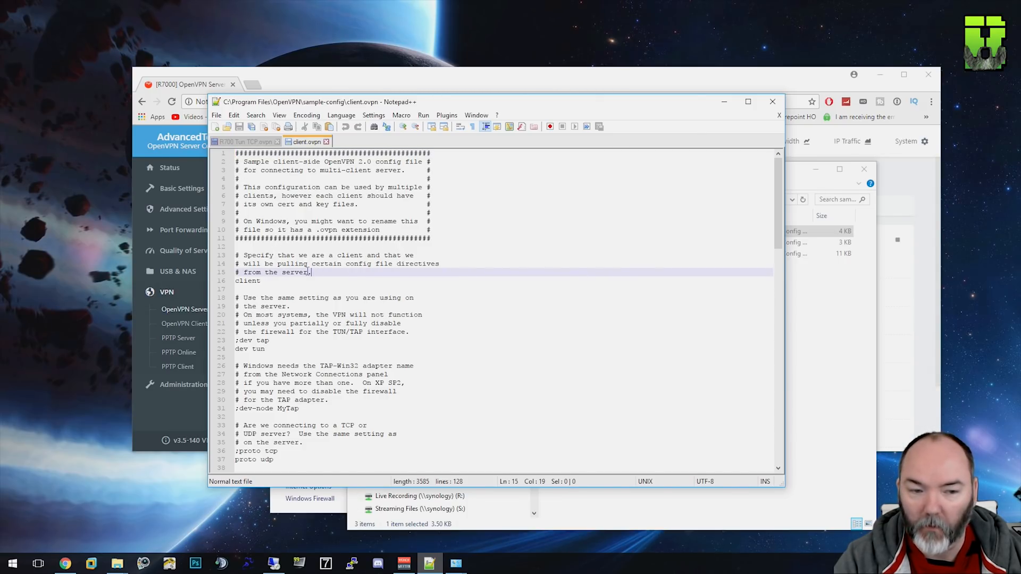
pyautogui.doubleClick(248, 281)
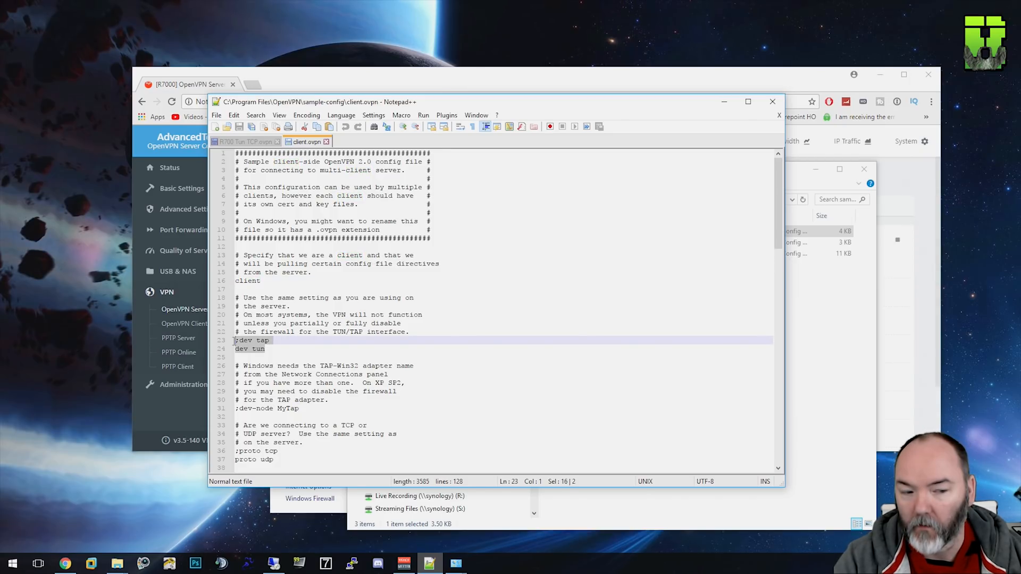
pyautogui.scroll(-3)
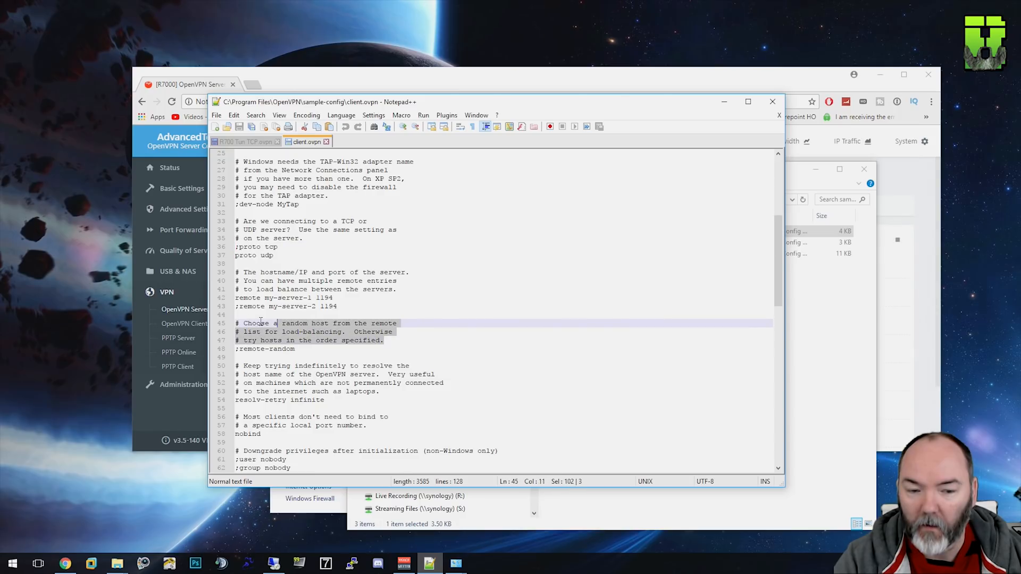
pyautogui.scroll(3)
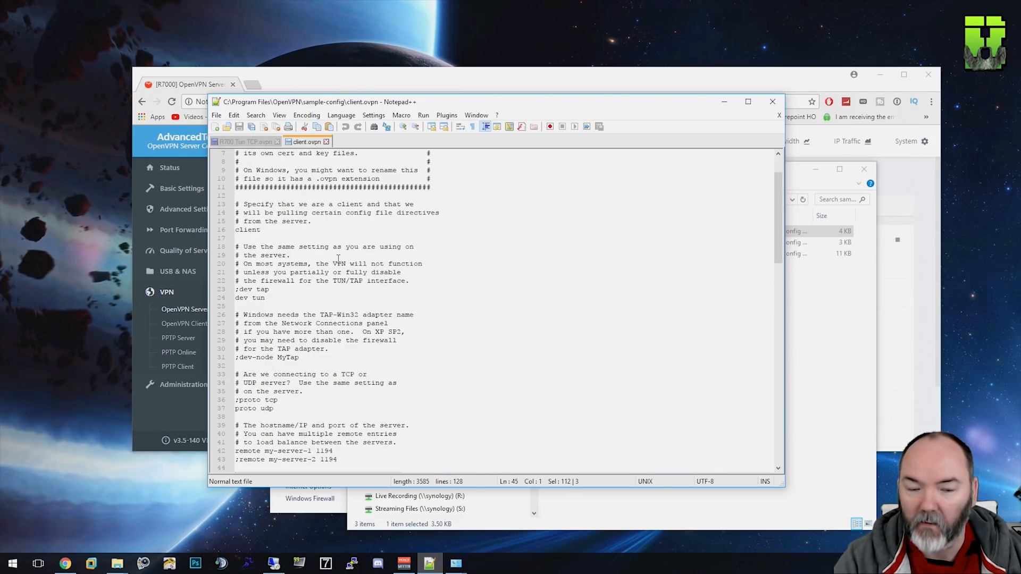
pyautogui.moveTo(307, 406)
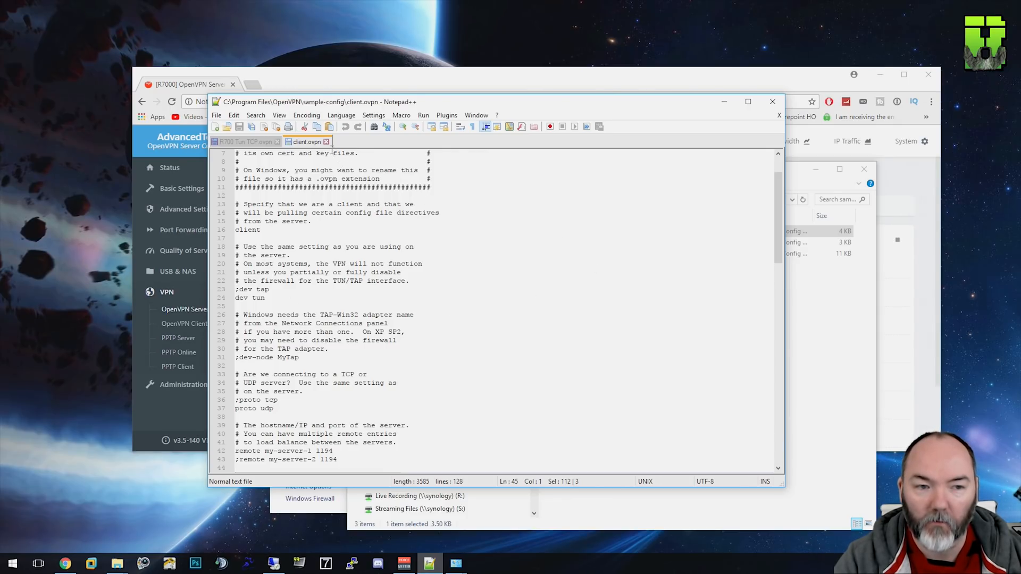
pyautogui.click(245, 142)
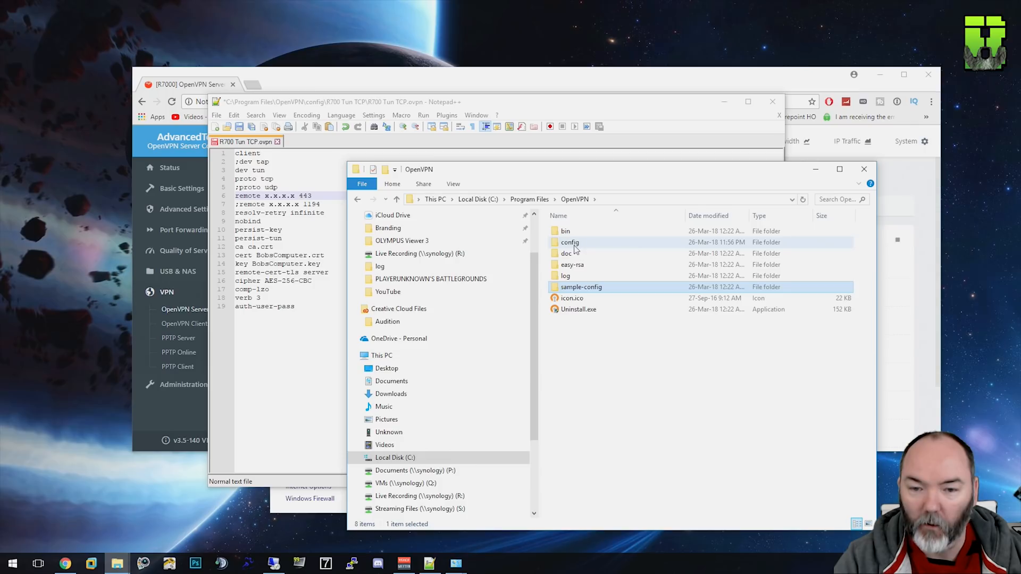
# Show the config folder and review R700 Tun TCP.ovpn's dev tun, remote 443 and ca.crt lines.
pyautogui.doubleClick(569, 242)
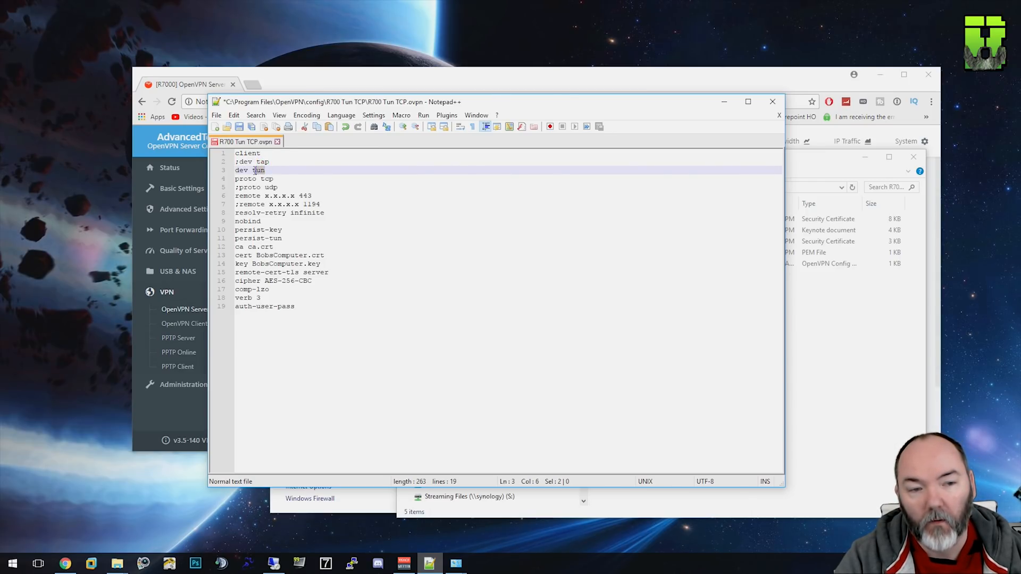
pyautogui.click(276, 179)
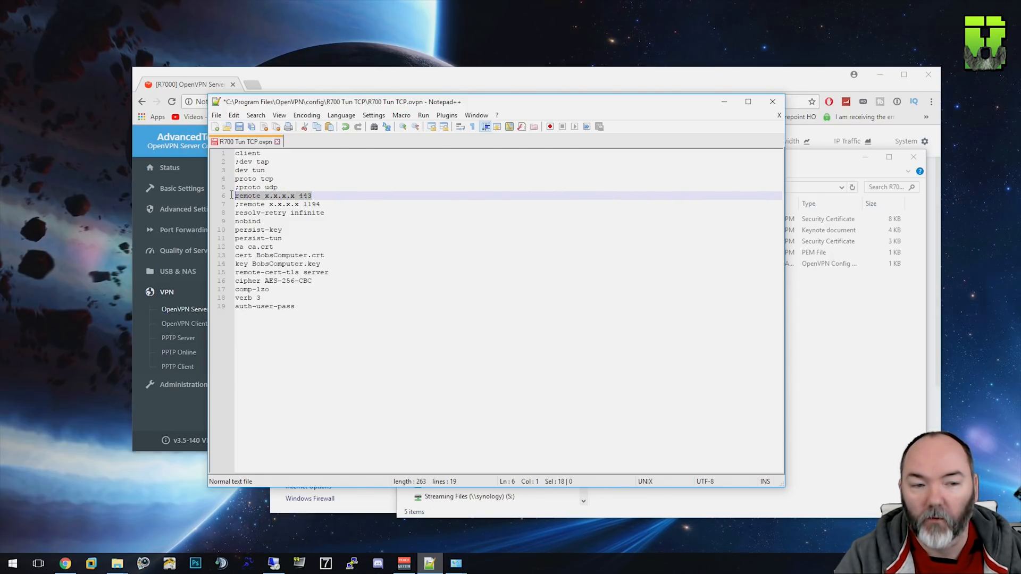
pyautogui.click(257, 196)
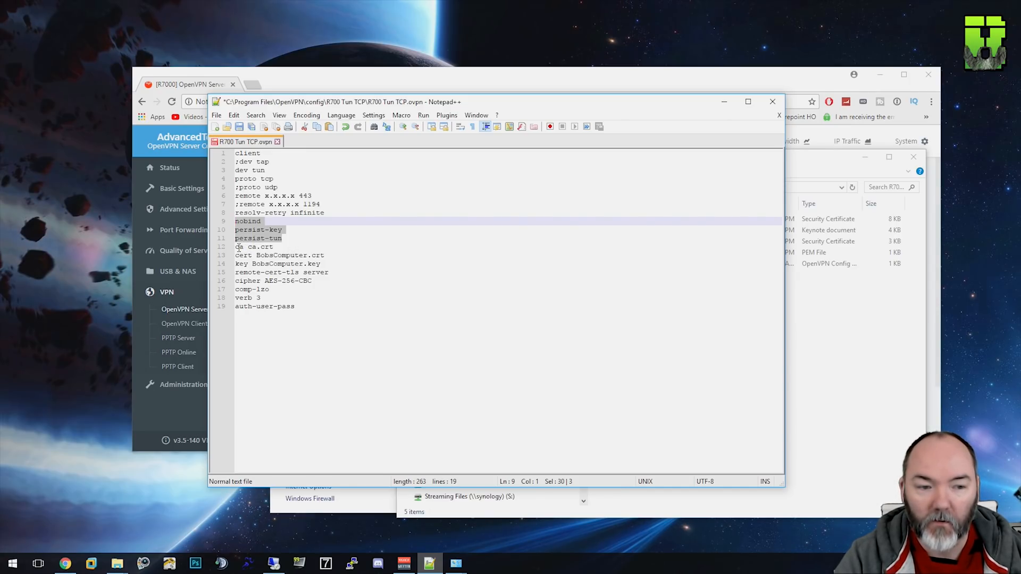
pyautogui.doubleClick(239, 246)
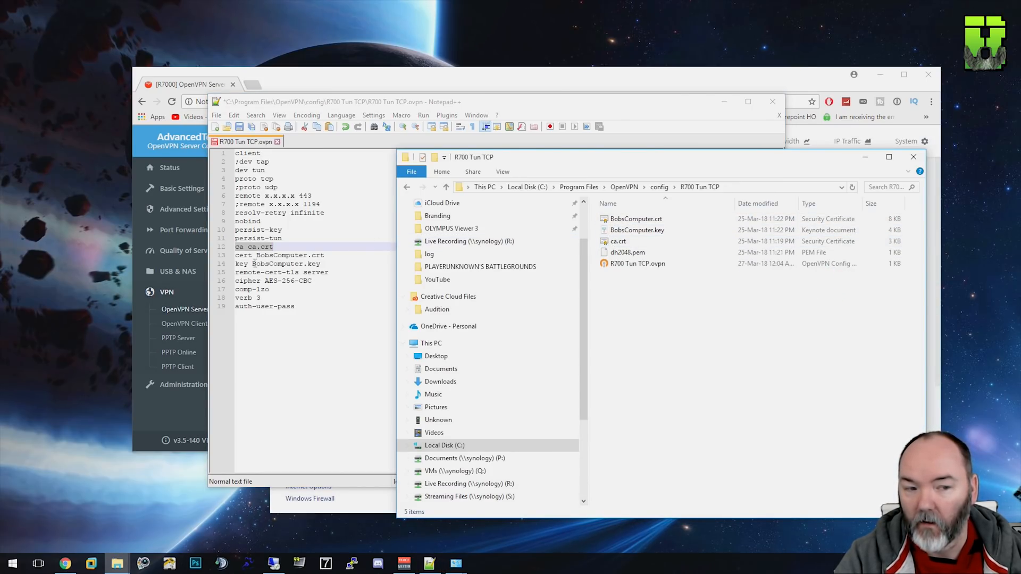
# Bring the R700 Tun TCP folder with its certificates, key and dh2048.pem to the front.
pyautogui.click(625, 241)
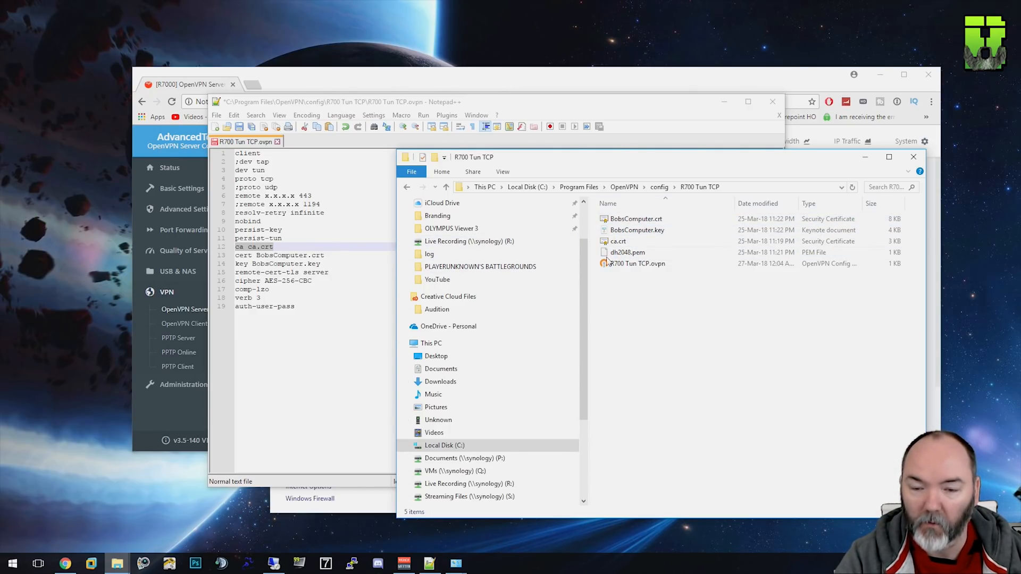
pyautogui.moveTo(637, 229)
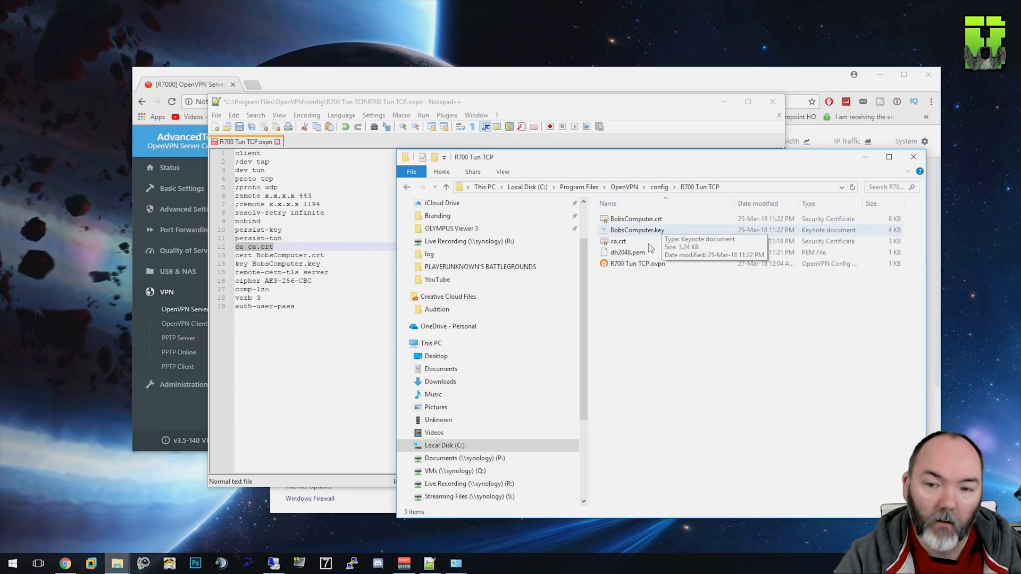
pyautogui.moveTo(637, 264)
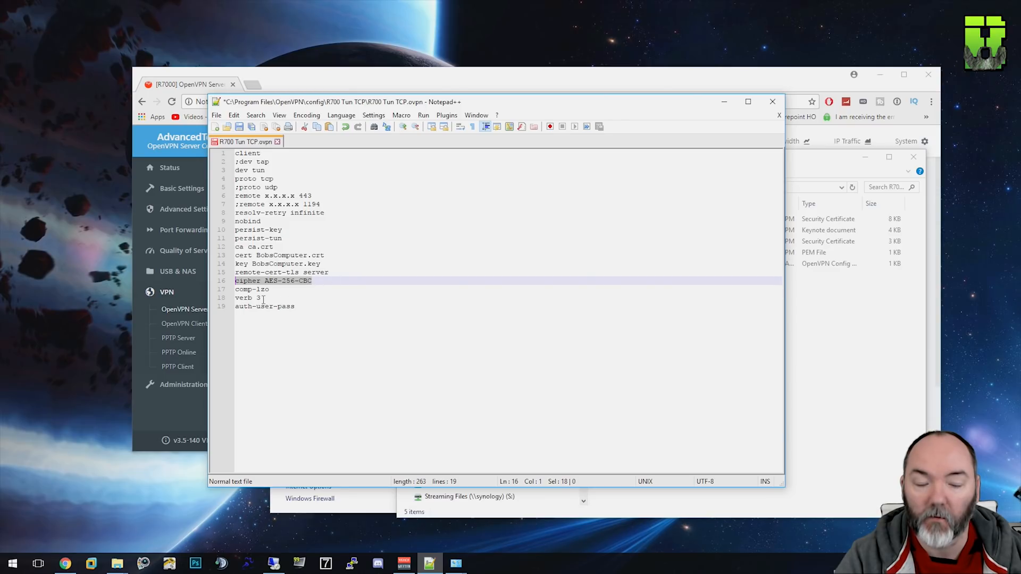
# Review the profile's cipher AES-256-CBC, comp-lzo, verb 3 and auth-user-pass lines.
pyautogui.click(261, 289)
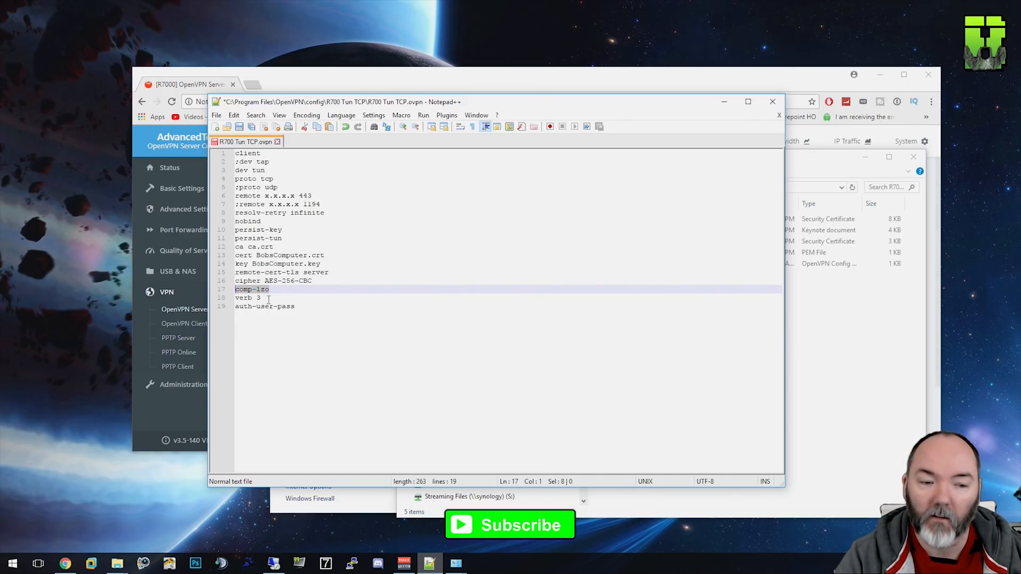
pyautogui.click(247, 298)
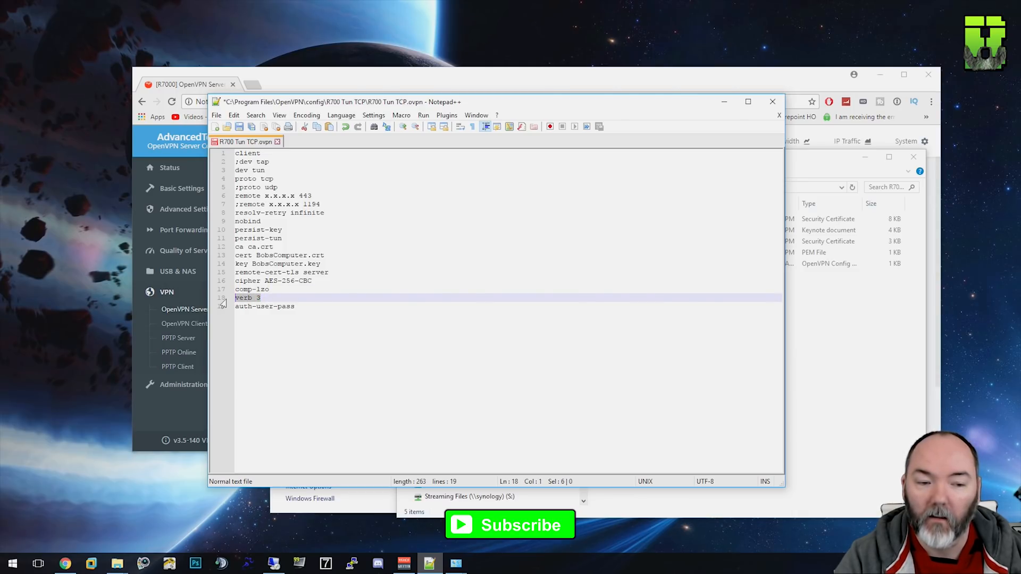
pyautogui.click(263, 298)
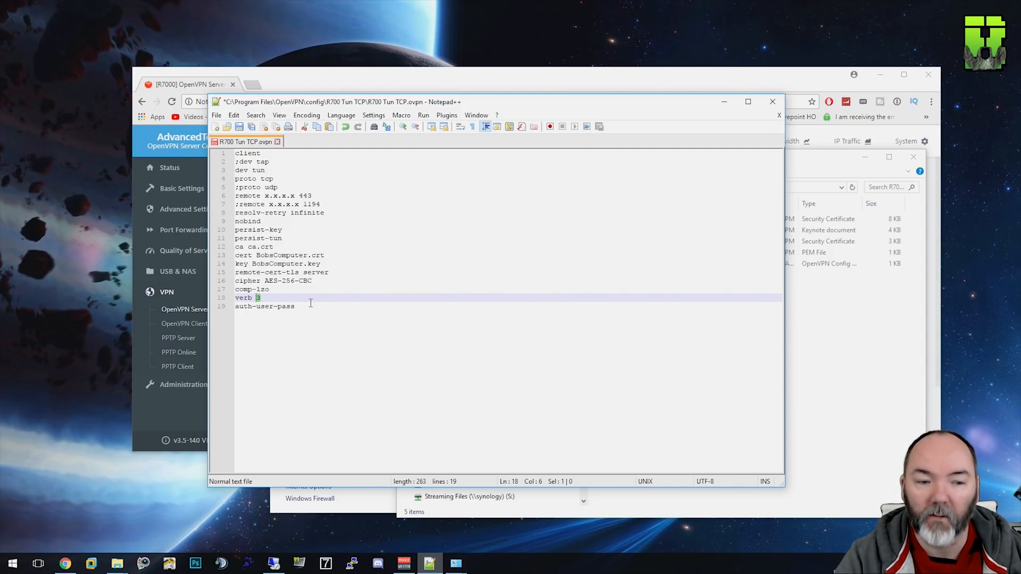
pyautogui.click(295, 306)
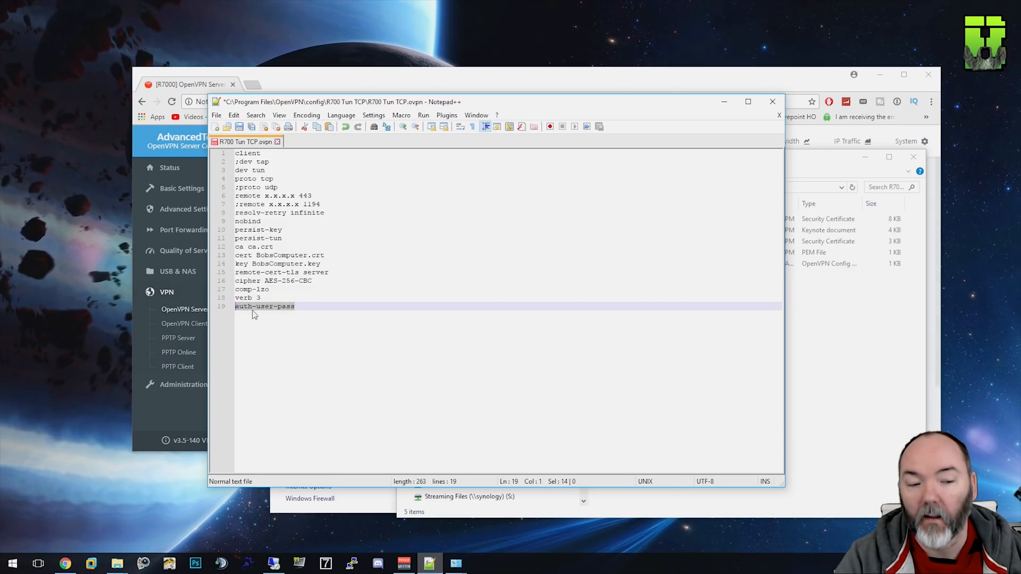
pyautogui.moveTo(277, 317)
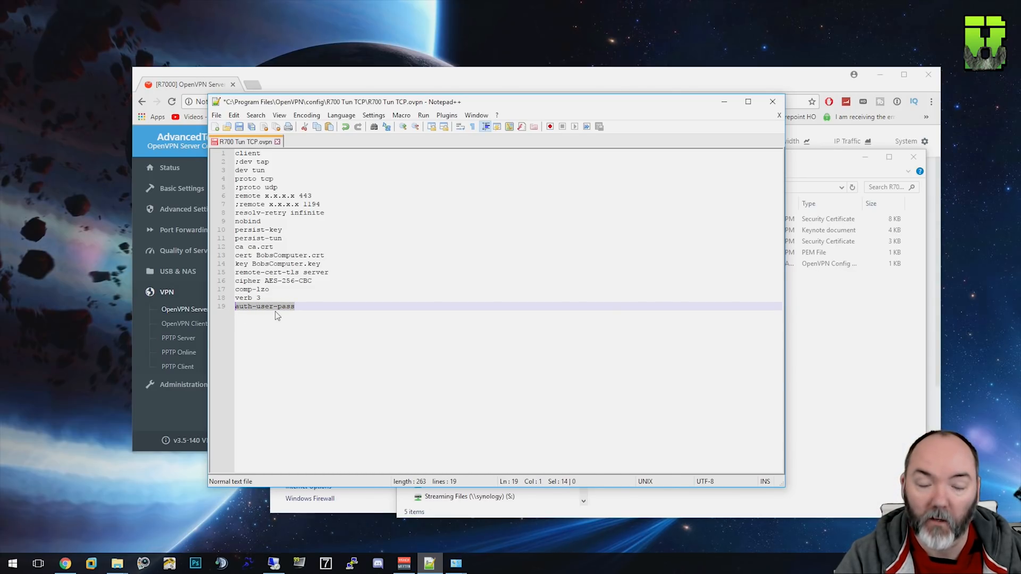
pyautogui.moveTo(422, 310)
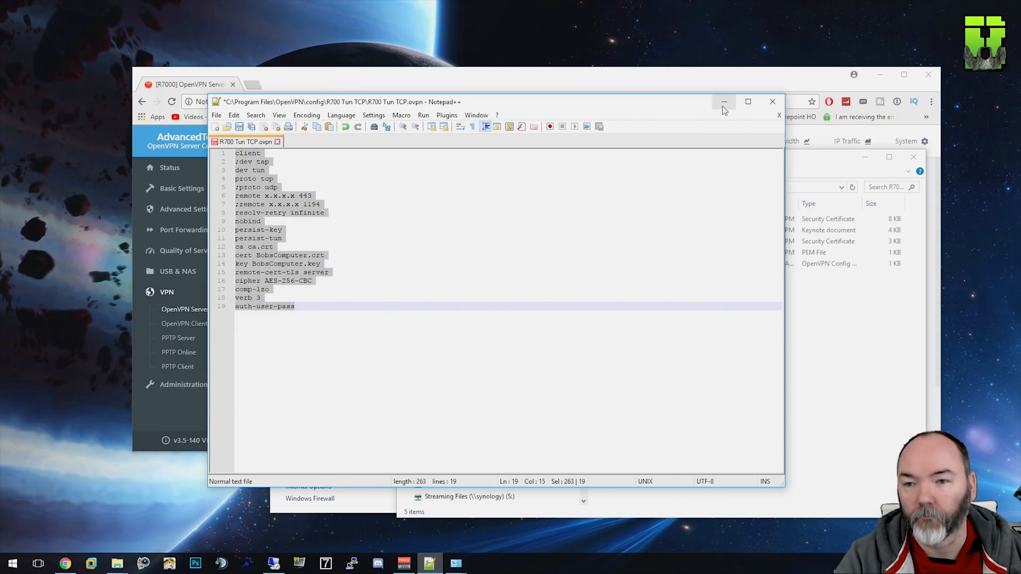
# Disable the wired Ethernet adapter in Network Connections.
pyautogui.click(724, 102)
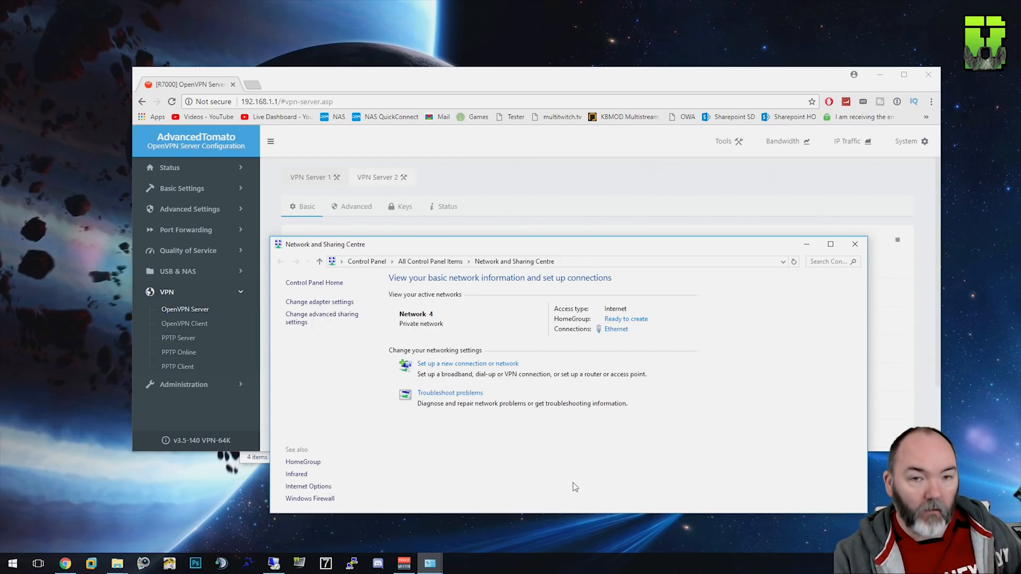
pyautogui.moveTo(583, 481)
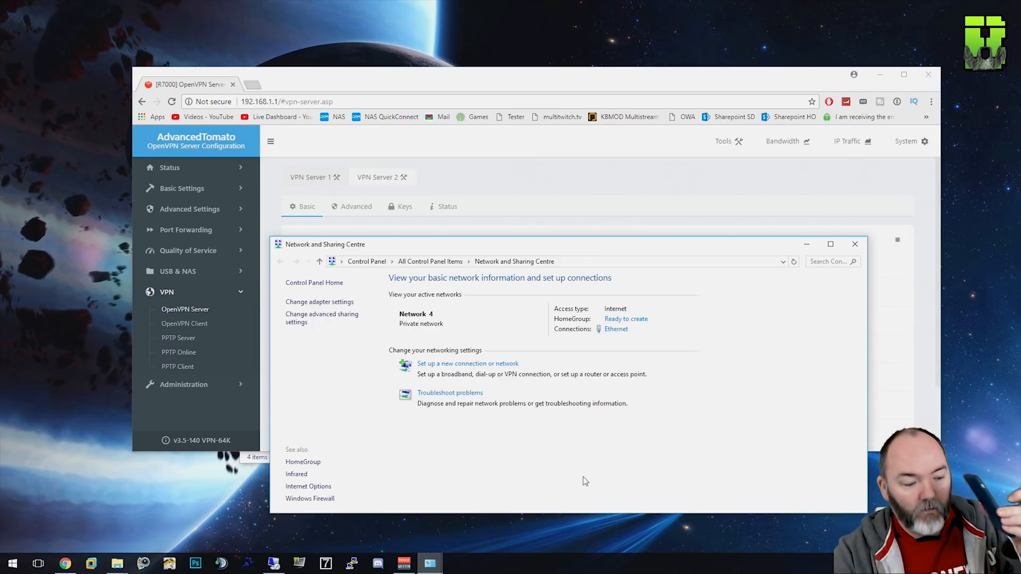
pyautogui.moveTo(641, 522)
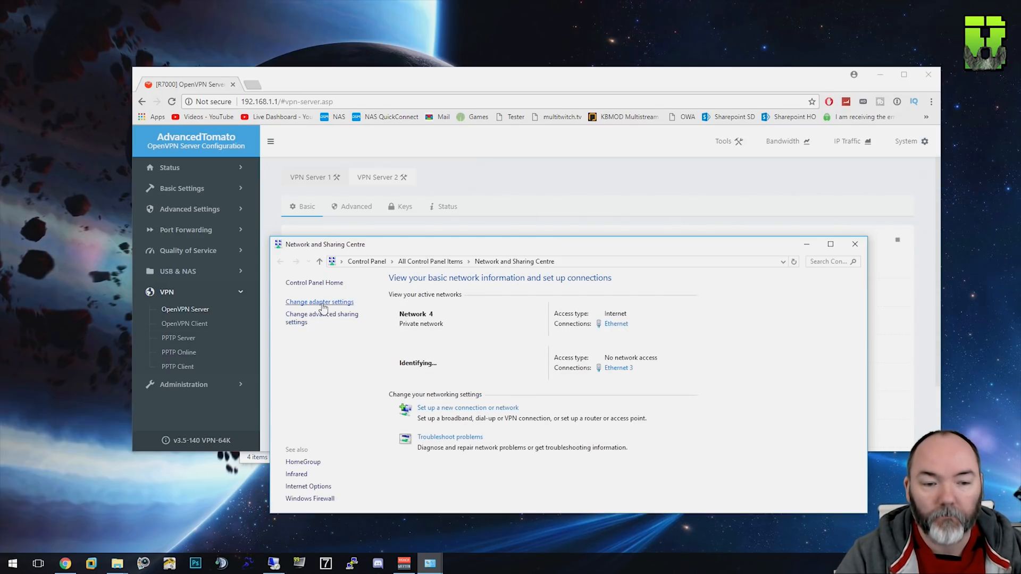
pyautogui.click(319, 301)
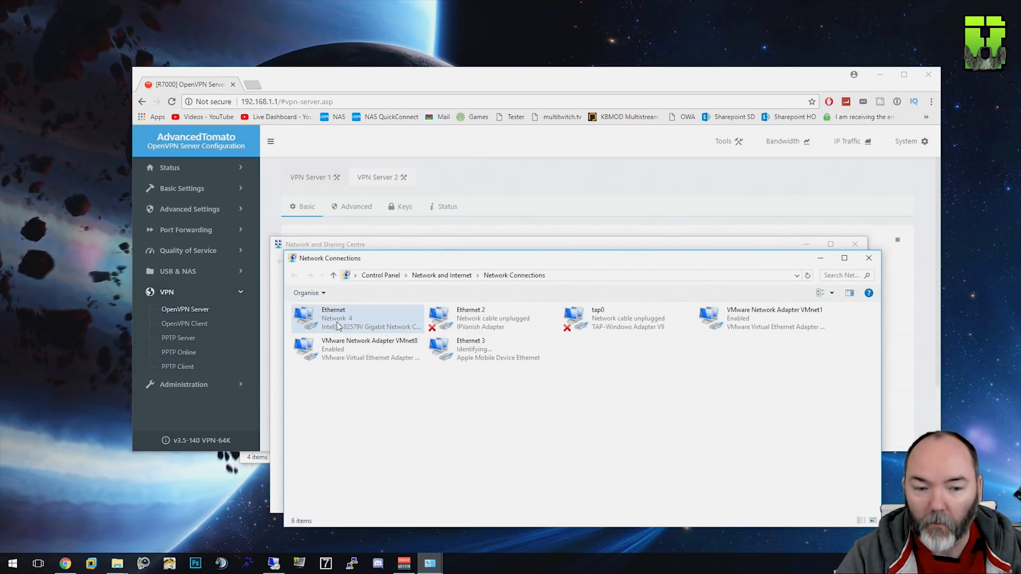
pyautogui.rightClick(332, 319)
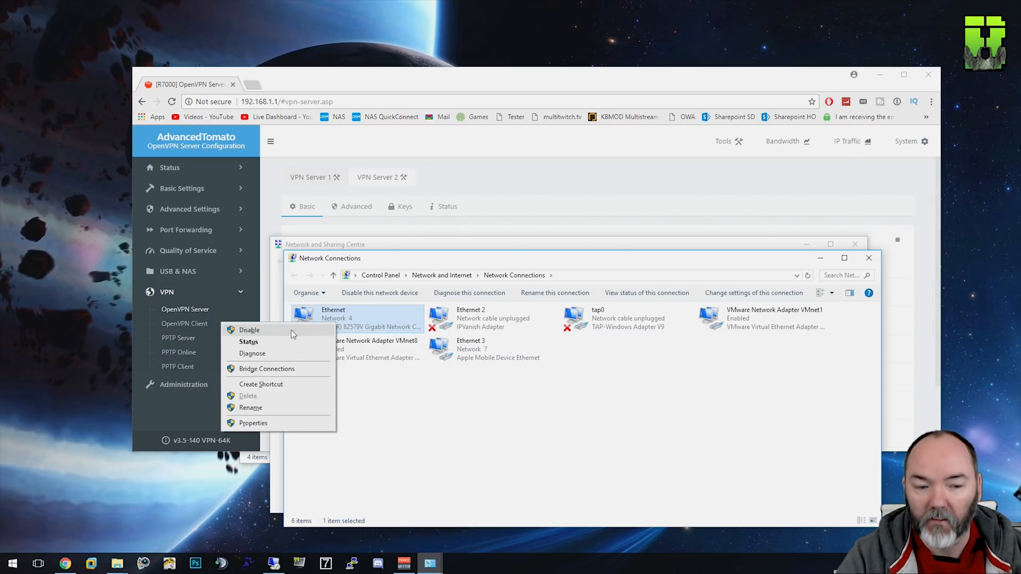
pyautogui.click(456, 373)
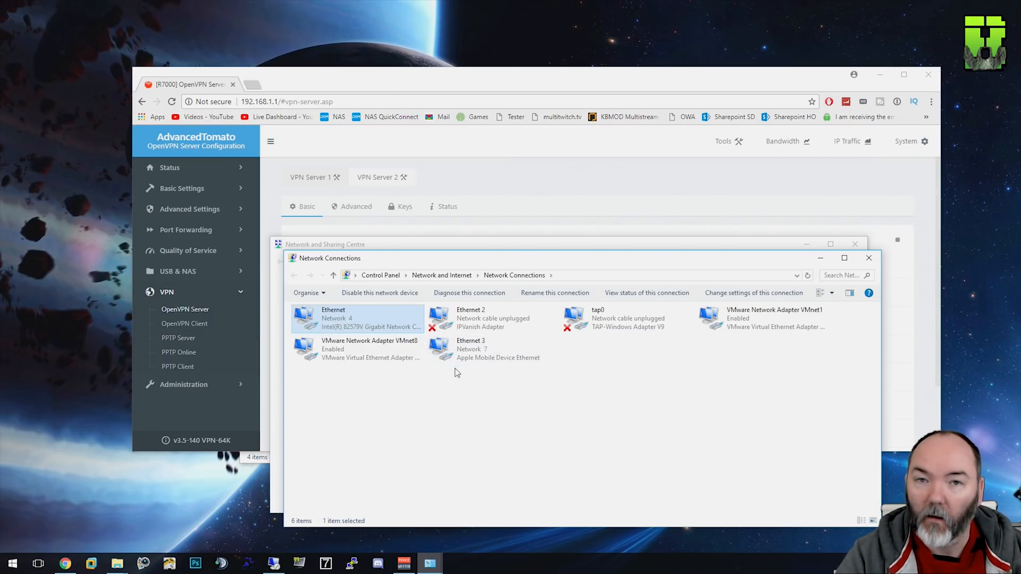
# Abandon the RDP reconnect and cancel a fresh Remote Desktop attempt to 192.168.1.45.
pyautogui.click(380, 293)
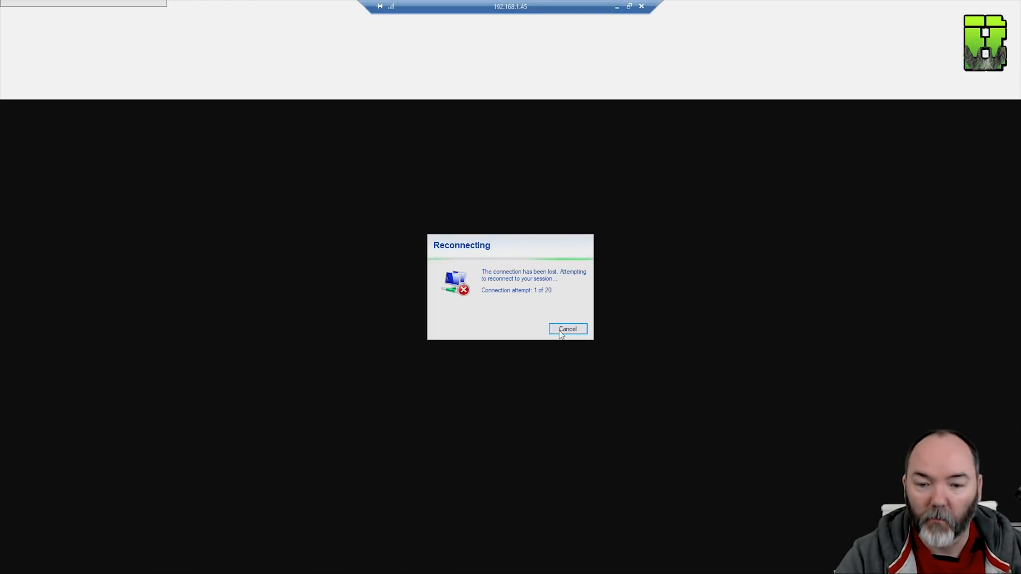
pyautogui.click(567, 329)
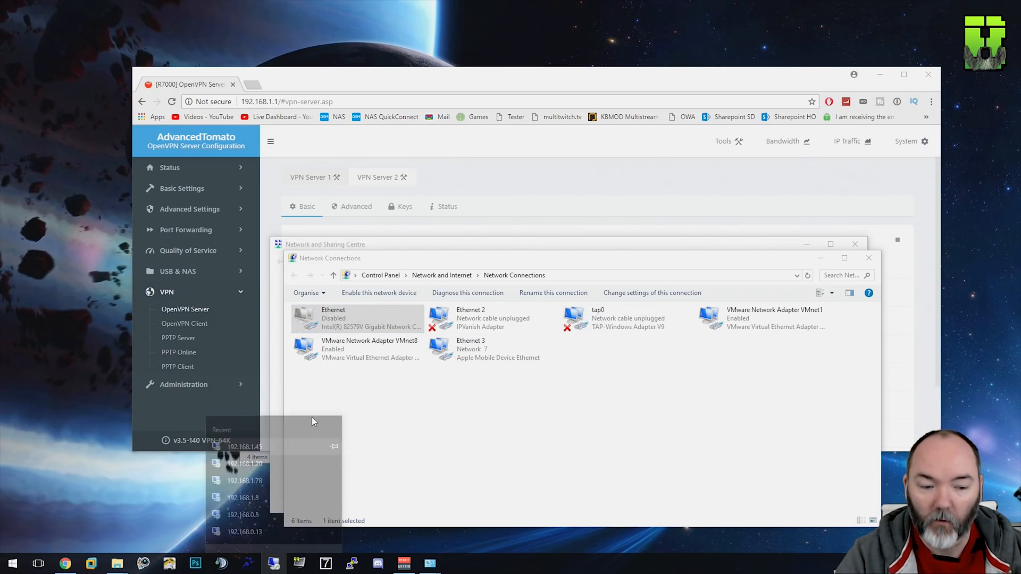
pyautogui.click(244, 447)
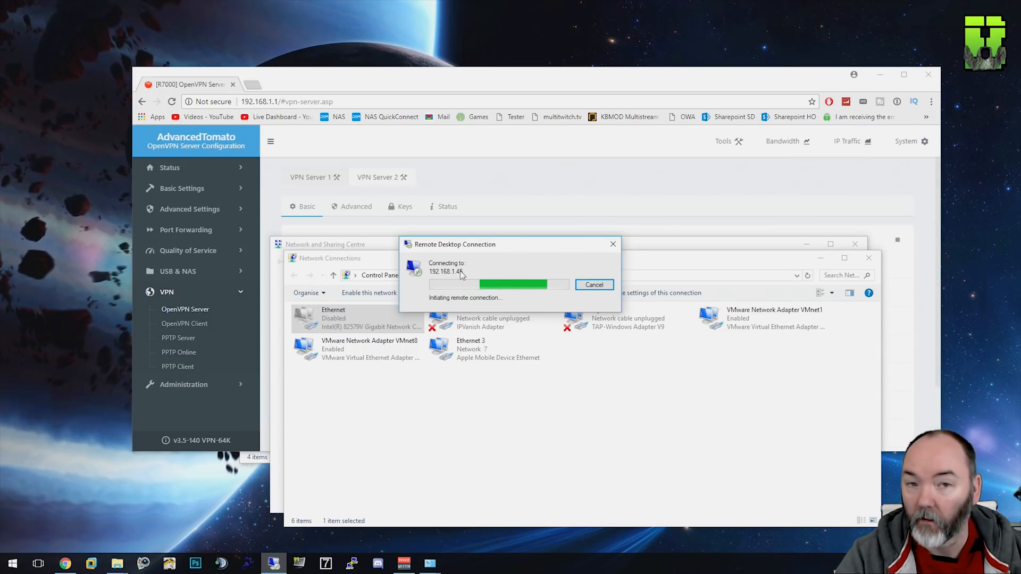
pyautogui.click(592, 285)
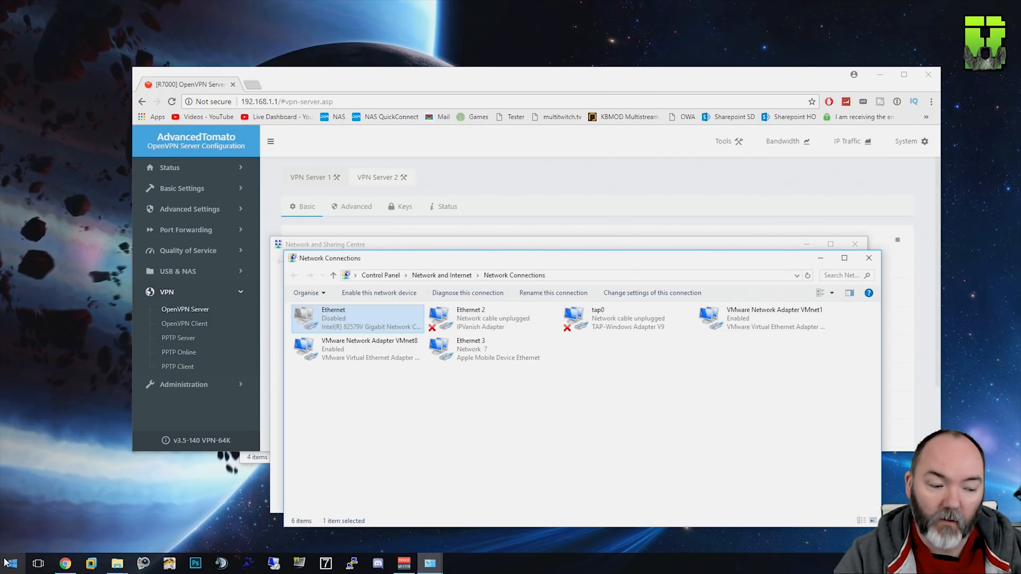
# Reach the OpenVPN GUI tray icon and bring up its profile menu with R700 Tun TCP.
pyautogui.click(9, 563)
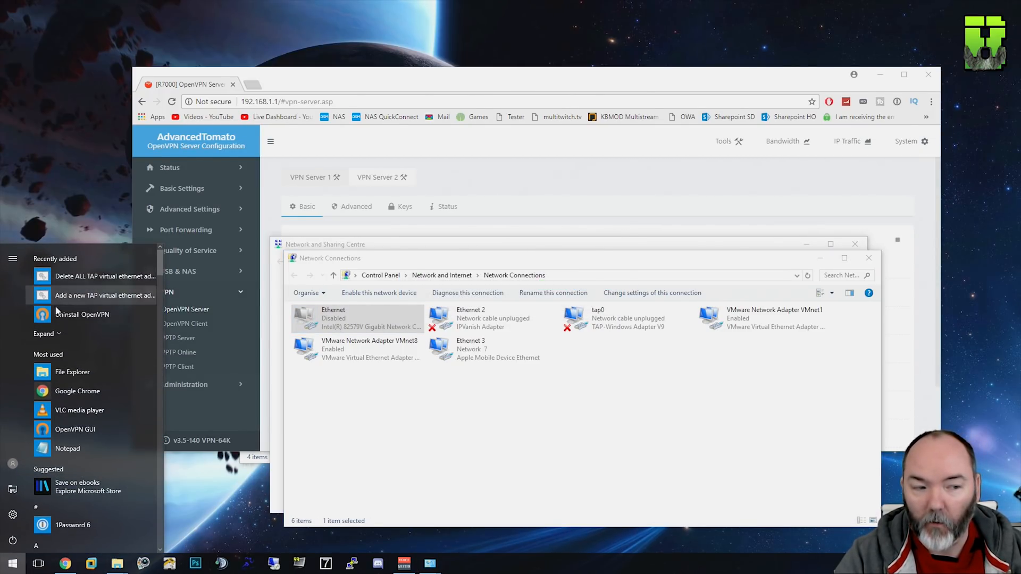
pyautogui.scroll(-3)
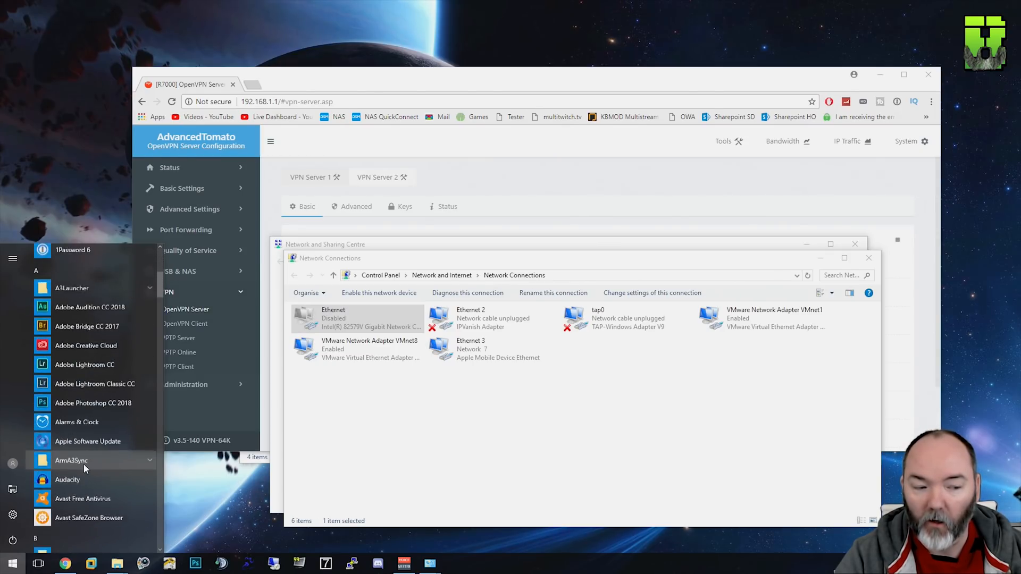
pyautogui.click(491, 349)
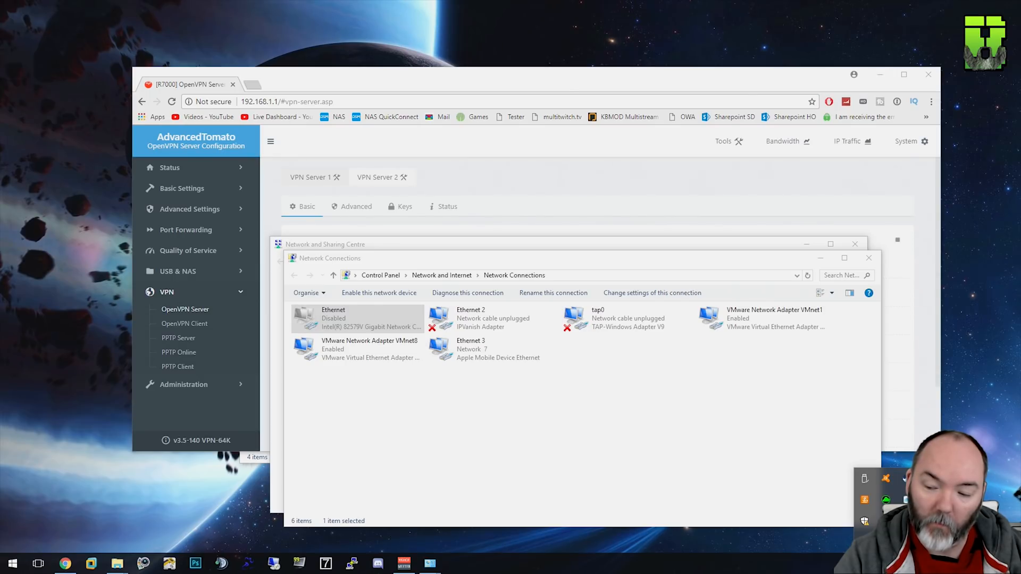
pyautogui.rightClick(878, 495)
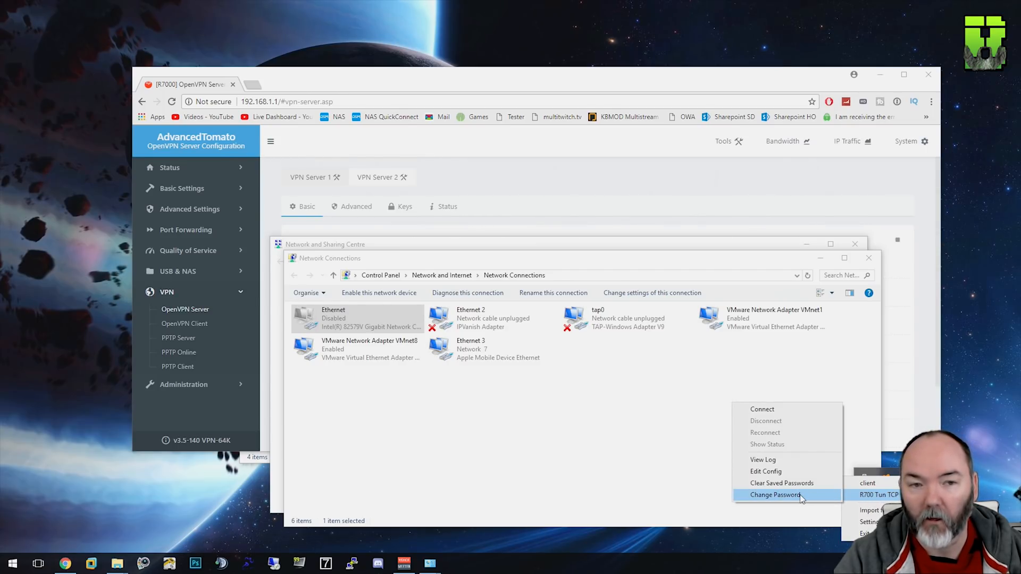
pyautogui.moveTo(775, 498)
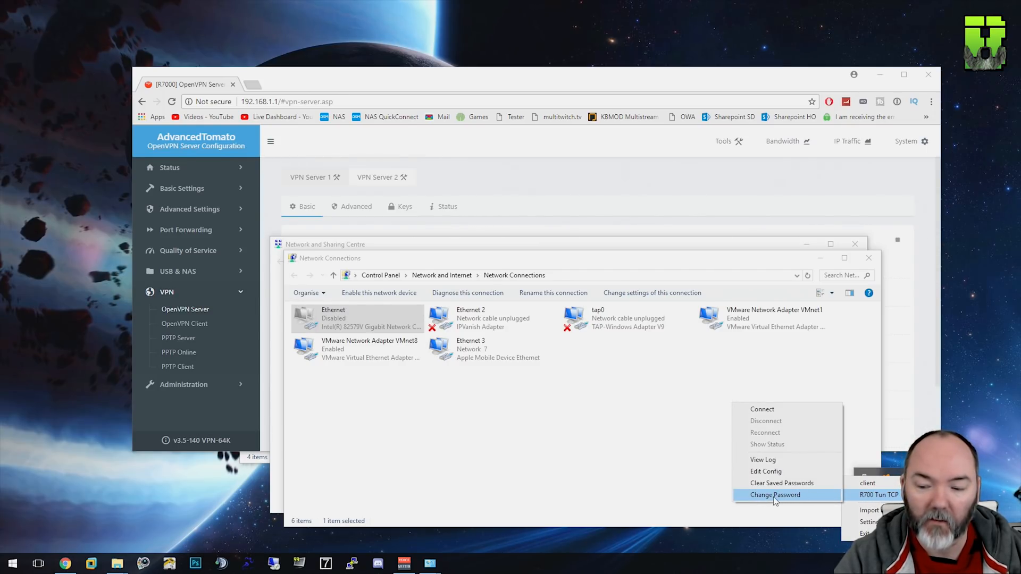
pyautogui.moveTo(762, 460)
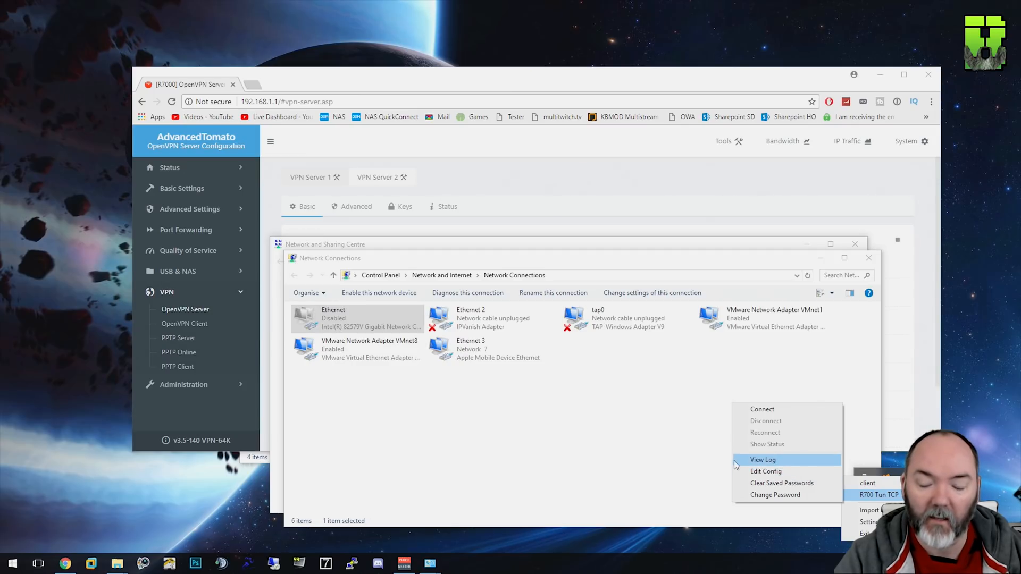
pyautogui.moveTo(762, 408)
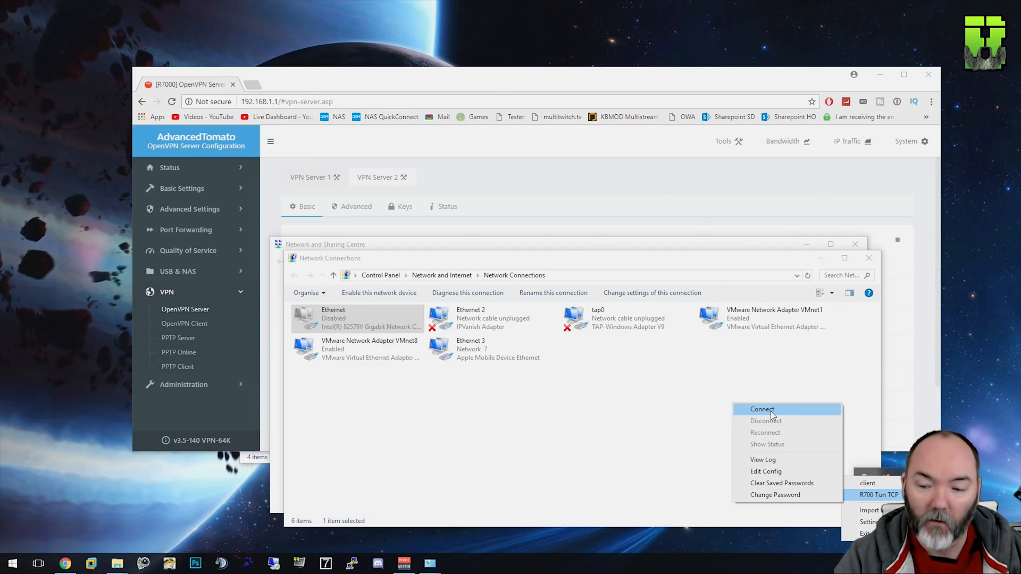
# Connect the R700 Tun TCP profile and enter the password in its login dialog.
pyautogui.click(762, 408)
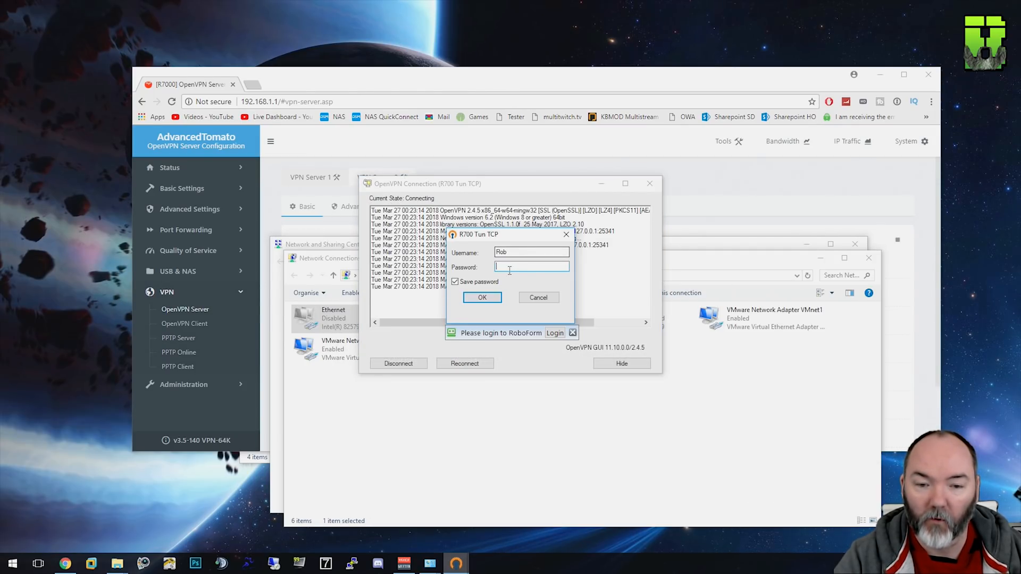
pyautogui.write('•')
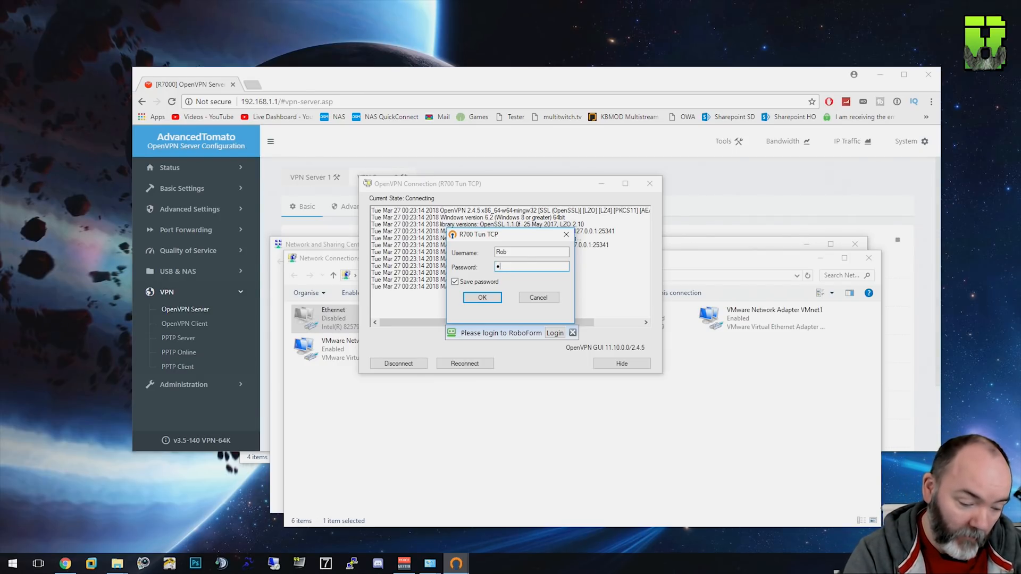
pyautogui.write('password')
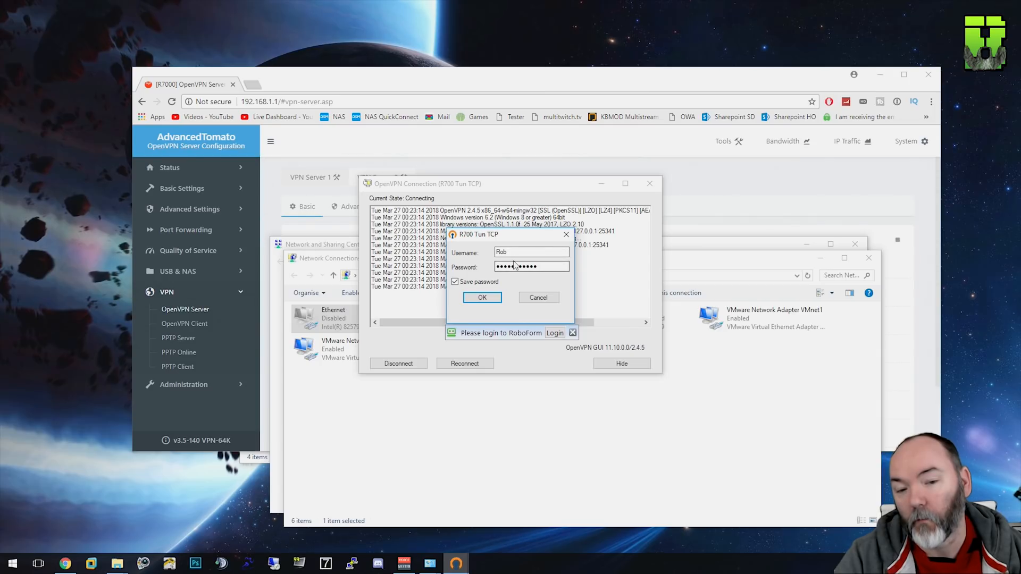
pyautogui.tripleClick(532, 266)
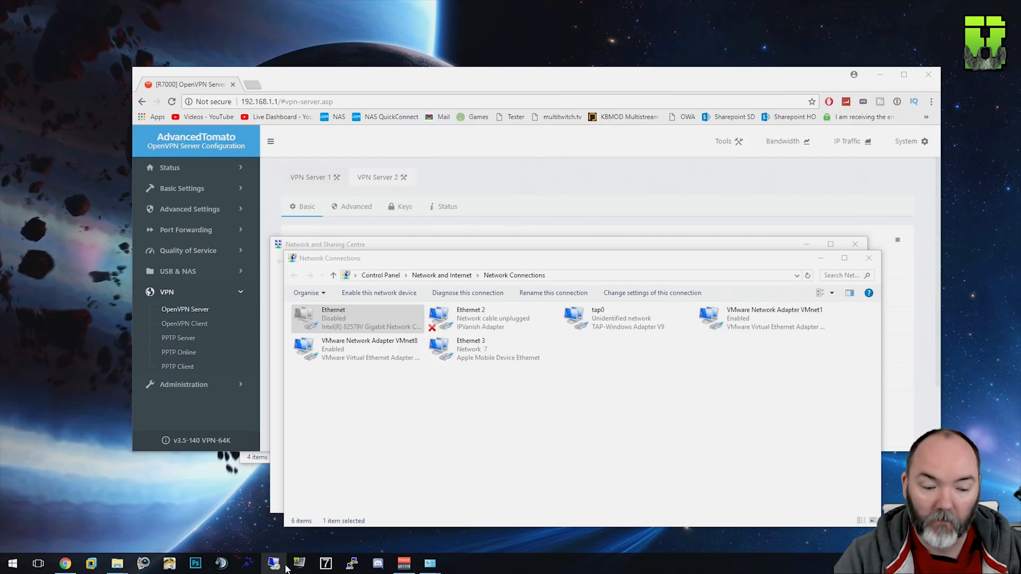
# Remote into the rig at 192.168.1.45 over the VPN and launch Device Manager there.
pyautogui.click(273, 564)
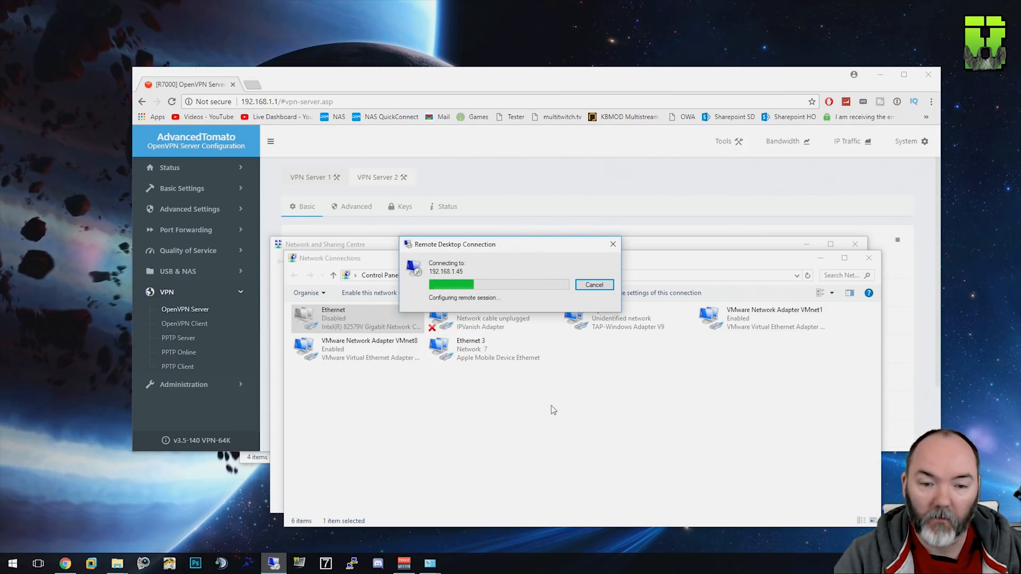
pyautogui.moveTo(554, 362)
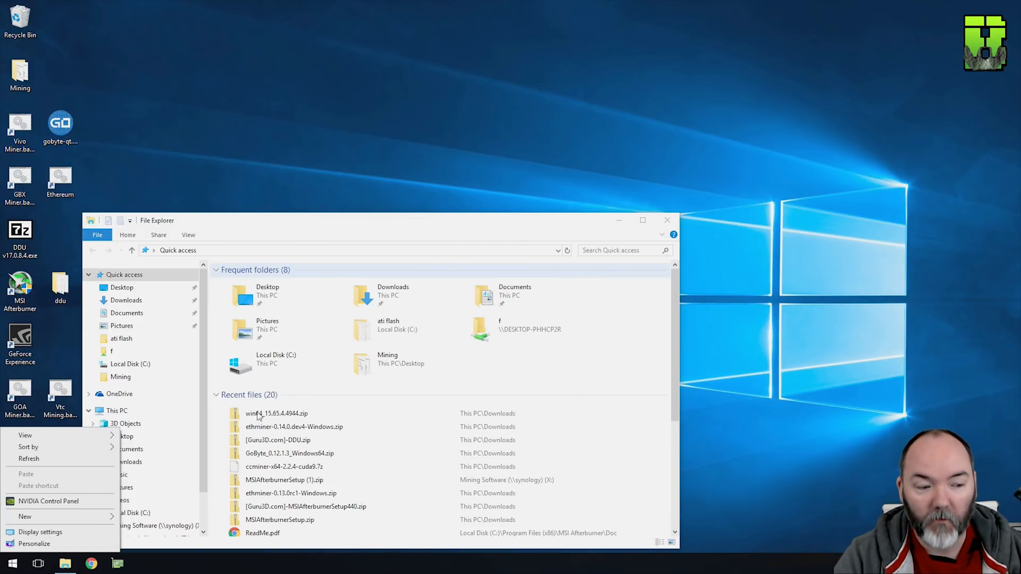
pyautogui.rightClick(11, 564)
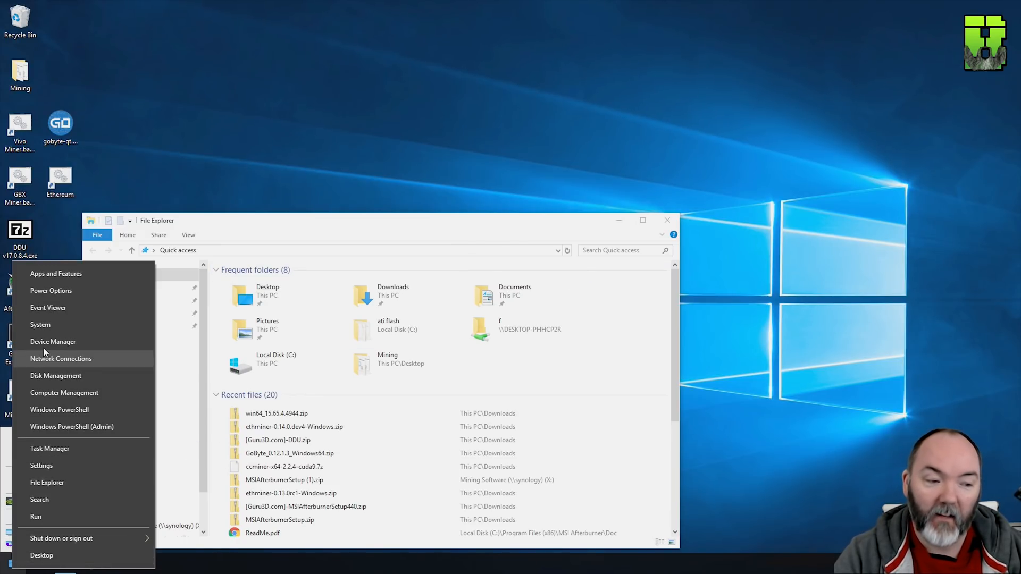
pyautogui.click(53, 341)
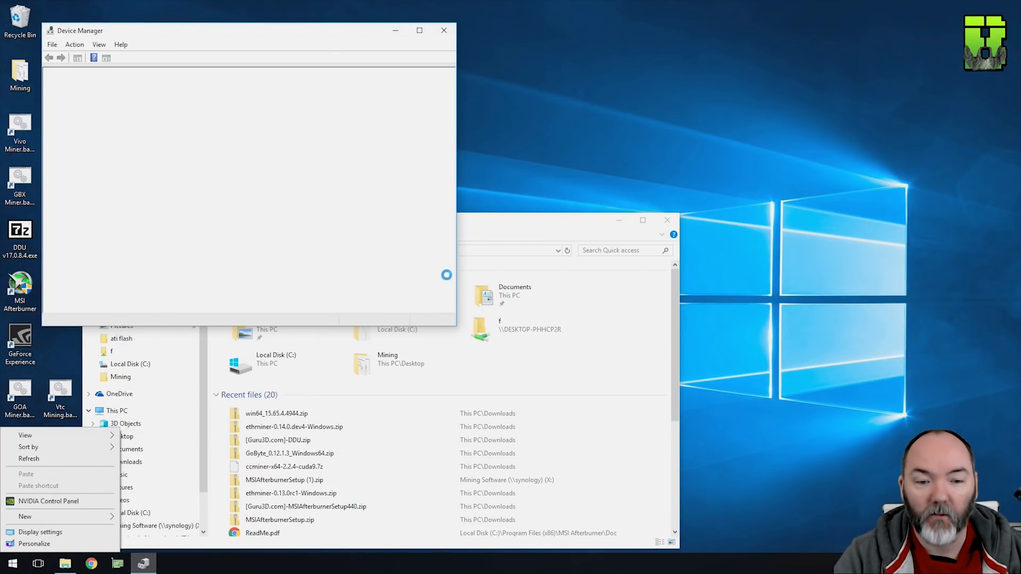